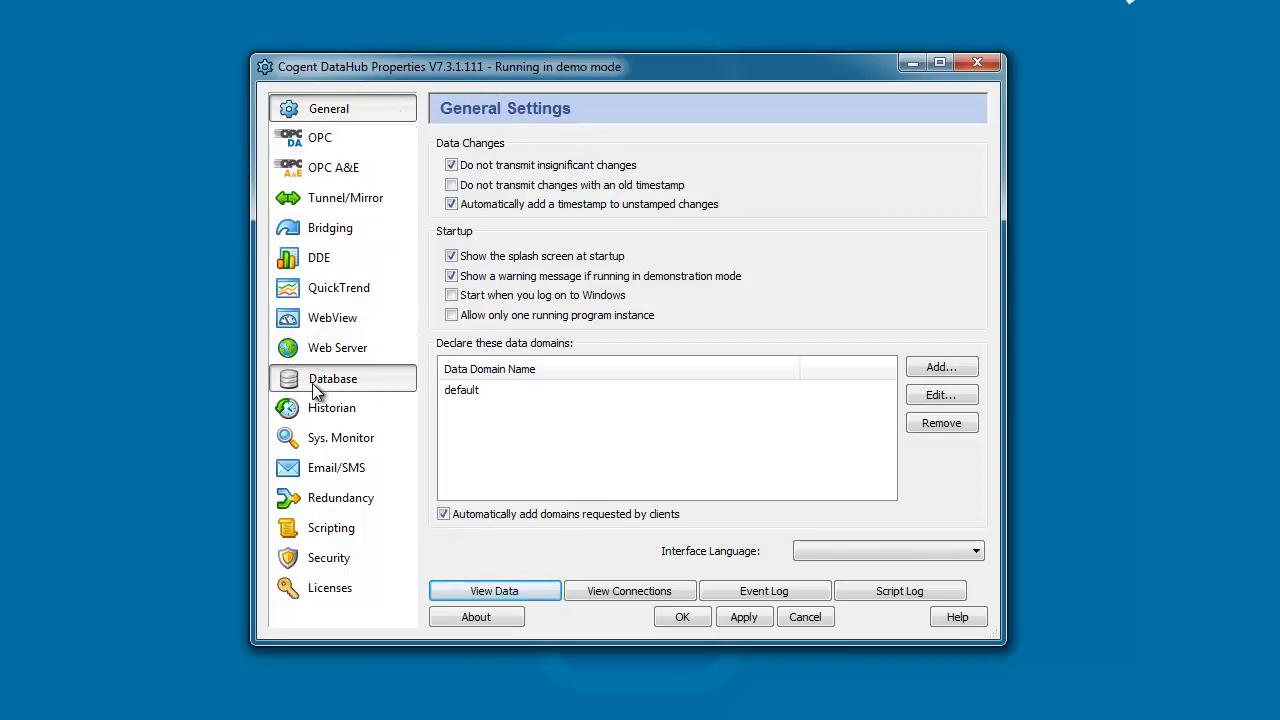
# Enable querying from an ODBC database in the Database settings
pyautogui.click(332, 378)
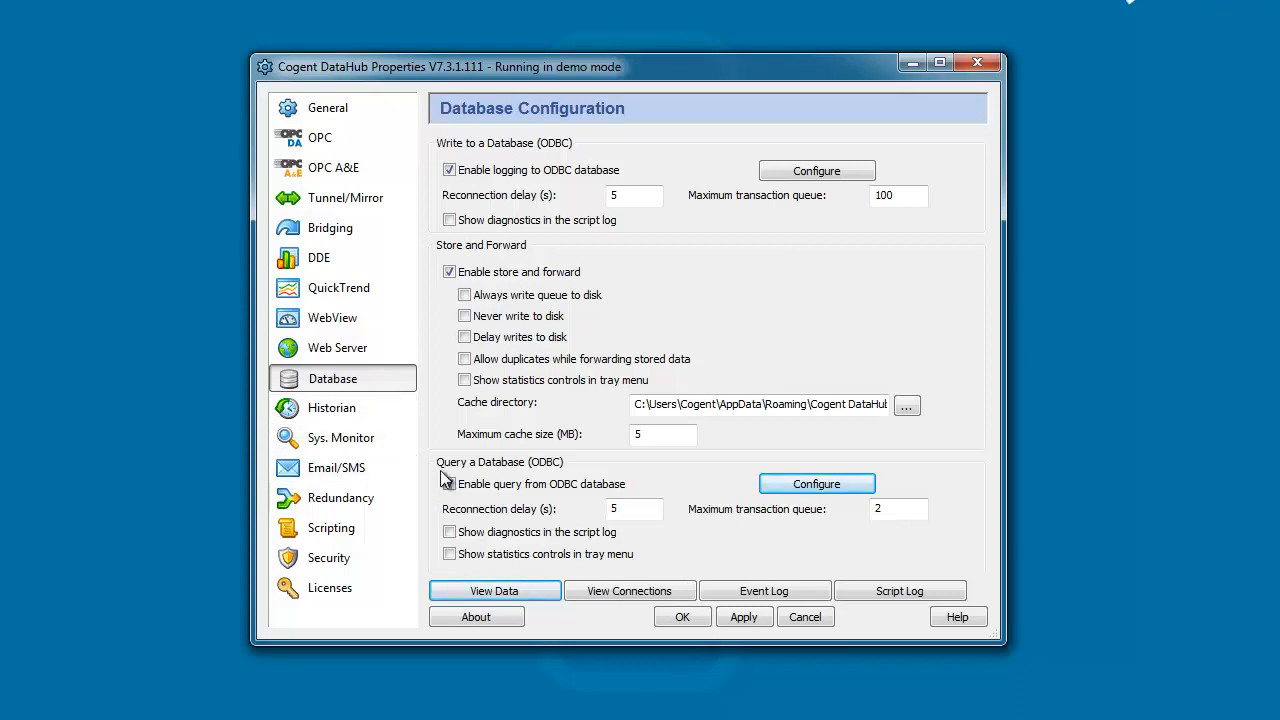
pyautogui.click(448, 482)
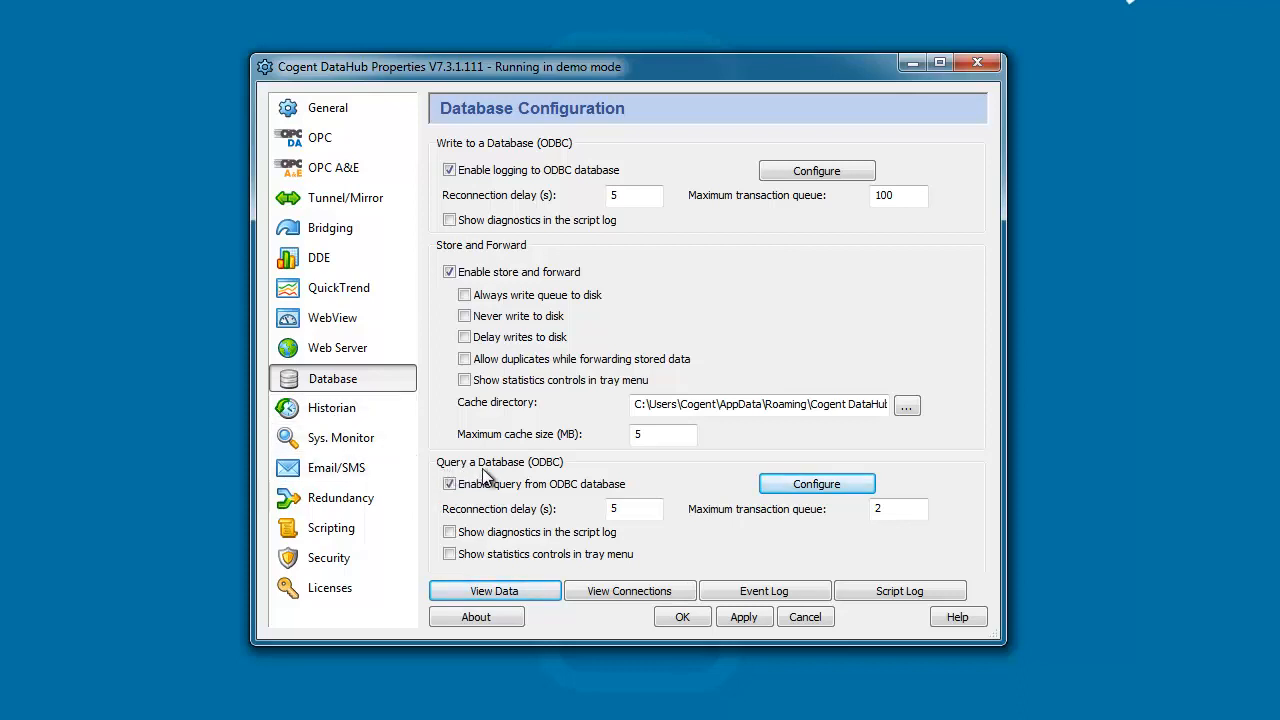
pyautogui.moveTo(816, 482)
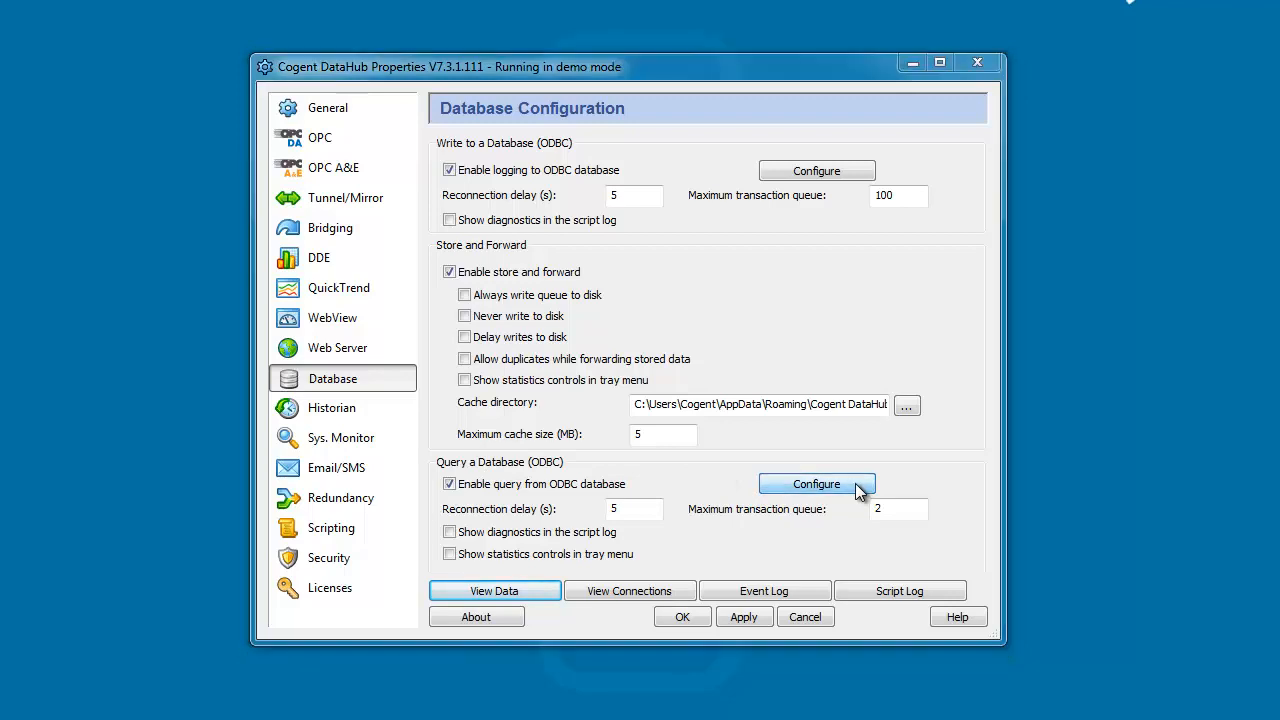
# Check the DSN Administrator's data sources, noting MySQL_Cogent, and leave it unchanged
pyautogui.click(816, 484)
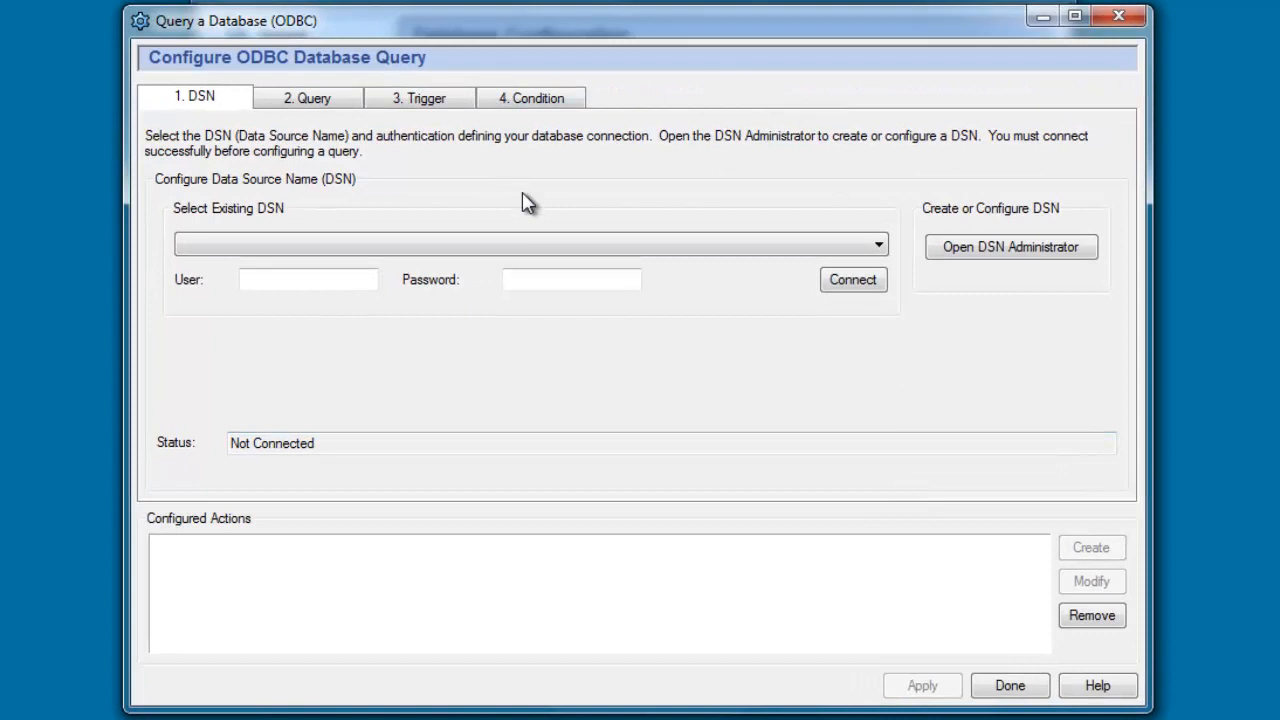
pyautogui.moveTo(704, 204)
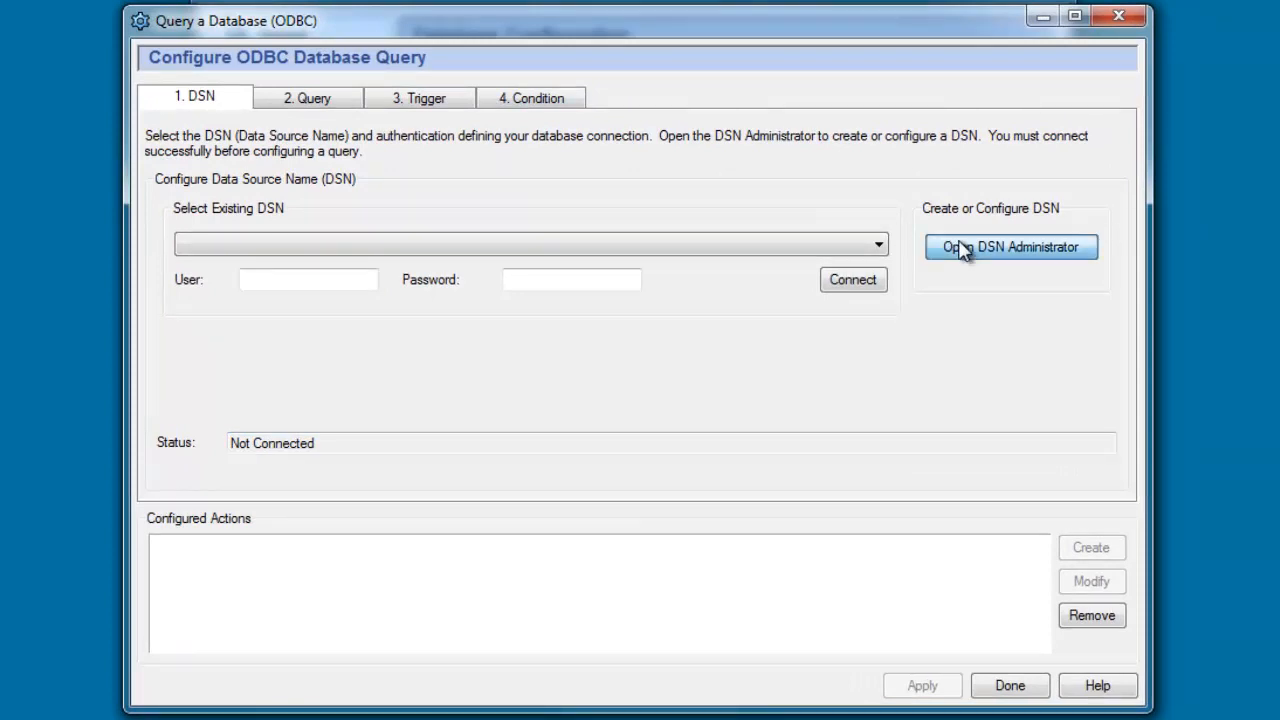
pyautogui.click(1010, 248)
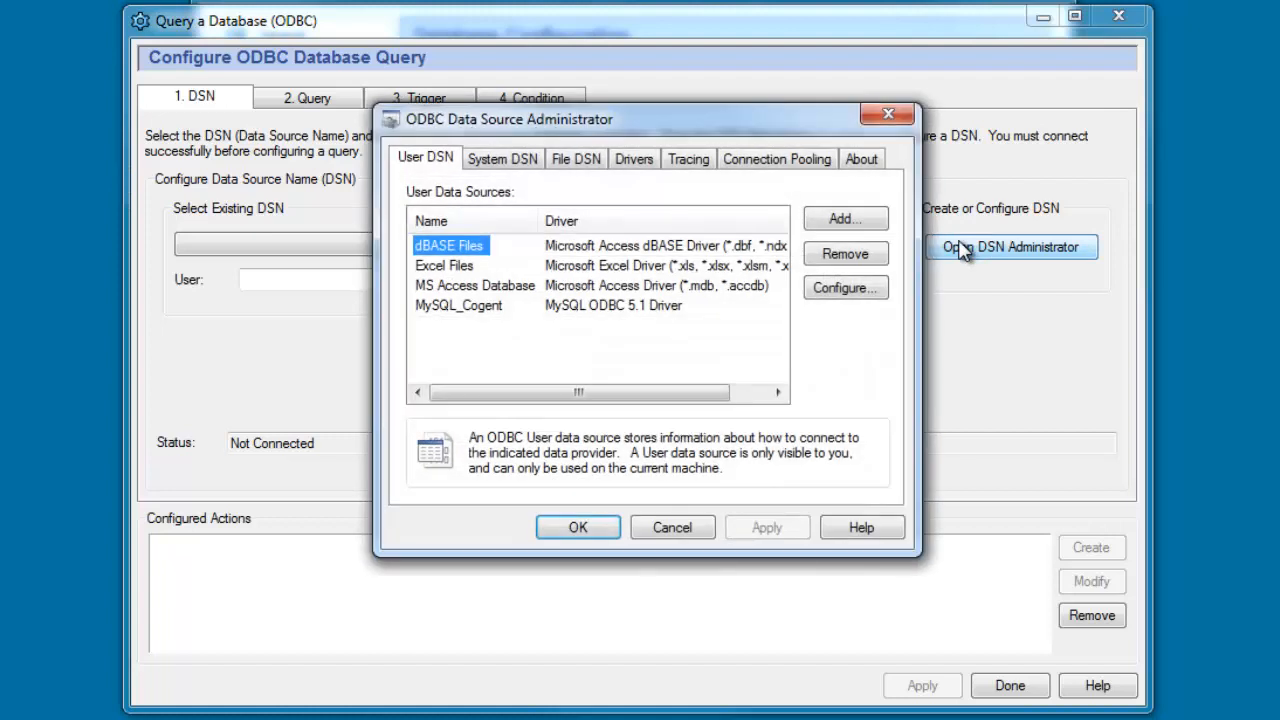
pyautogui.moveTo(448, 338)
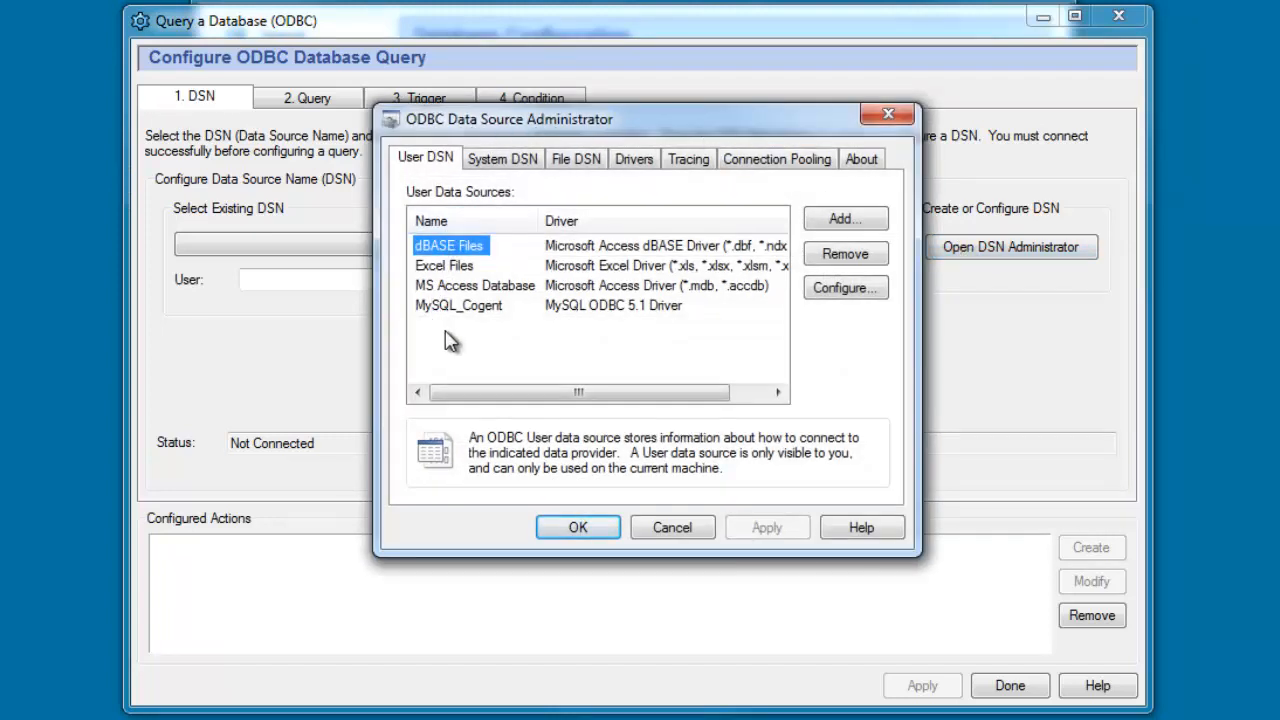
pyautogui.moveTo(484, 330)
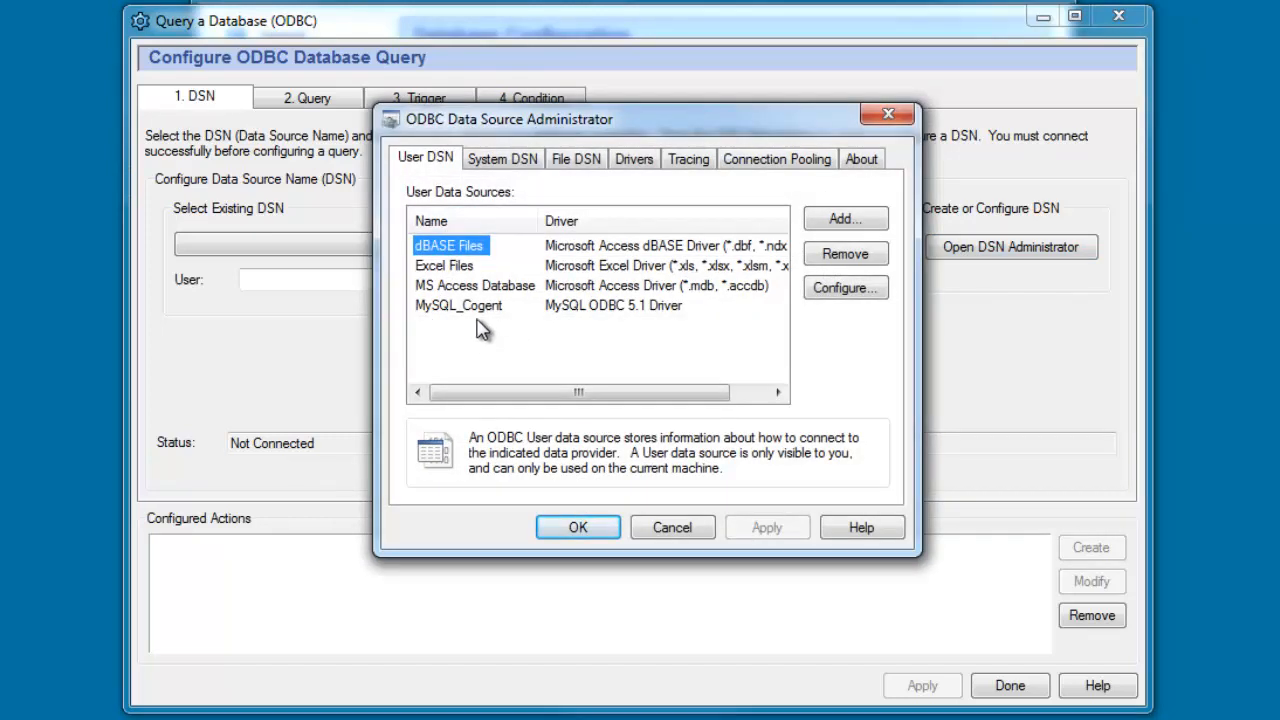
pyautogui.click(460, 304)
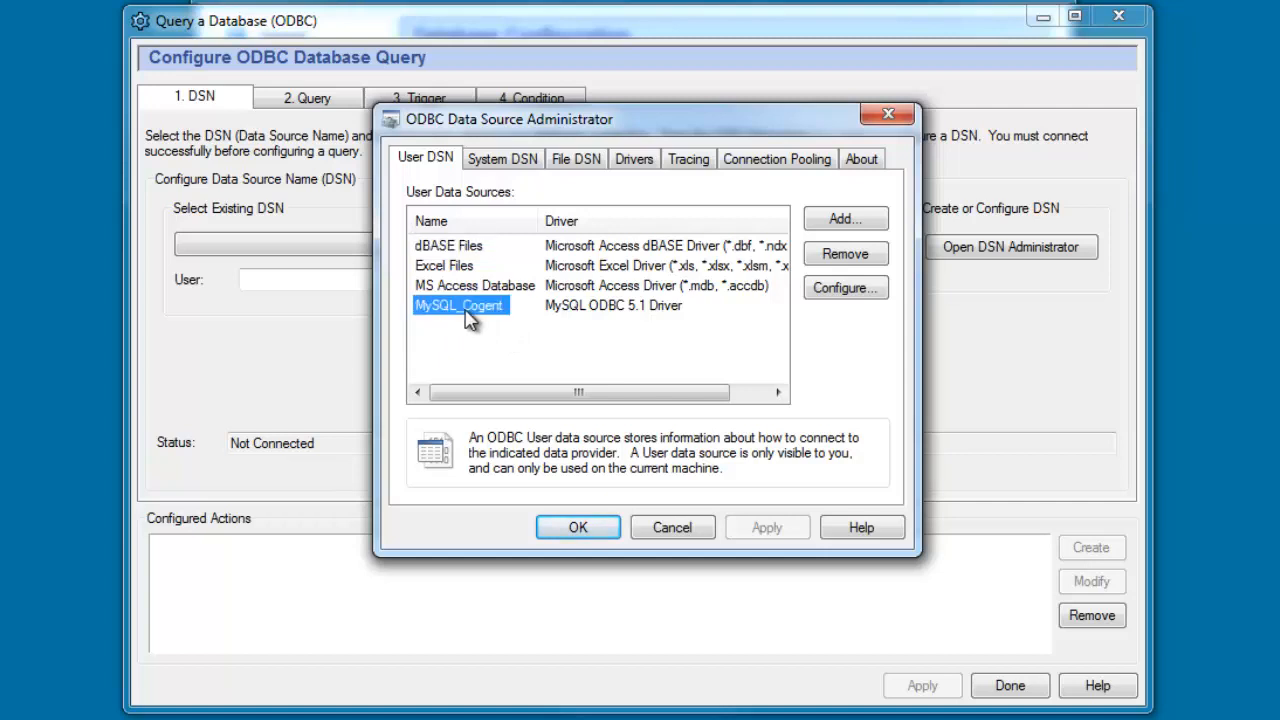
pyautogui.moveTo(432, 332)
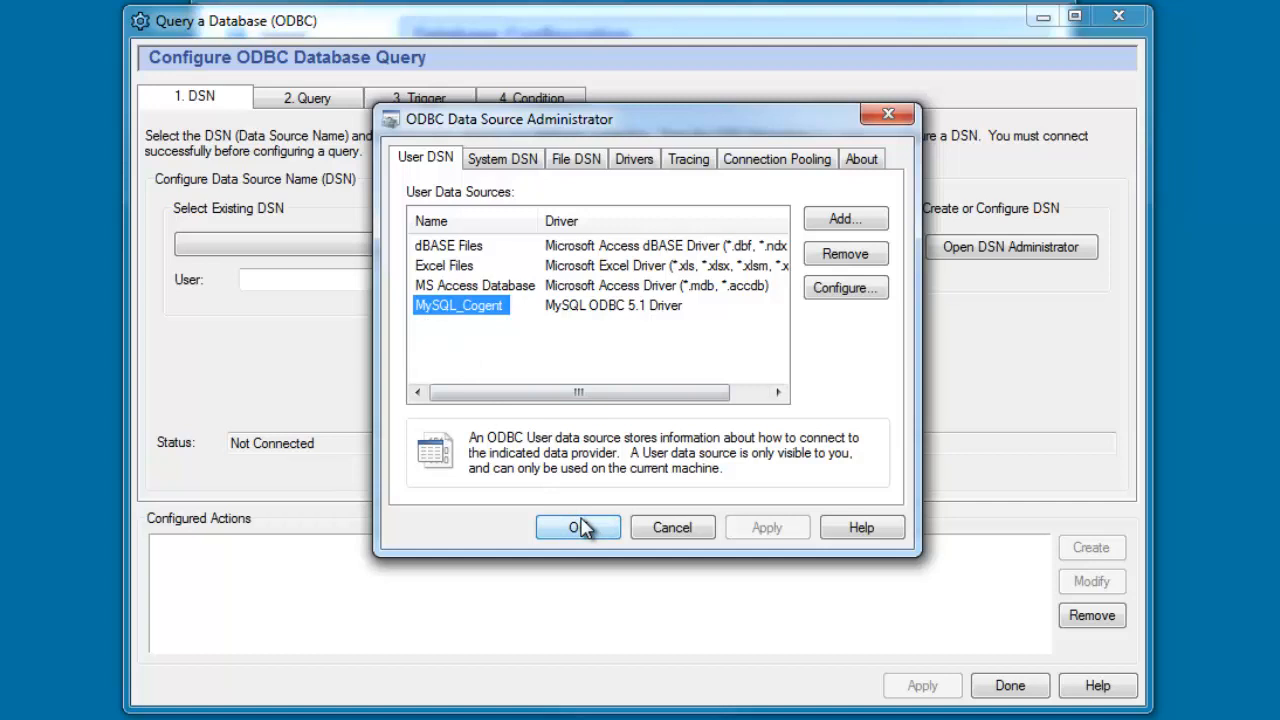
pyautogui.moveTo(672, 528)
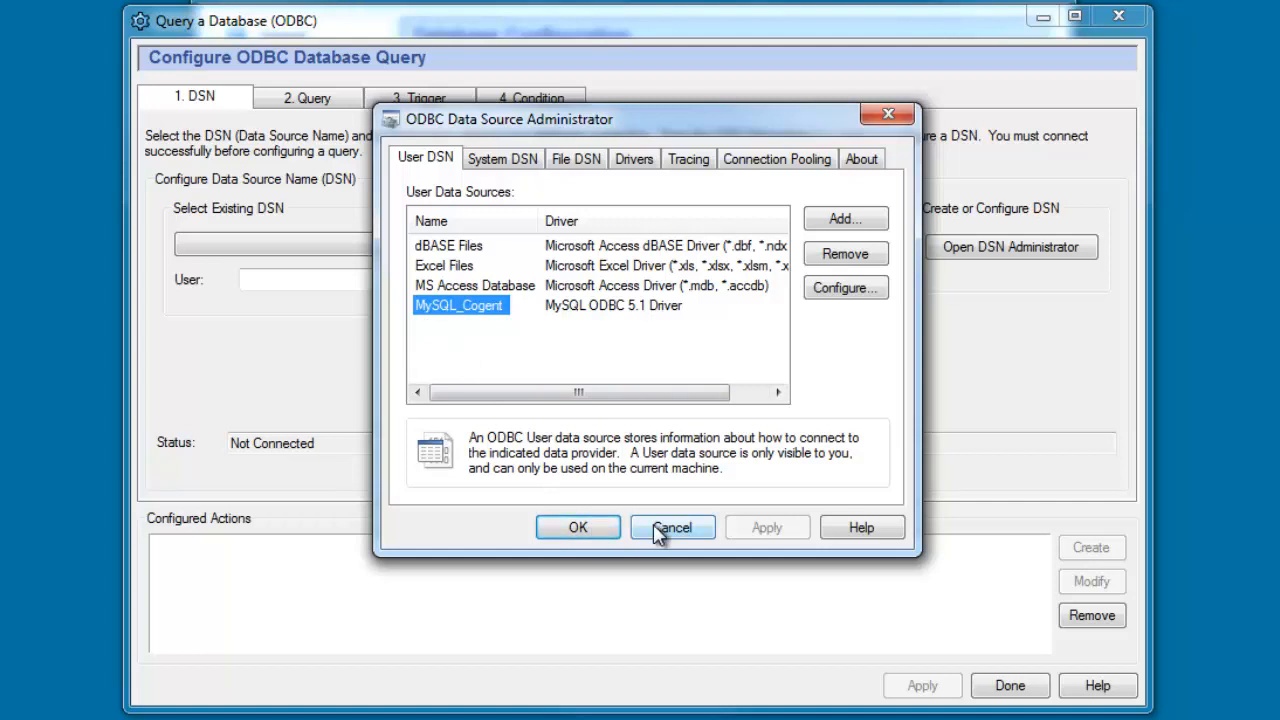
pyautogui.click(672, 528)
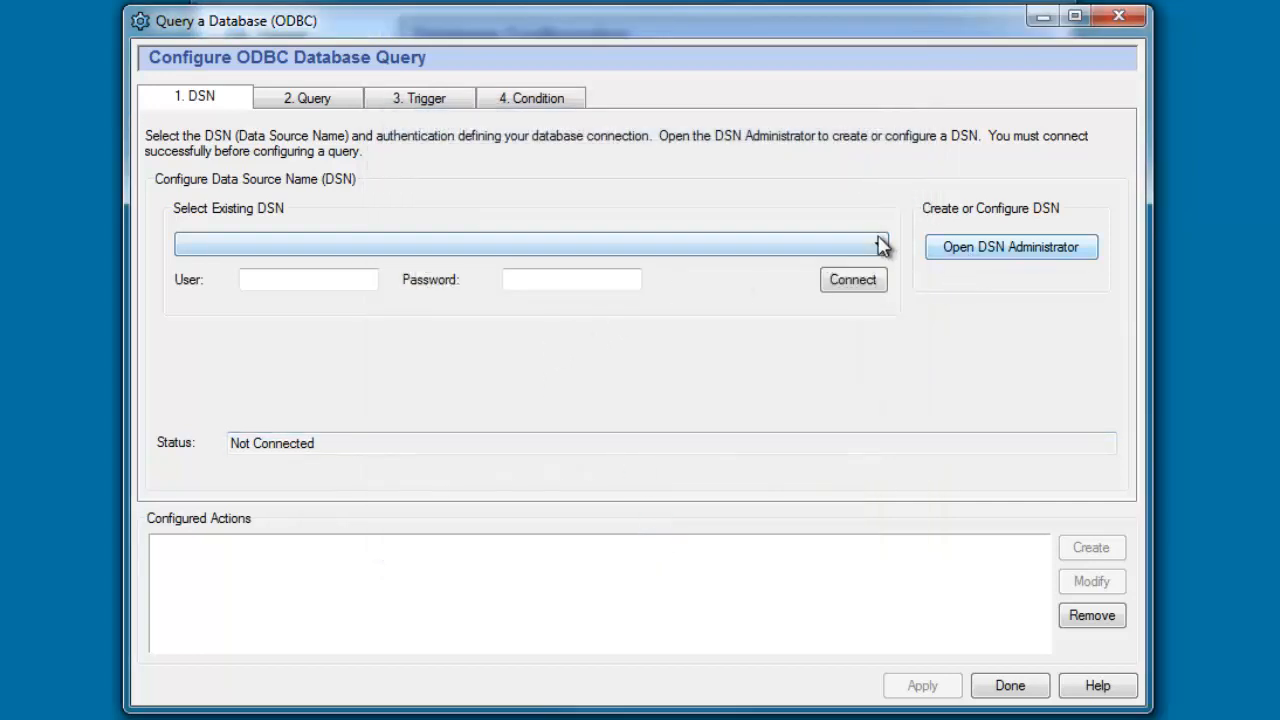
# Select the existing MySQL_Cogent DSN and connect to it
pyautogui.click(876, 244)
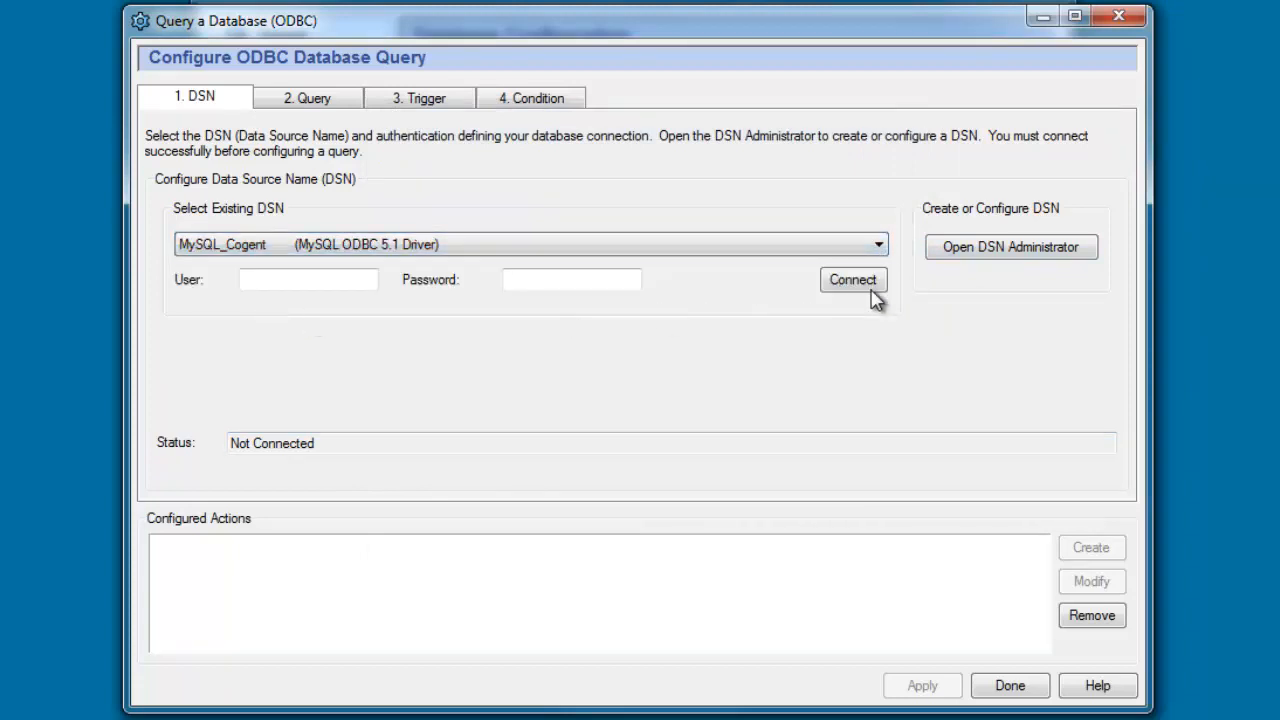
pyautogui.click(852, 280)
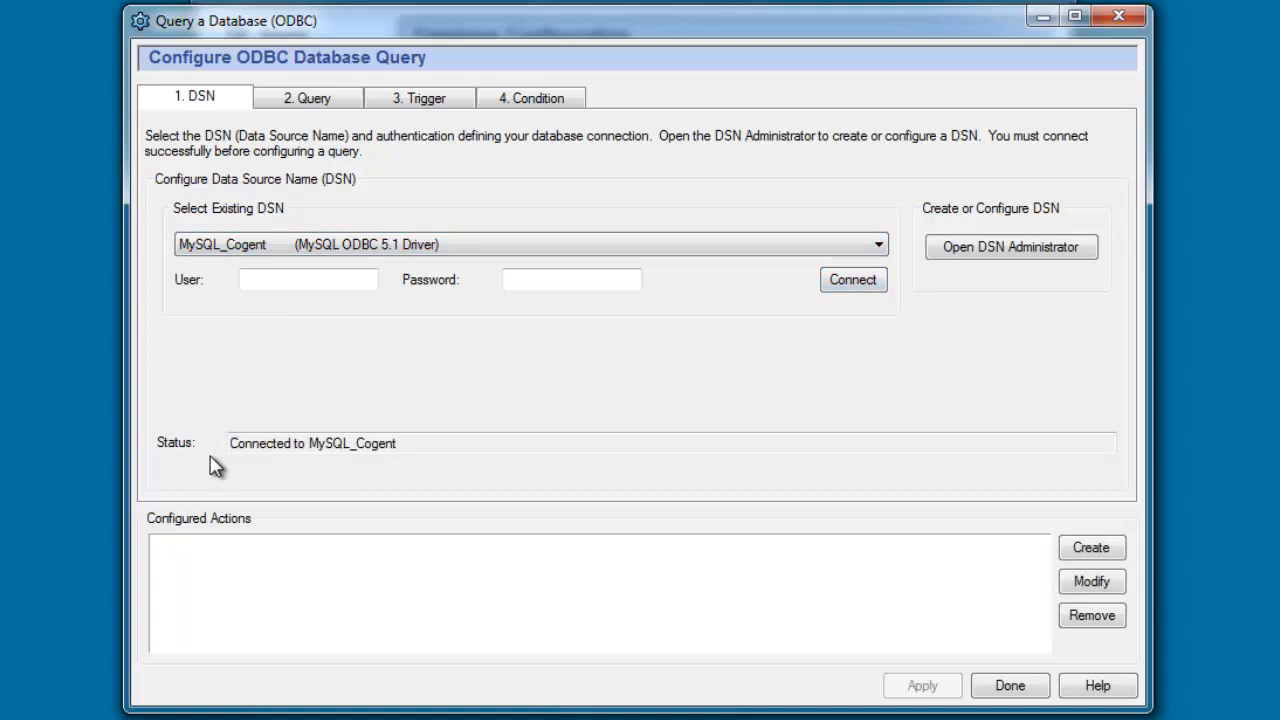
pyautogui.moveTo(320, 472)
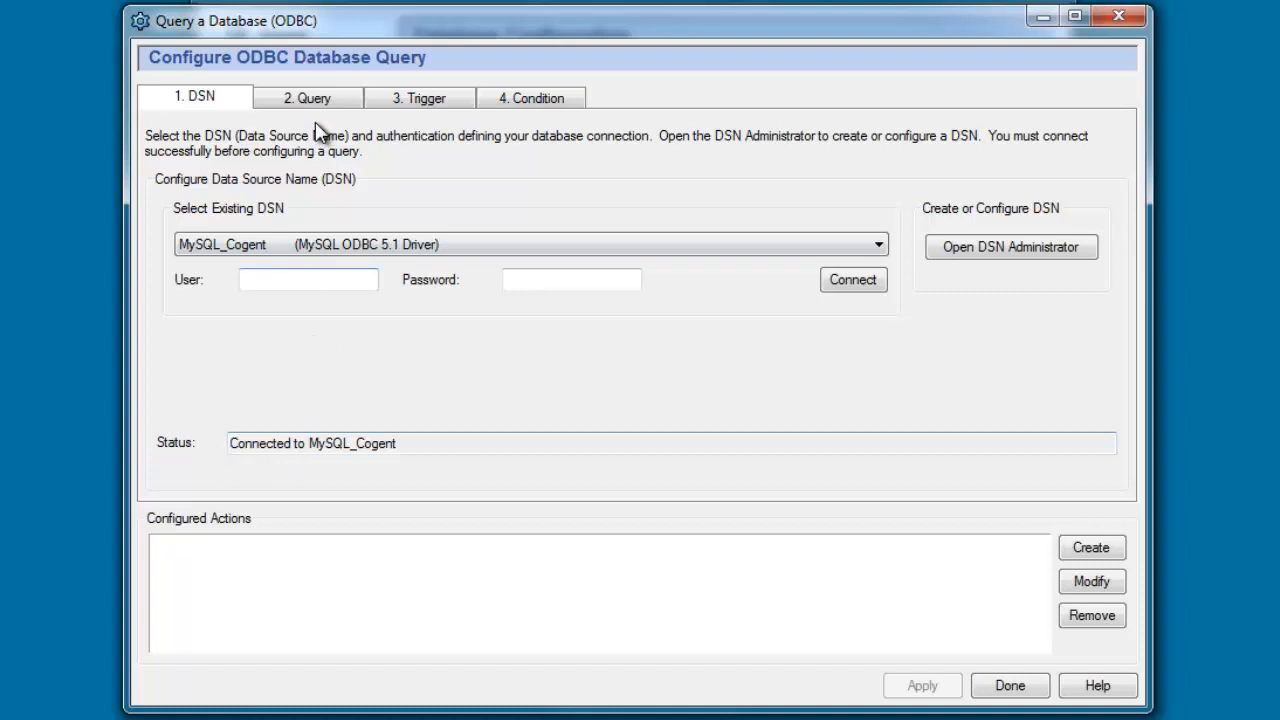
# Label the query MyQuery1 with SQL 'SELECT * FROM process1 ORDER BY ptIndex DESC LIMIT 1;'
pyautogui.click(308, 96)
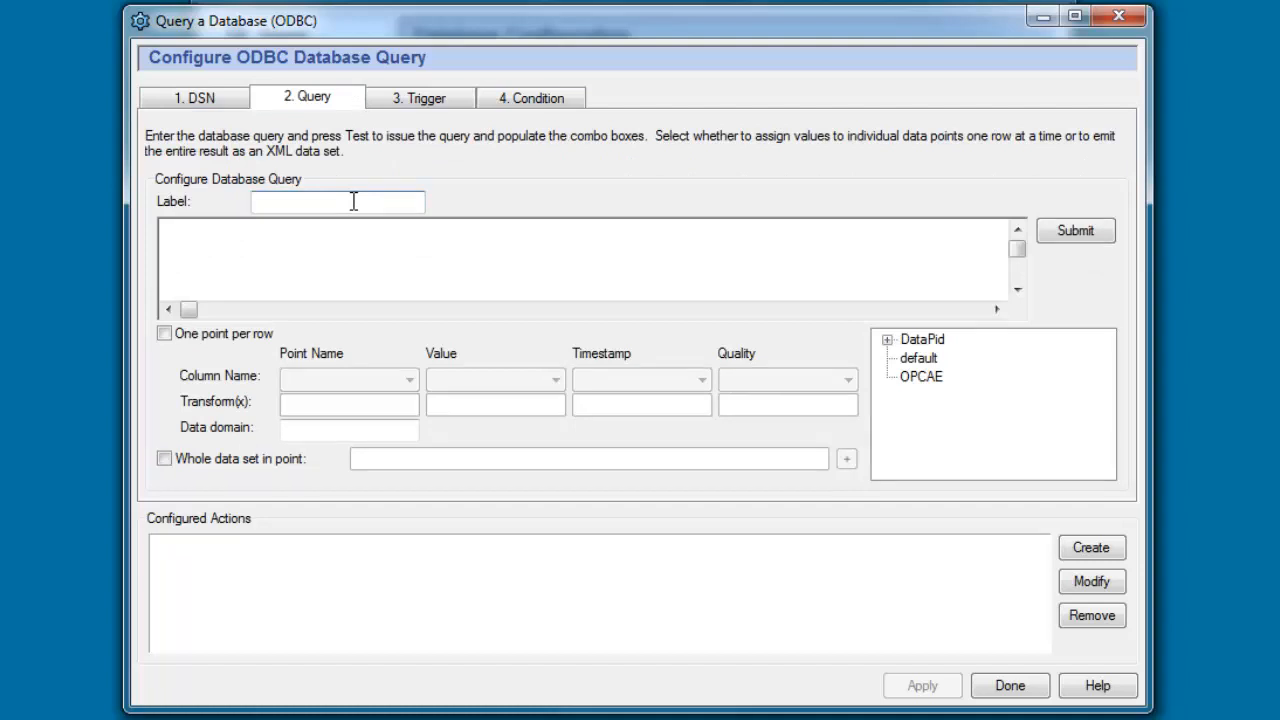
pyautogui.write('My')
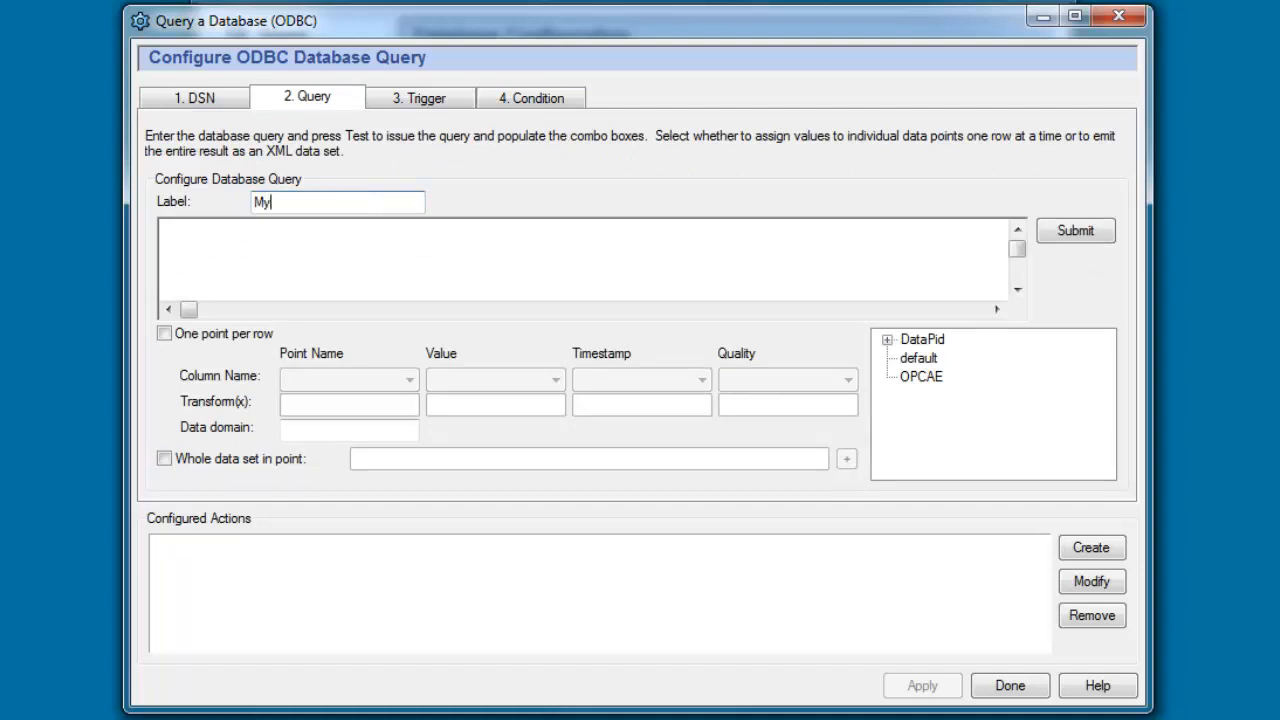
pyautogui.write('Query')
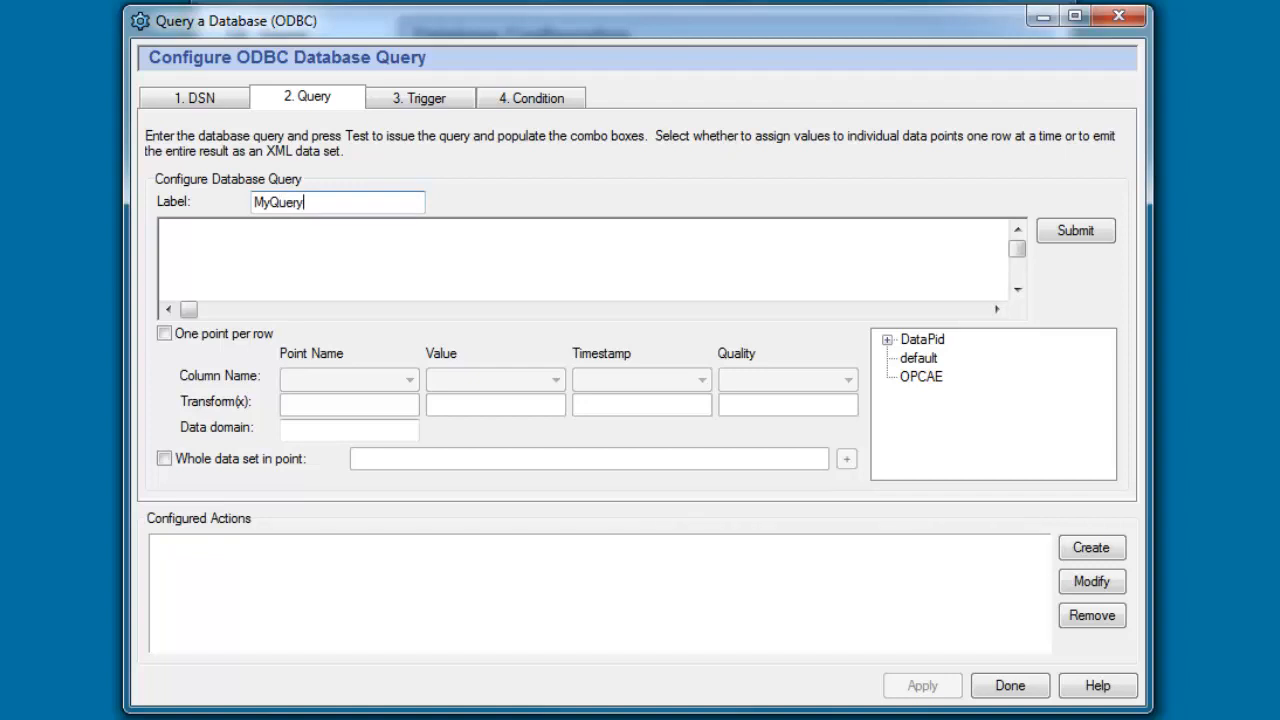
pyautogui.write('1')
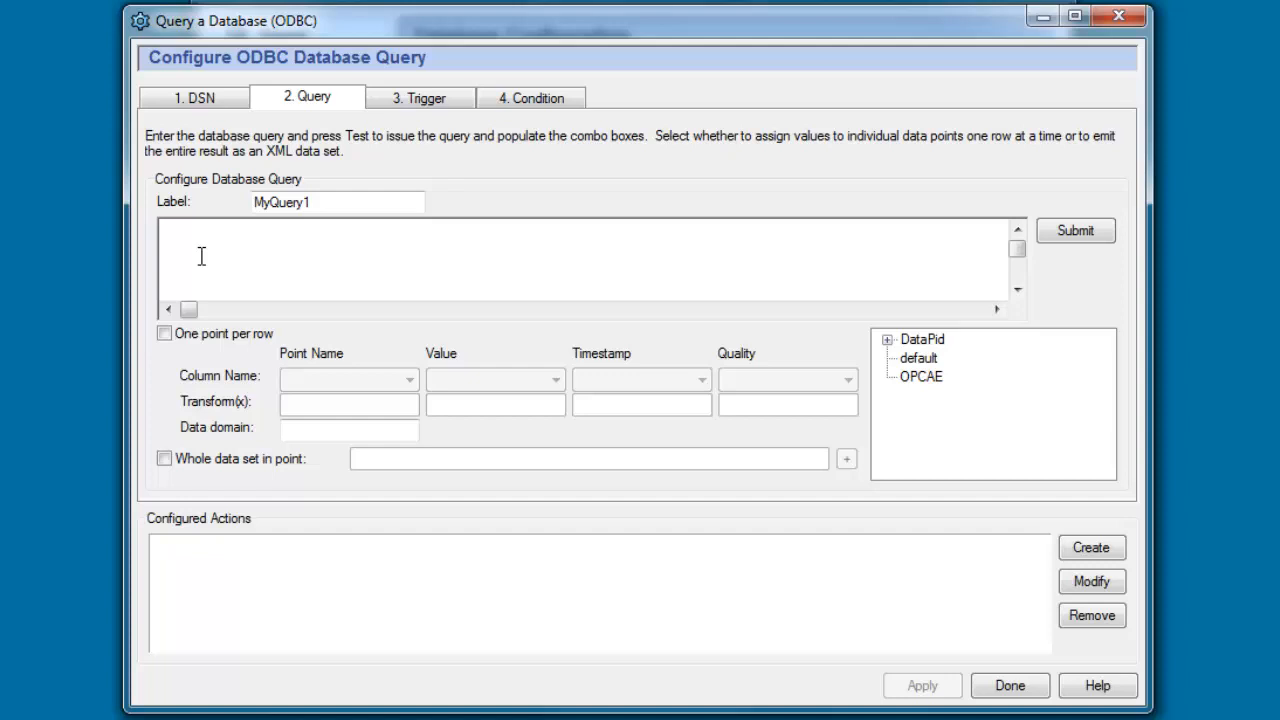
pyautogui.write('SELECT * FROM process1 ORDER BY ptIndex DESC LIMIT 1;')
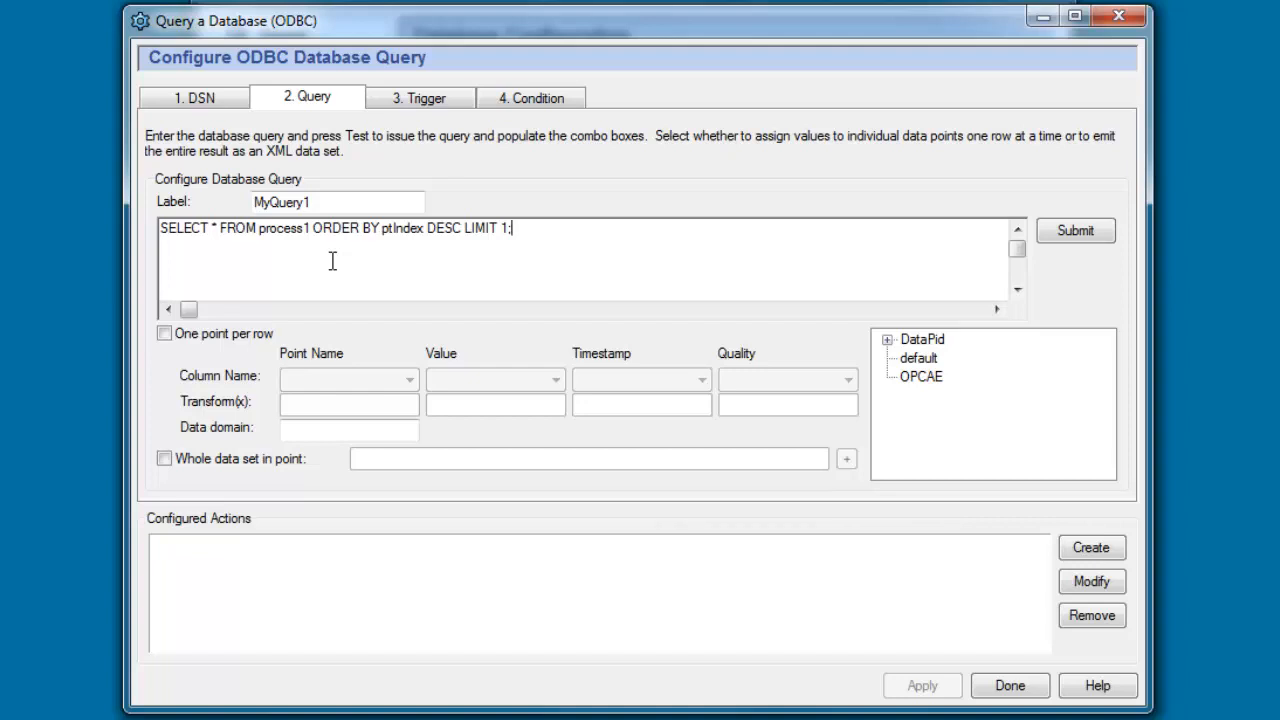
pyautogui.moveTo(234, 242)
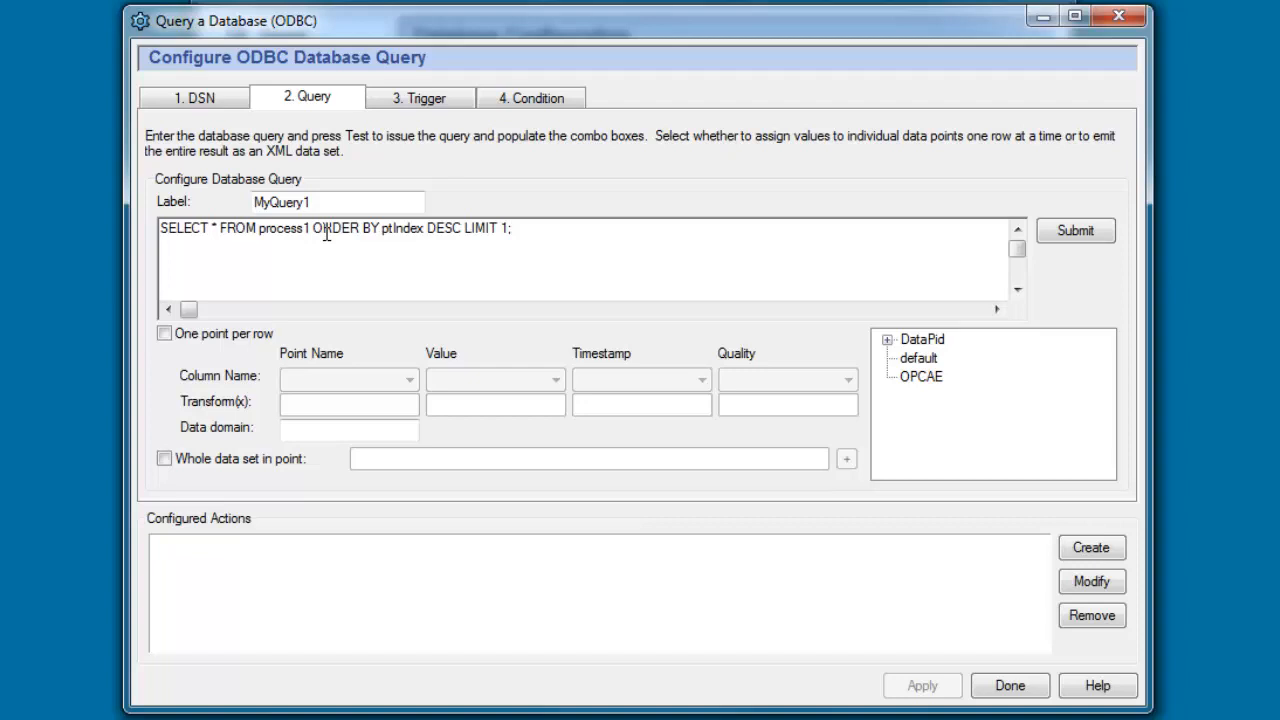
pyautogui.moveTo(388, 232)
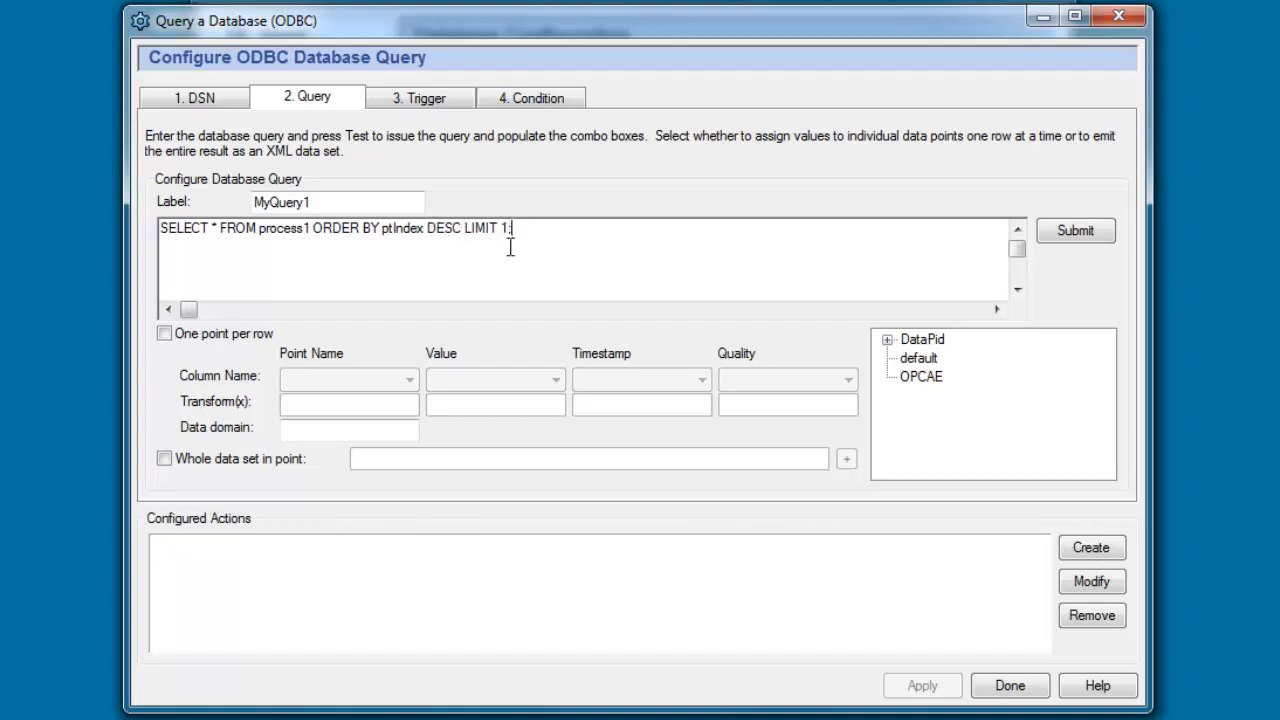
pyautogui.moveTo(460, 248)
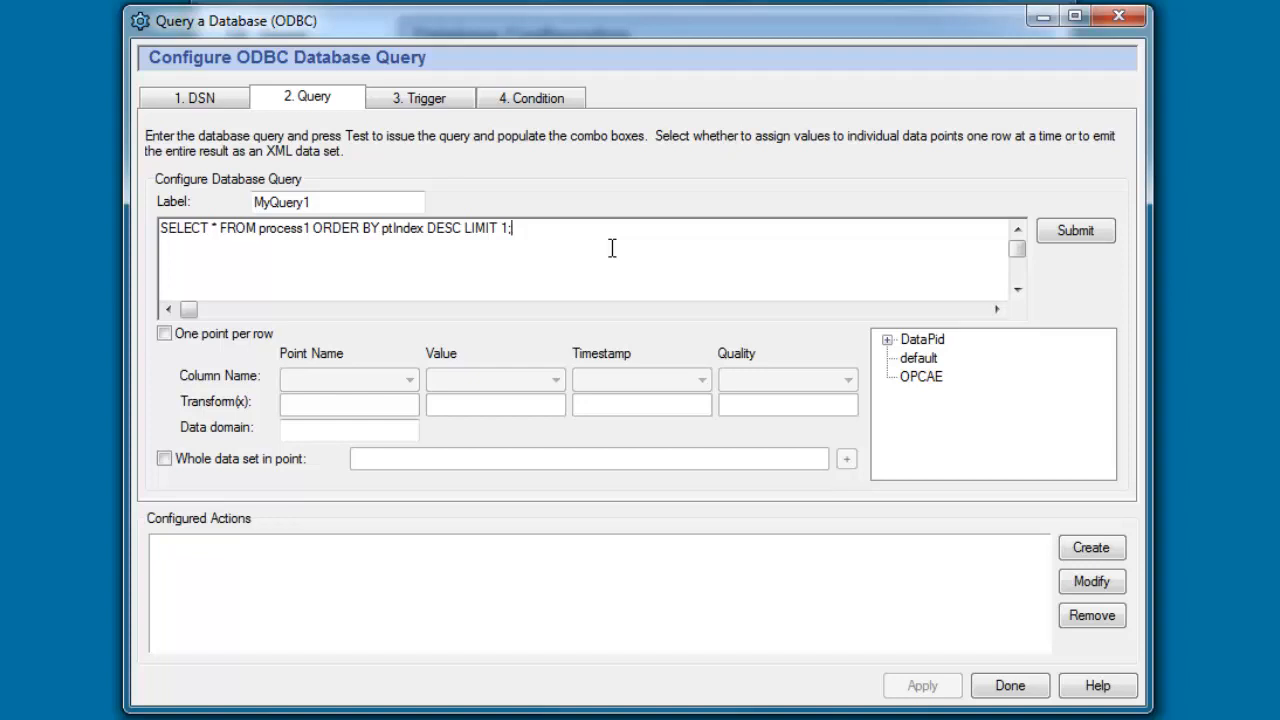
pyautogui.click(1076, 230)
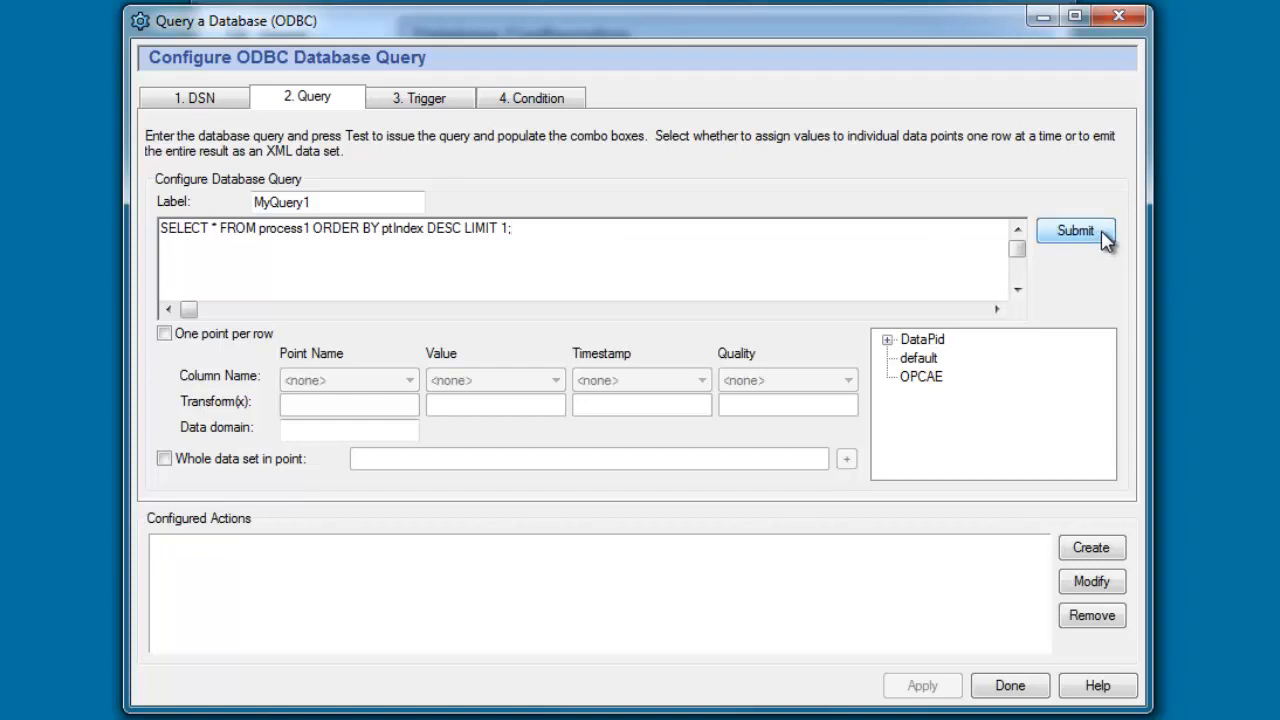
pyautogui.moveTo(184, 300)
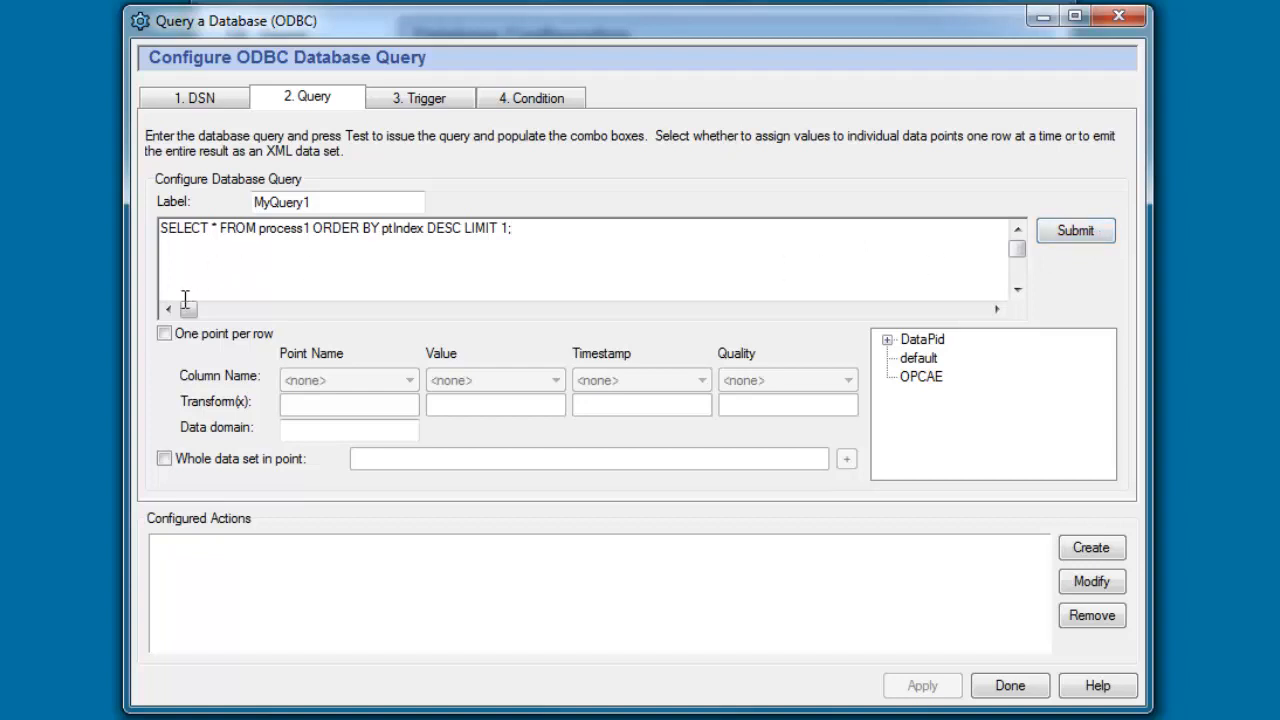
pyautogui.moveTo(204, 368)
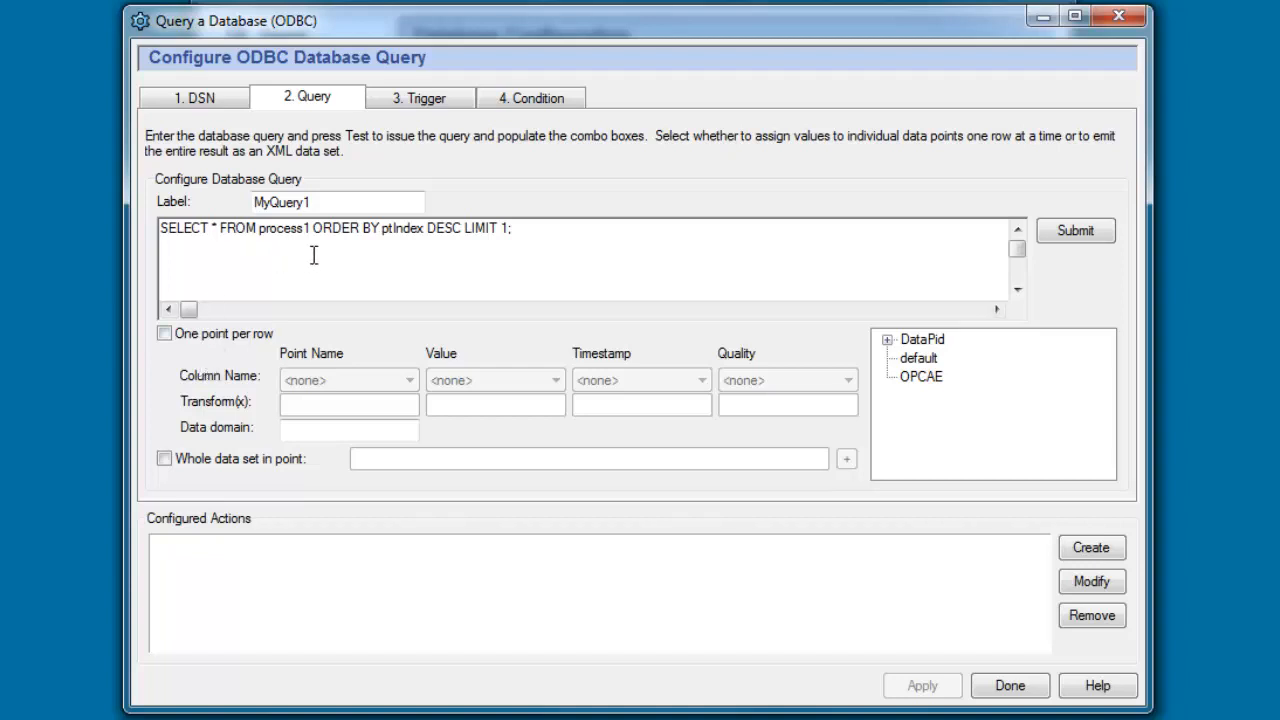
pyautogui.moveTo(272, 332)
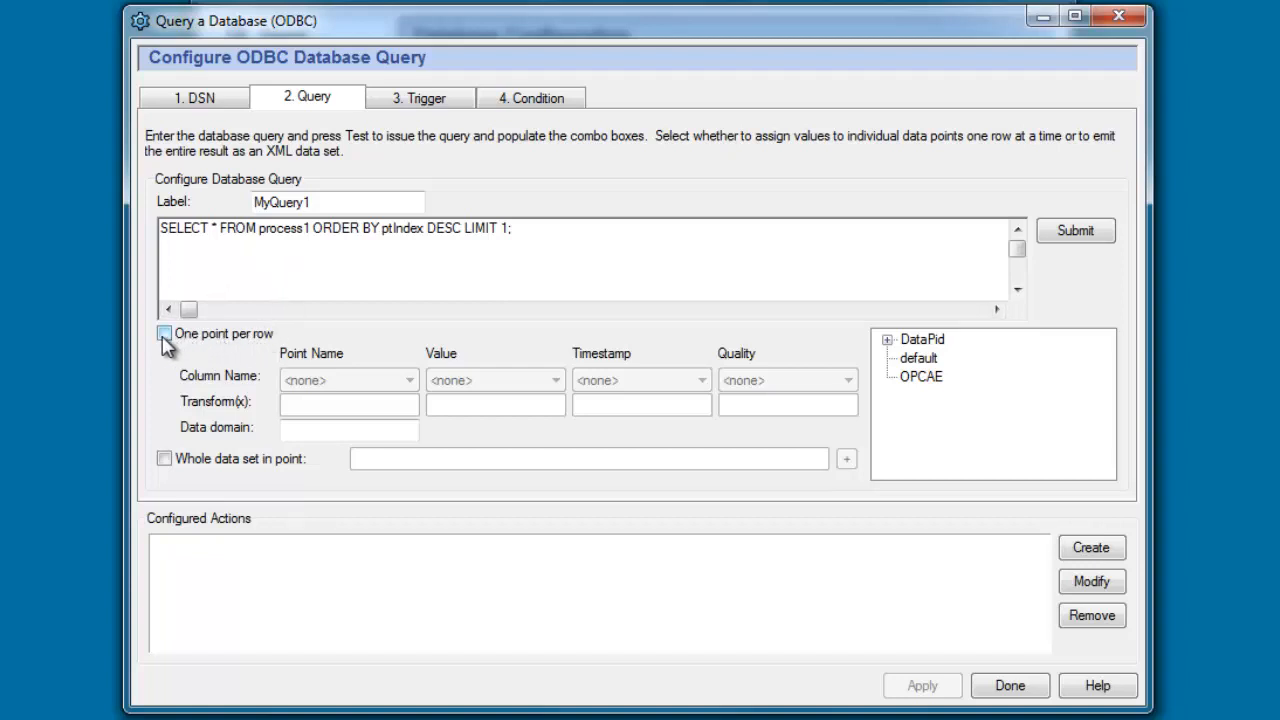
# Map one point per row to ptName, ptValue, ptTime, ptQuality with data domain Test
pyautogui.click(164, 332)
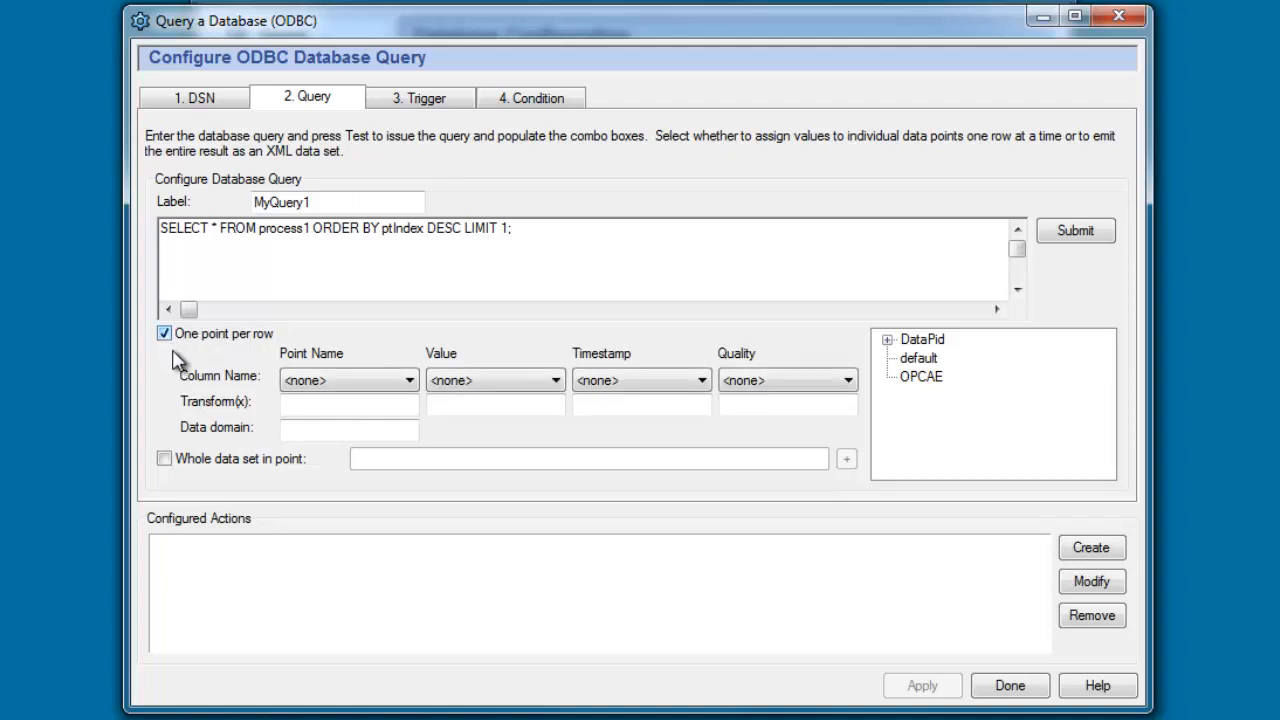
pyautogui.moveTo(310, 378)
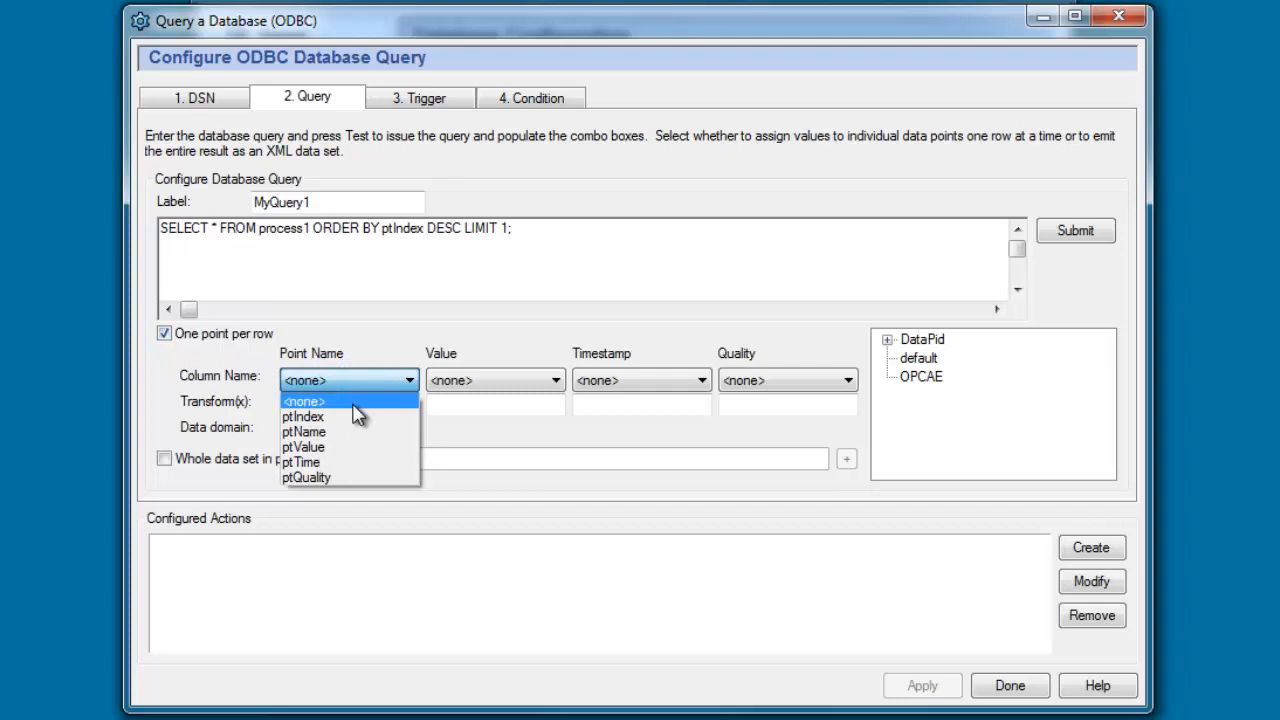
pyautogui.moveTo(340, 448)
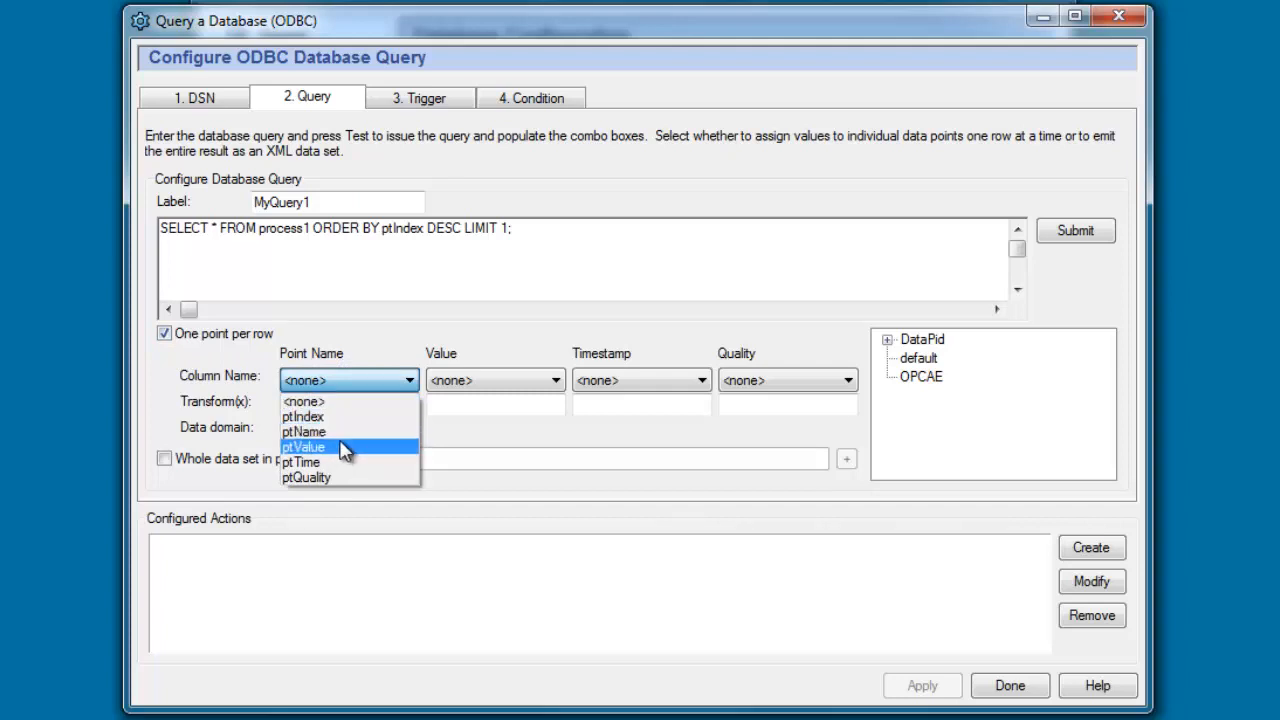
pyautogui.click(304, 432)
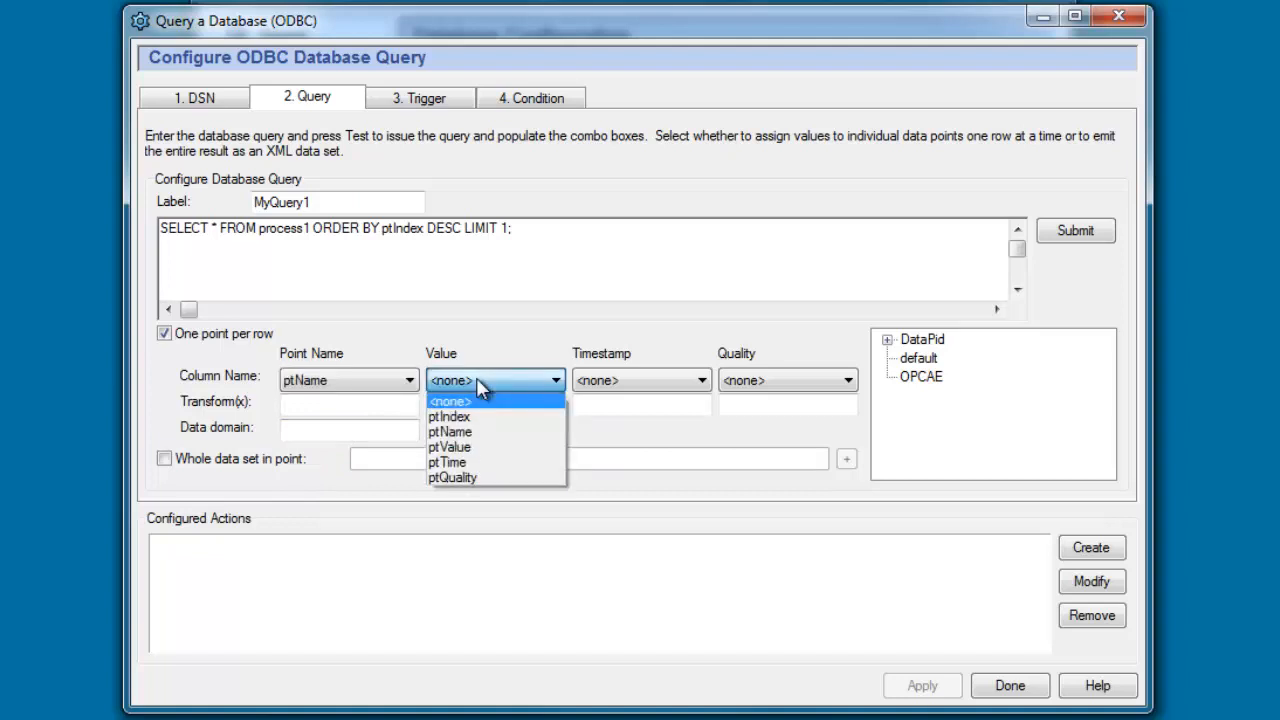
pyautogui.moveTo(490, 448)
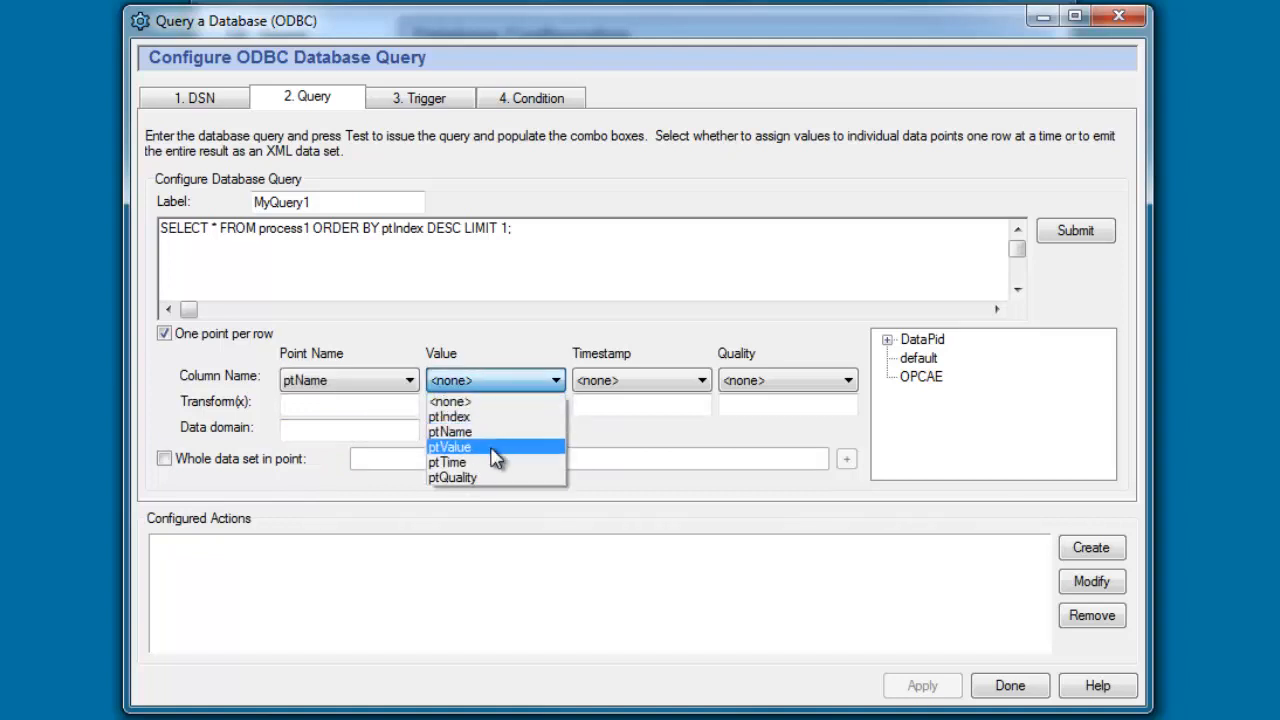
pyautogui.click(448, 446)
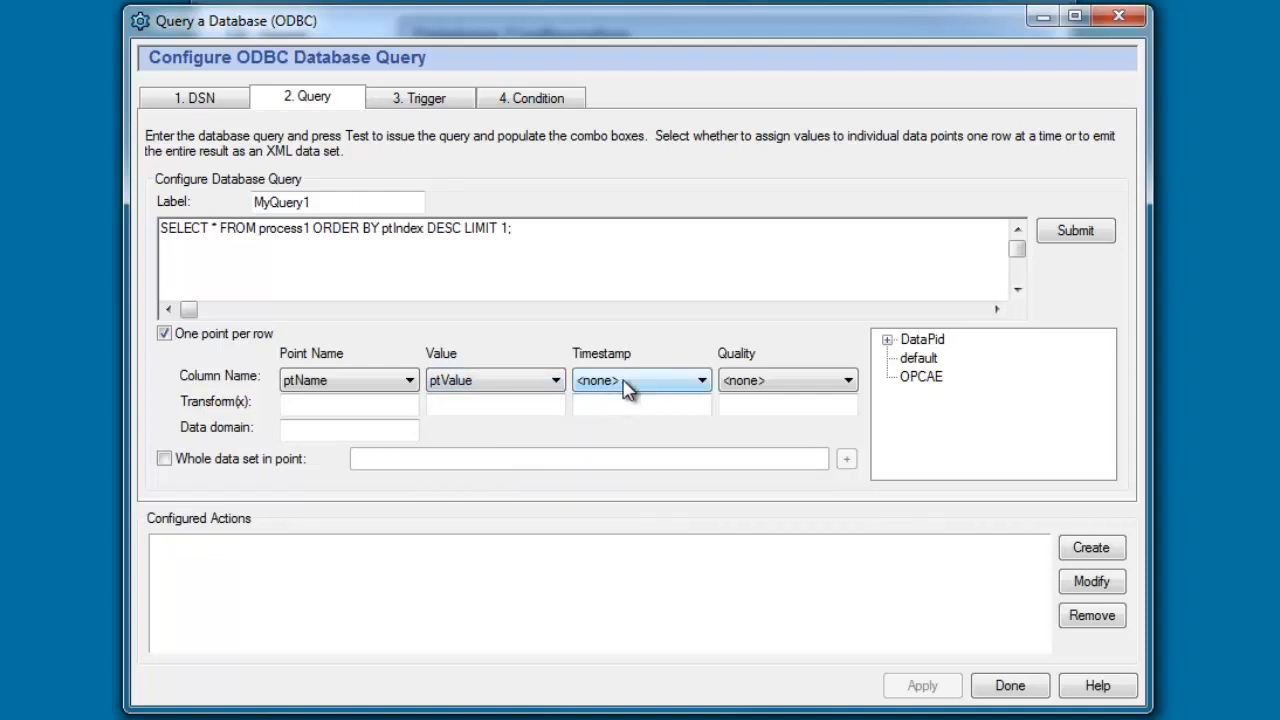
pyautogui.click(640, 380)
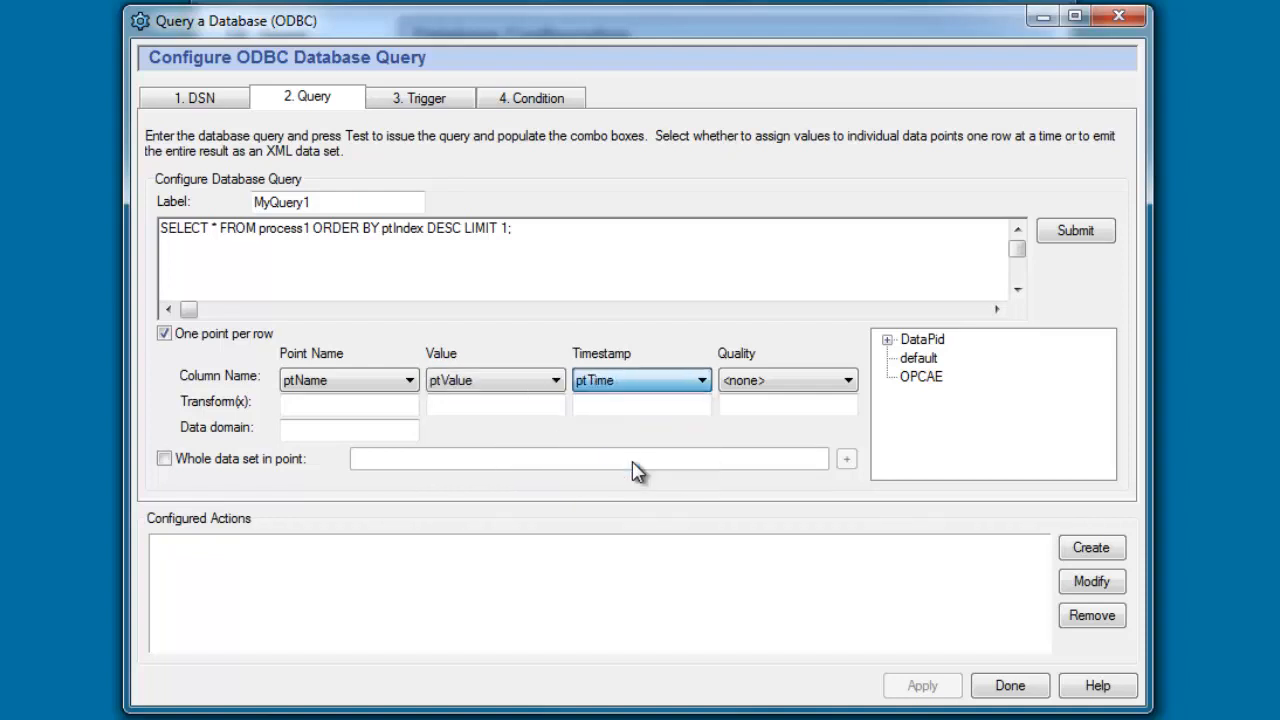
pyautogui.click(848, 380)
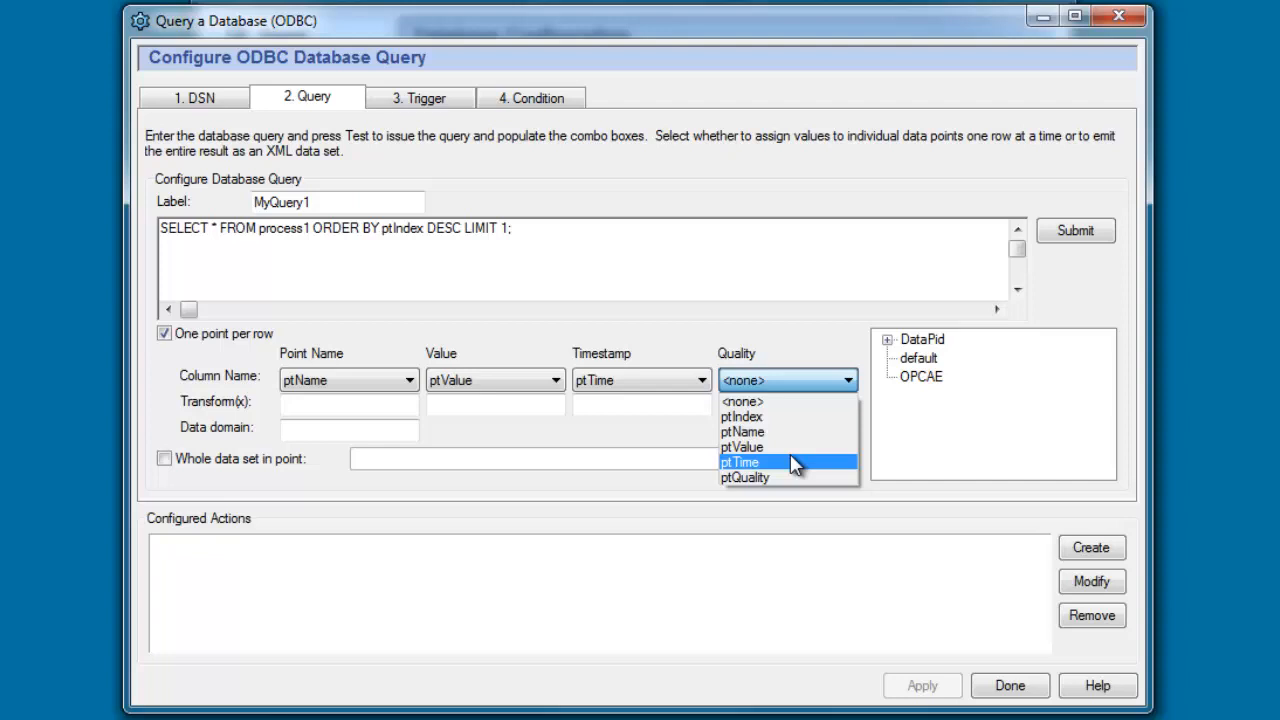
pyautogui.click(744, 476)
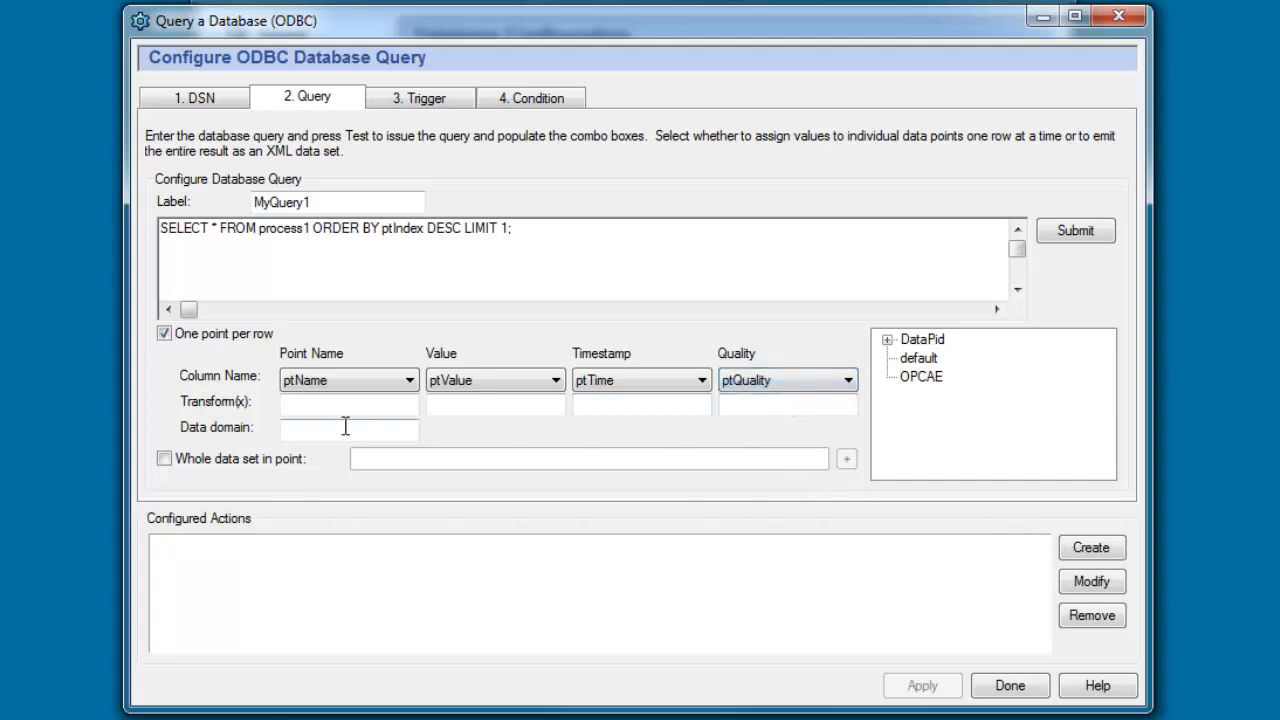
pyautogui.click(348, 430)
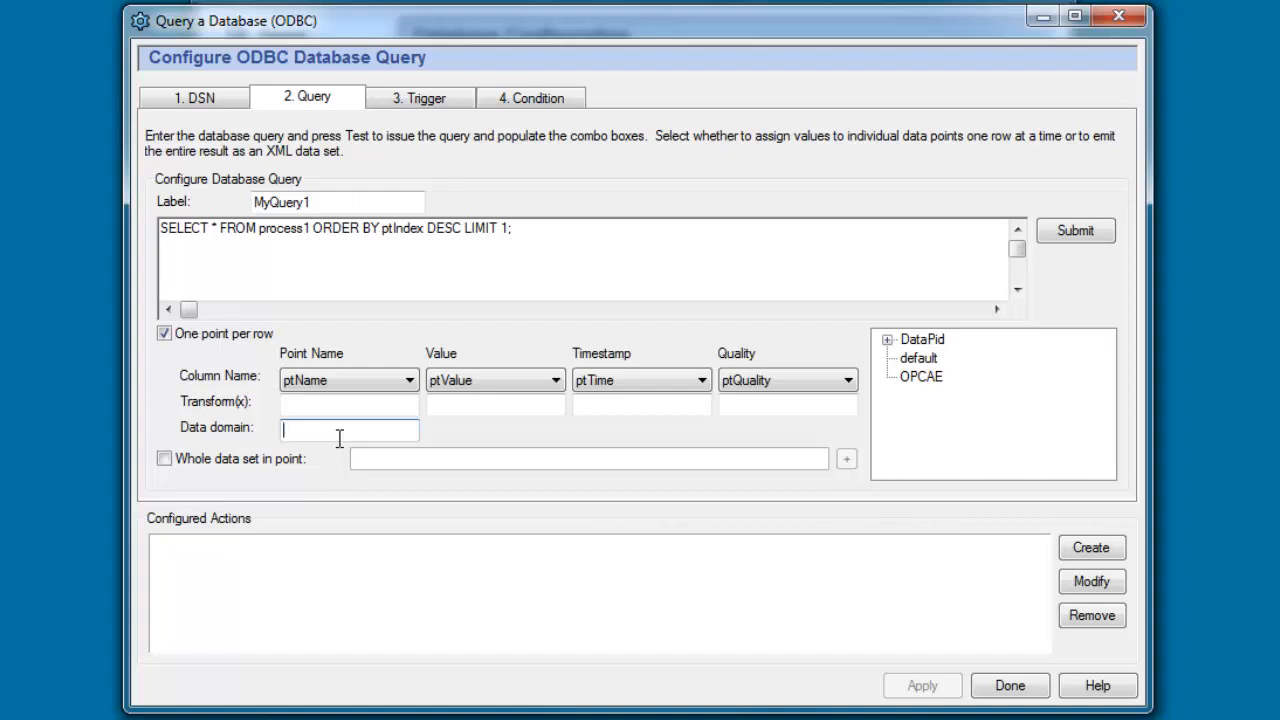
pyautogui.write('Test')
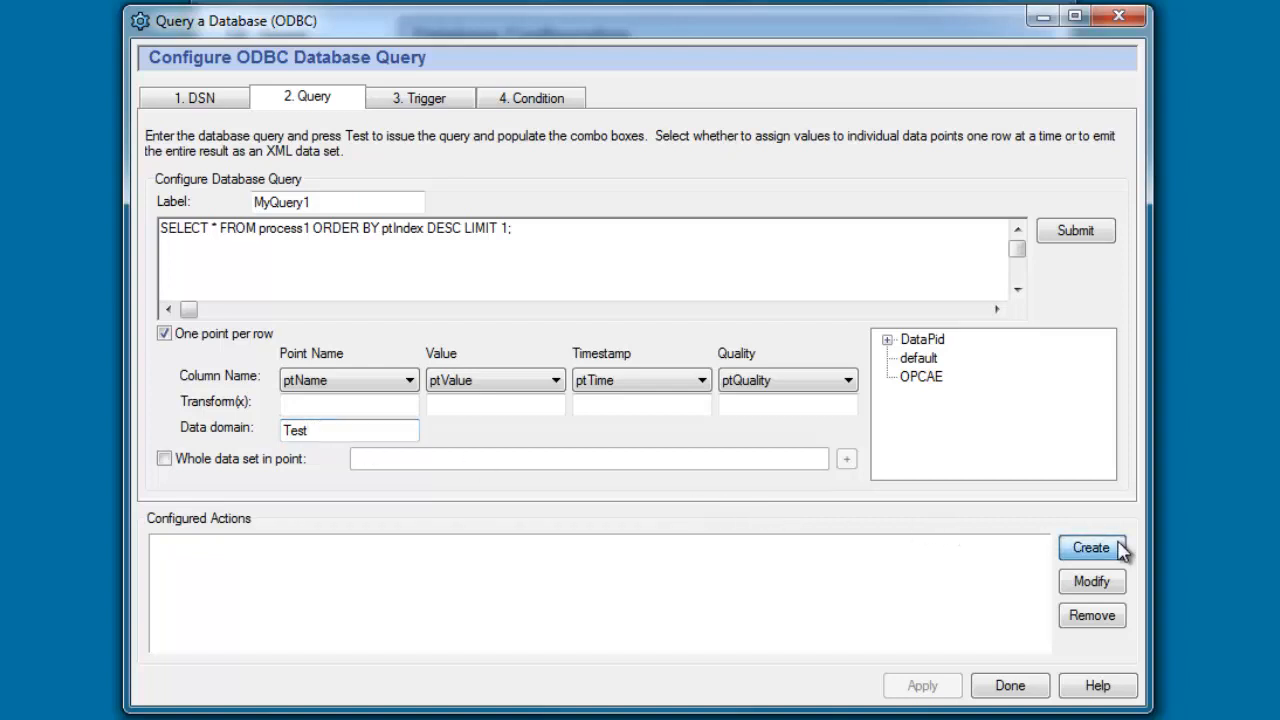
# Create the MyQuery1 action and widen the Query column to show its full SQL
pyautogui.click(1090, 548)
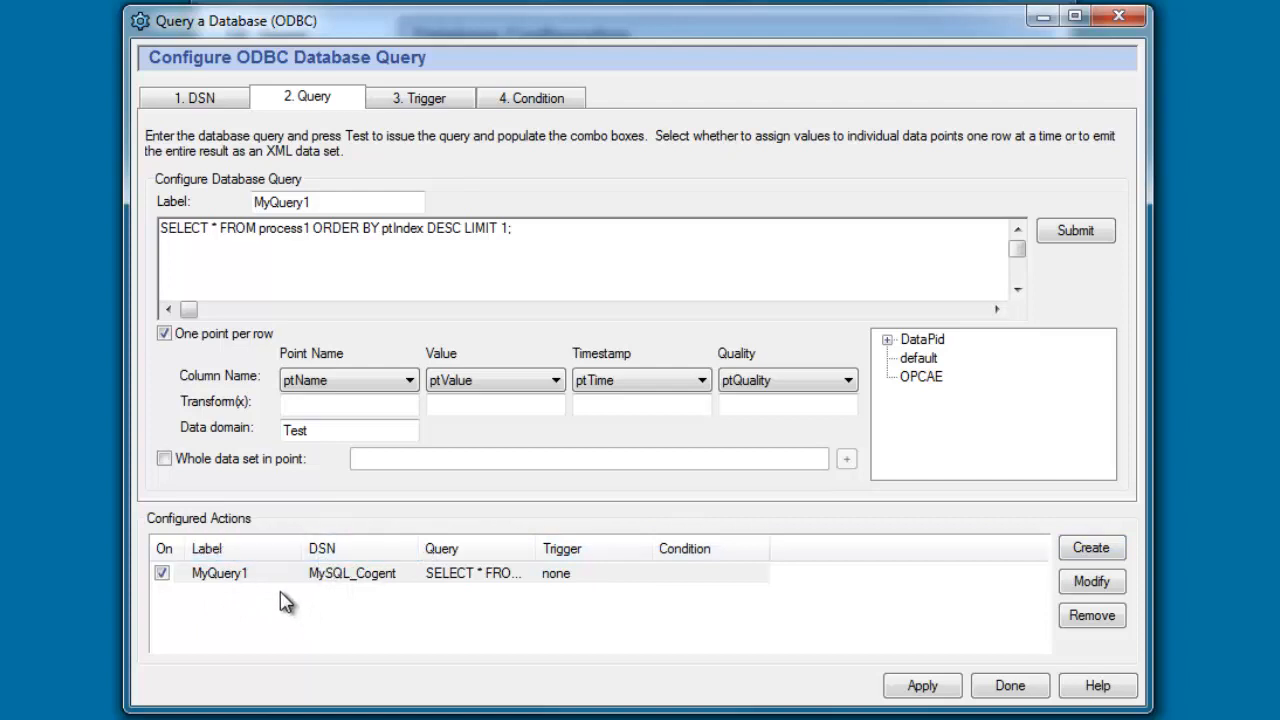
pyautogui.moveTo(322, 592)
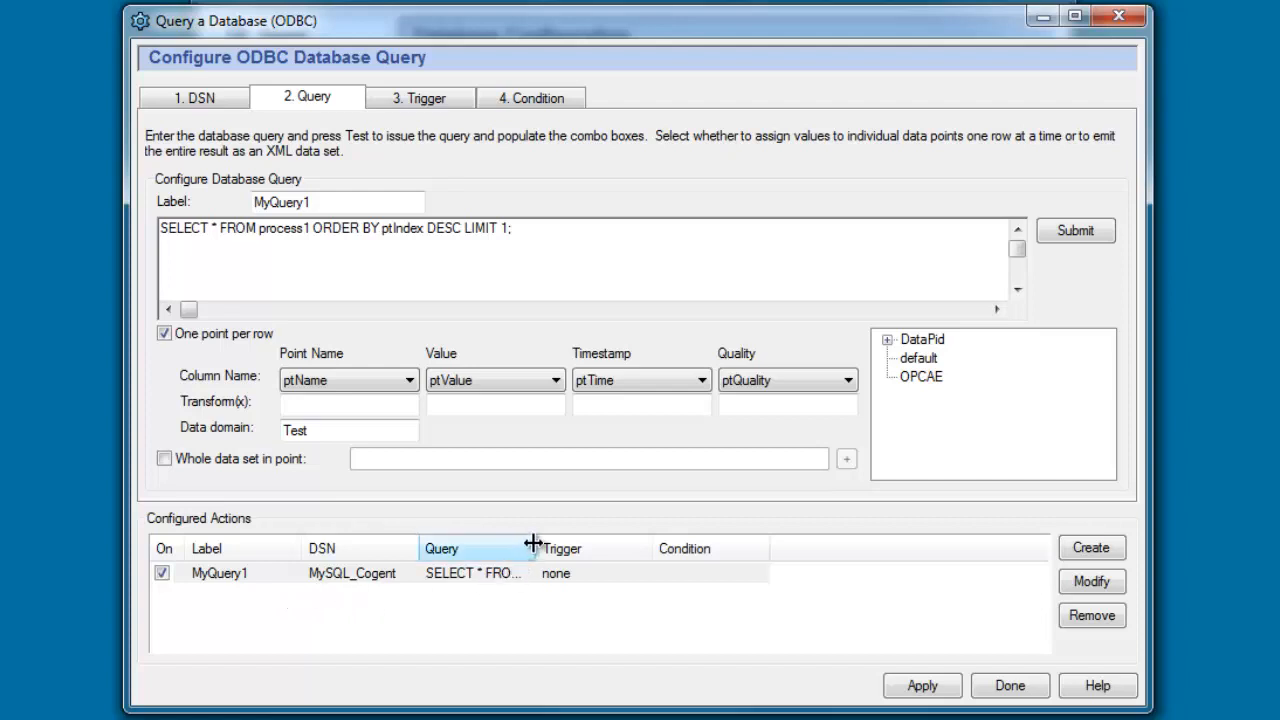
pyautogui.moveTo(532, 548); pyautogui.dragTo(788, 548)
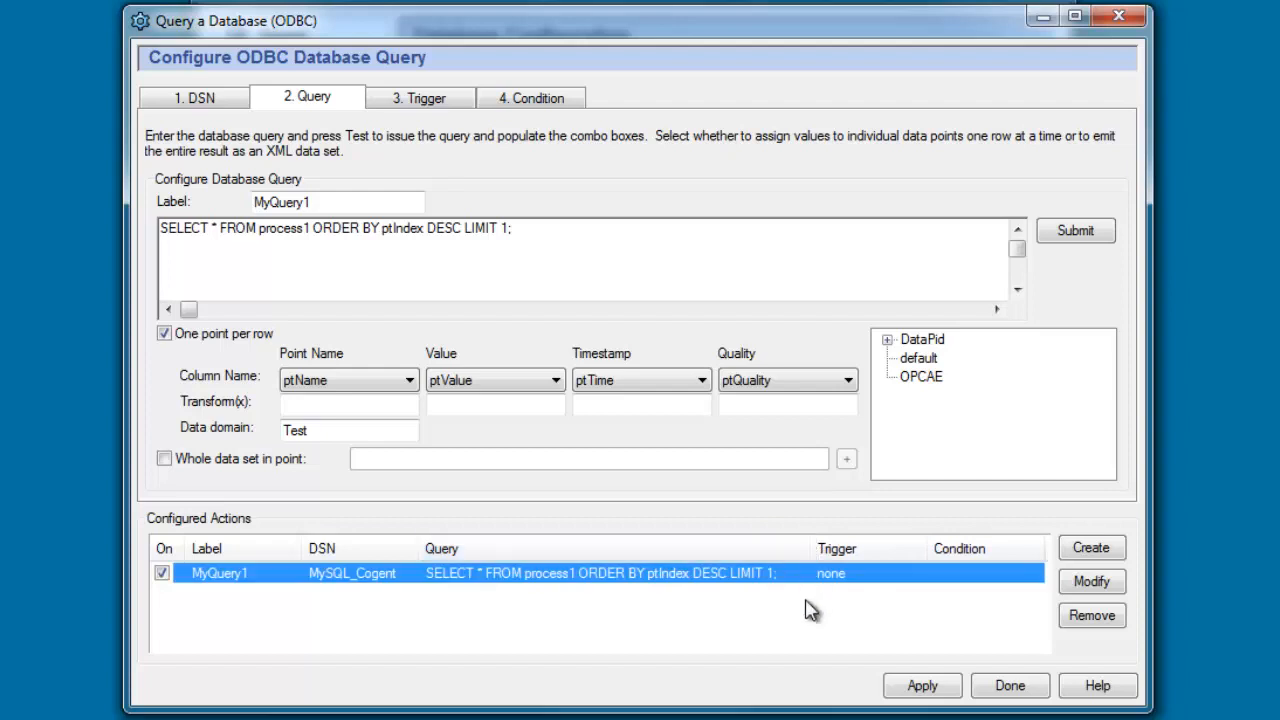
pyautogui.moveTo(878, 568)
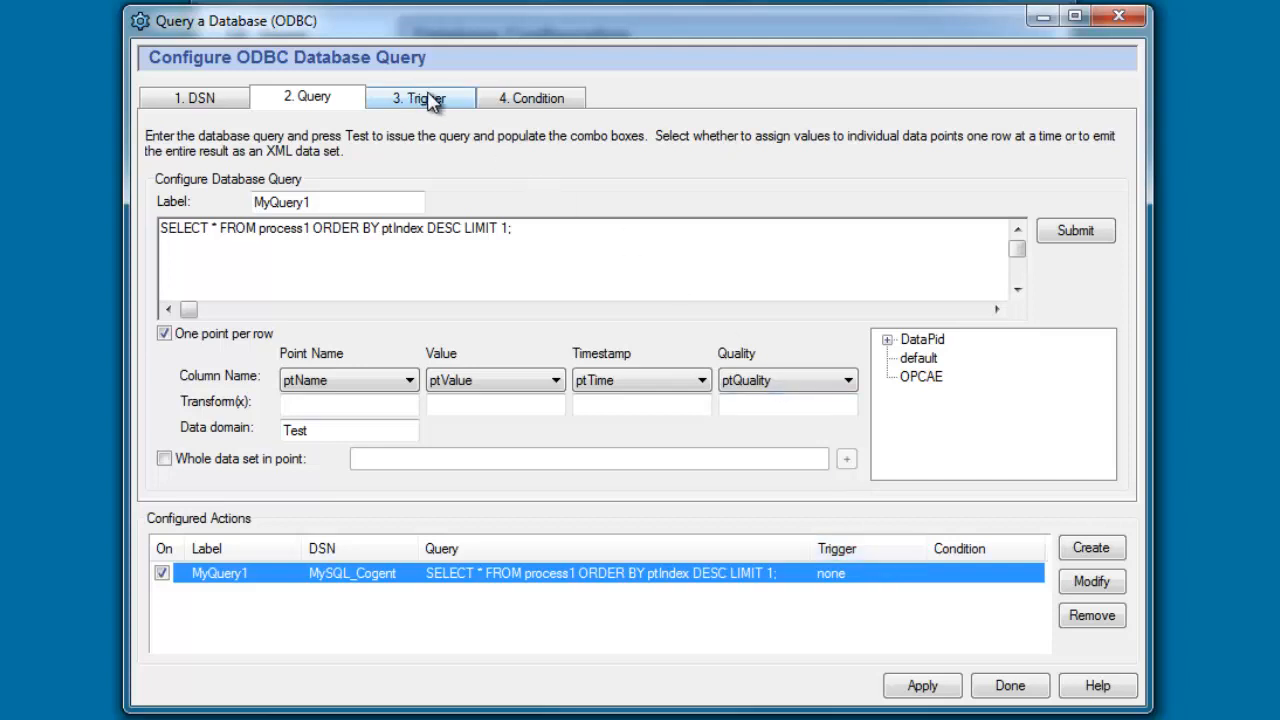
# Set MyQuery1 to trigger on a 5-second Repeat Timer and create the action
pyautogui.click(420, 96)
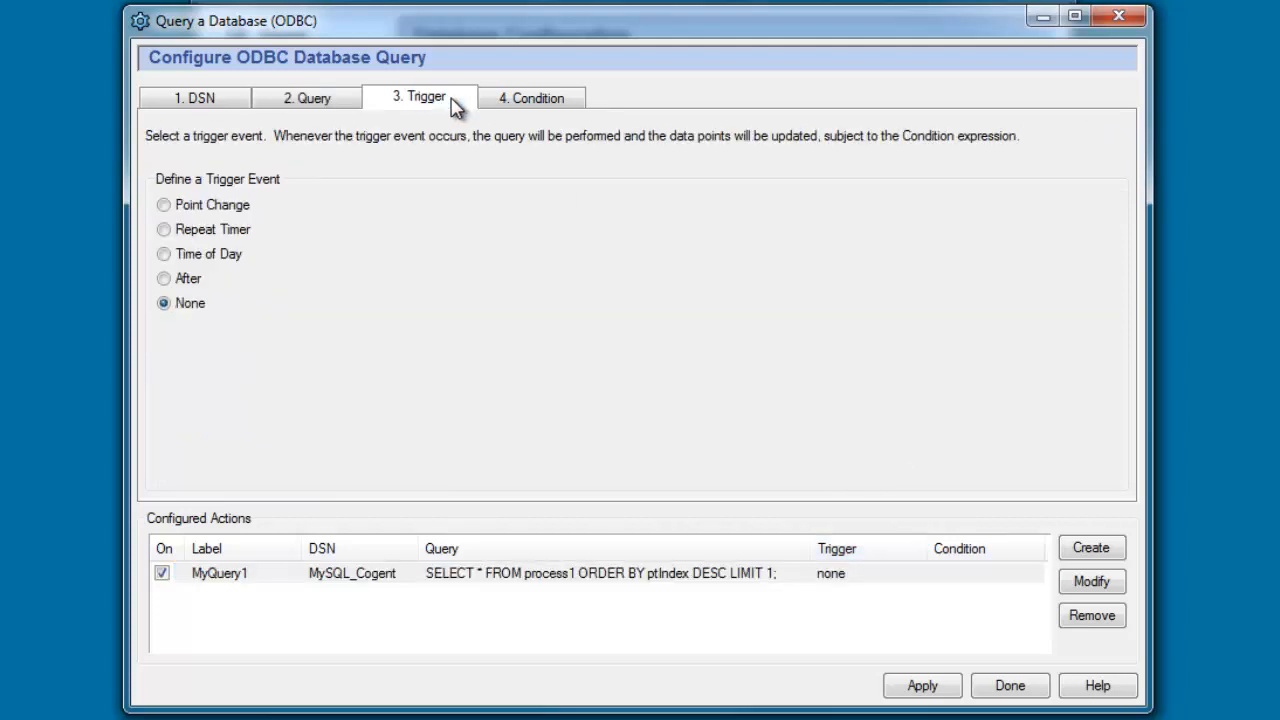
pyautogui.moveTo(290, 164)
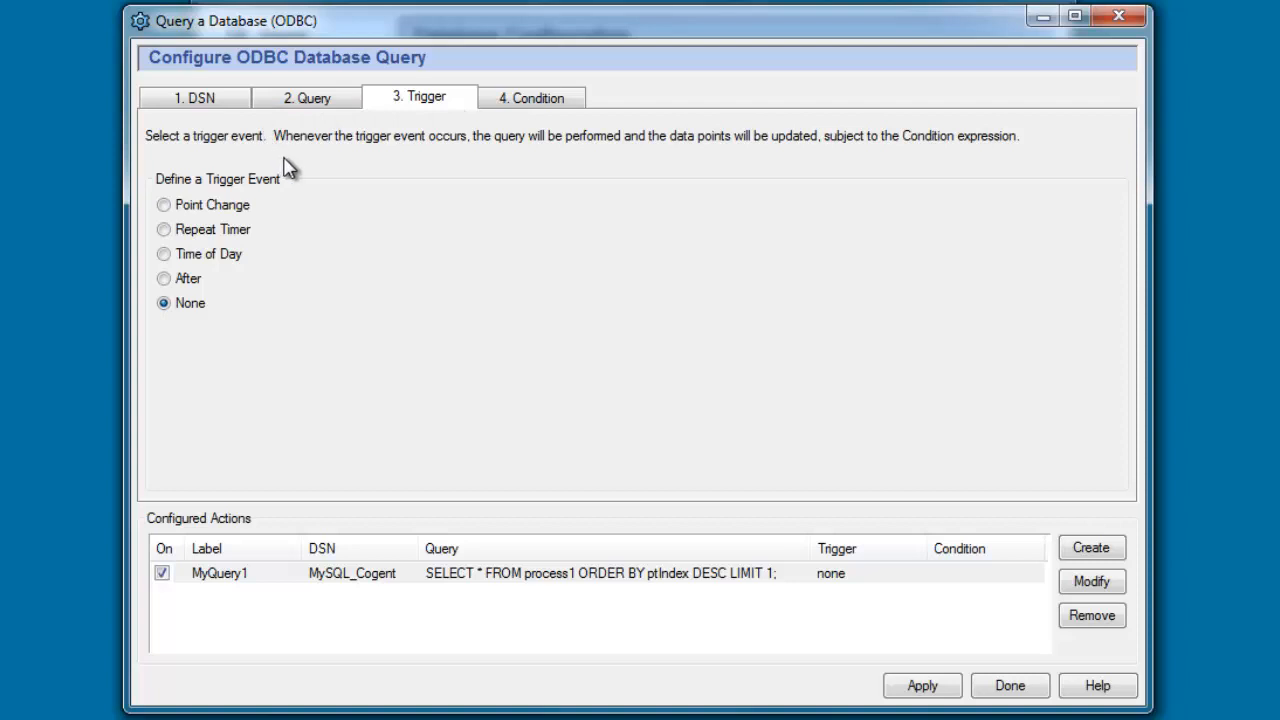
pyautogui.moveTo(190, 238)
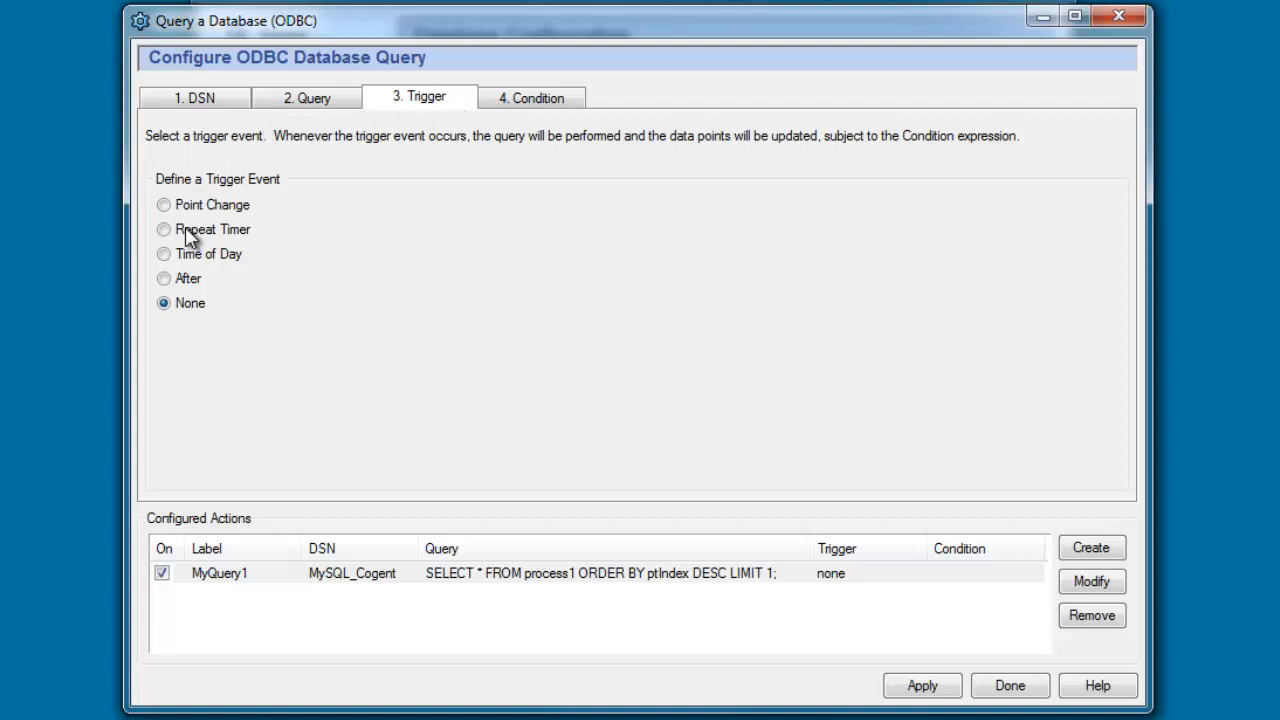
pyautogui.click(164, 228)
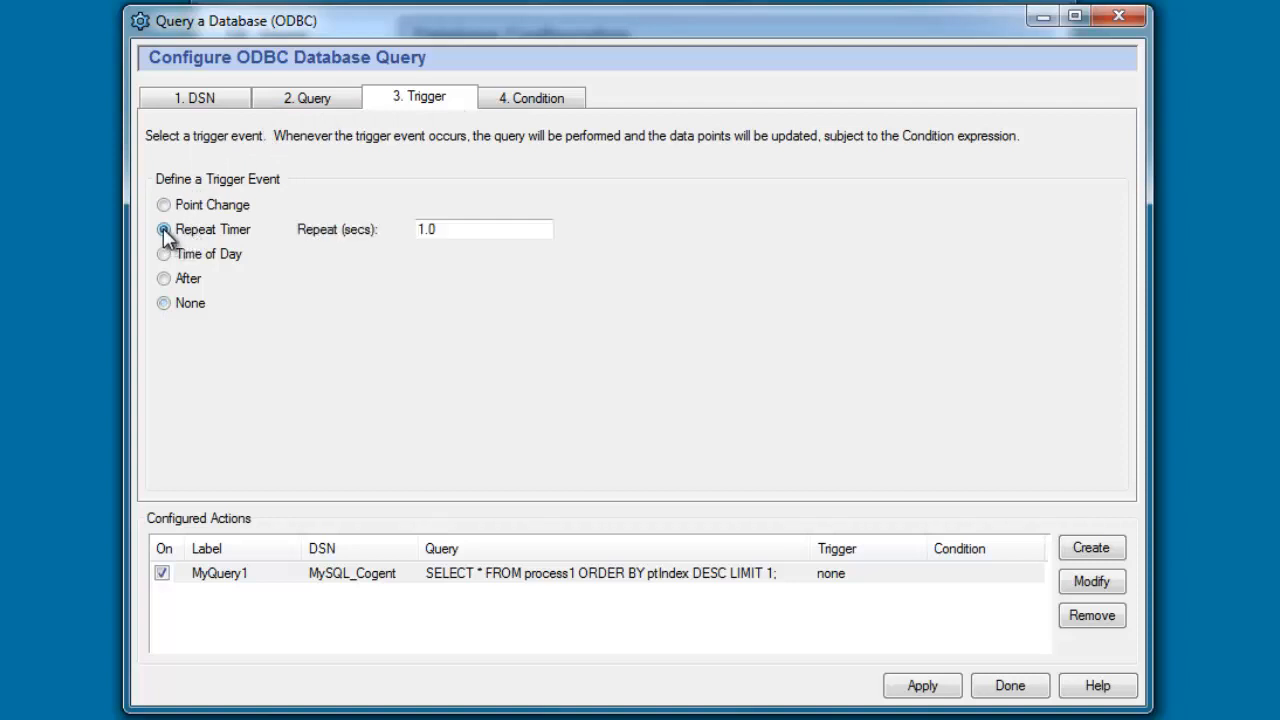
pyautogui.tripleClick(484, 228)
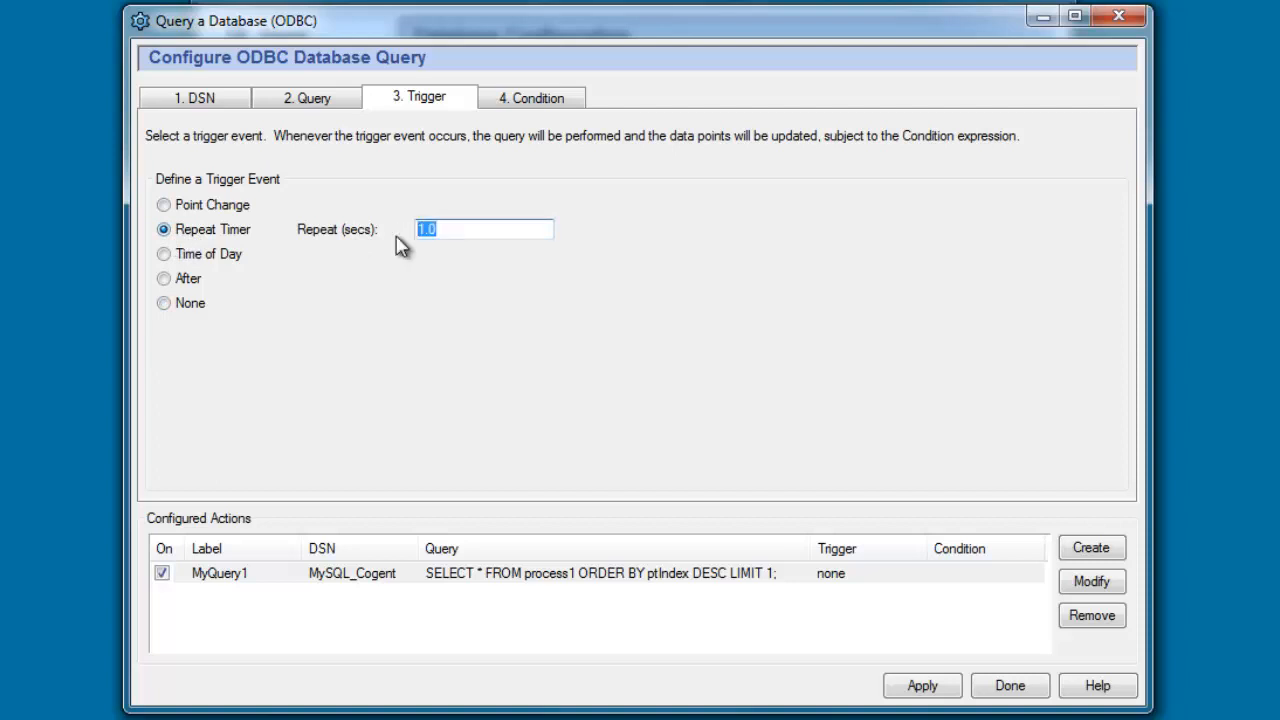
pyautogui.write('5')
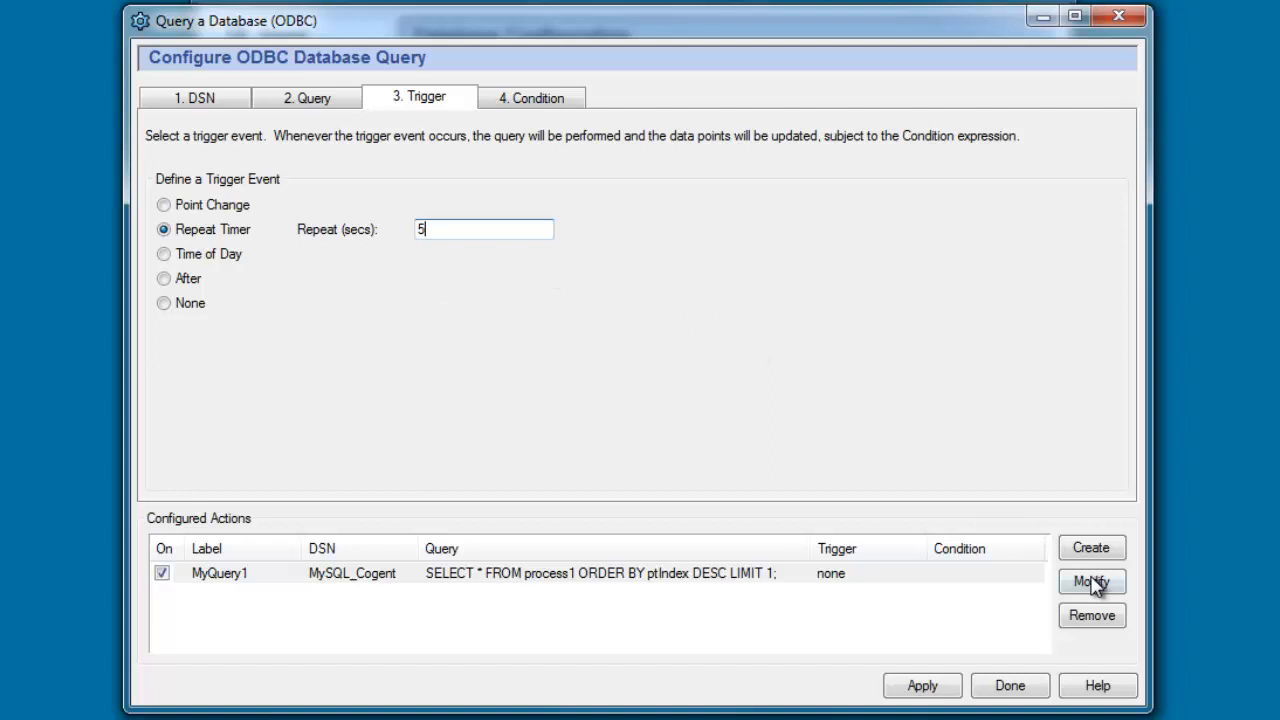
pyautogui.click(1092, 582)
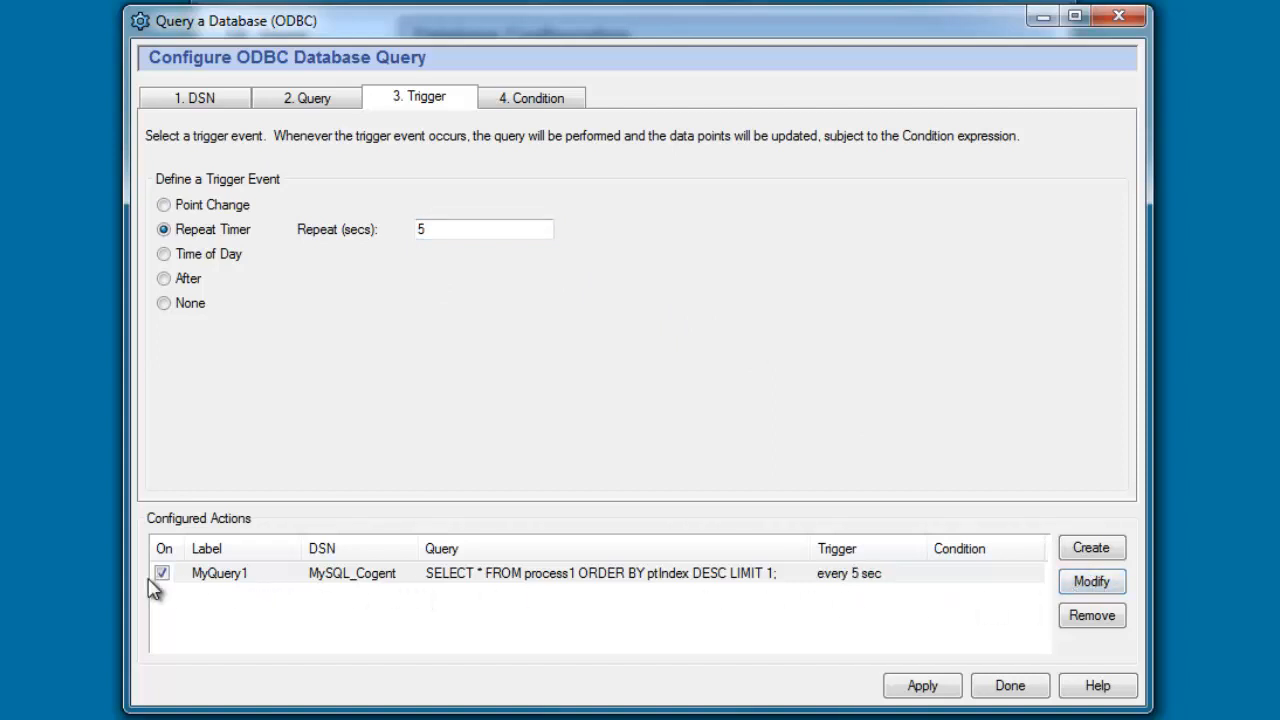
pyautogui.moveTo(470, 588)
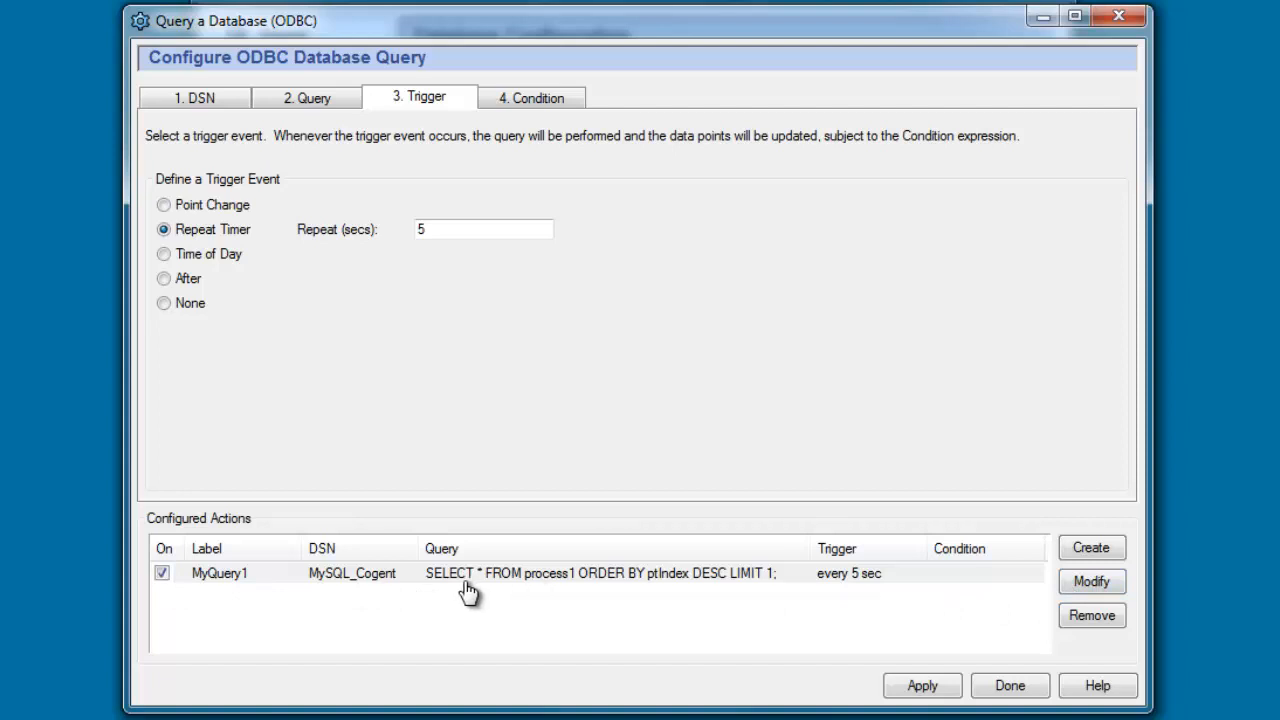
pyautogui.moveTo(568, 588)
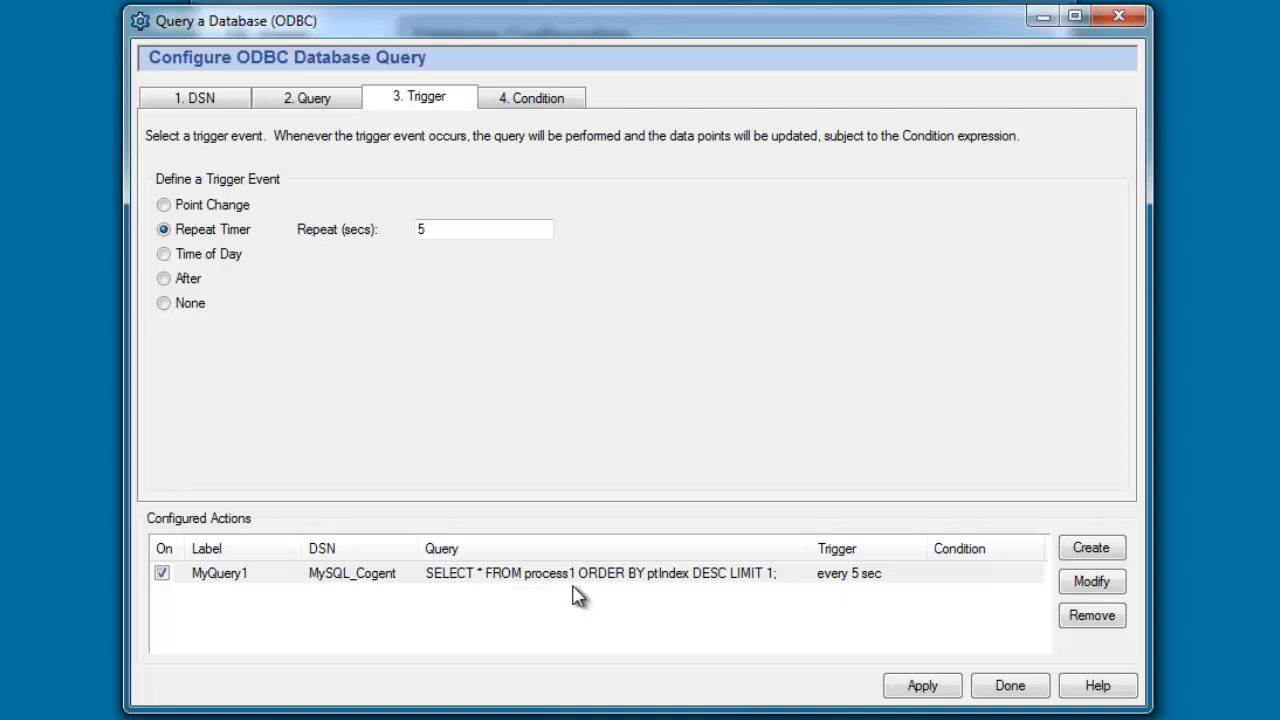
pyautogui.moveTo(888, 602)
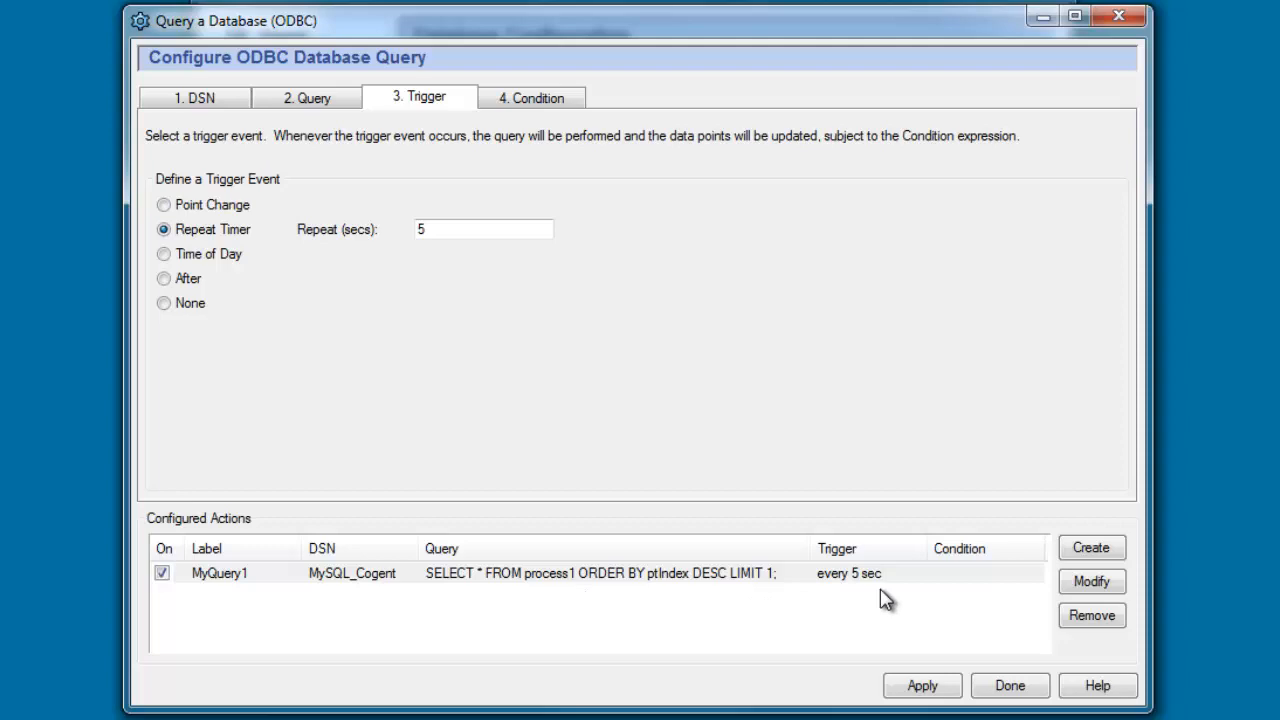
pyautogui.moveTo(924, 668)
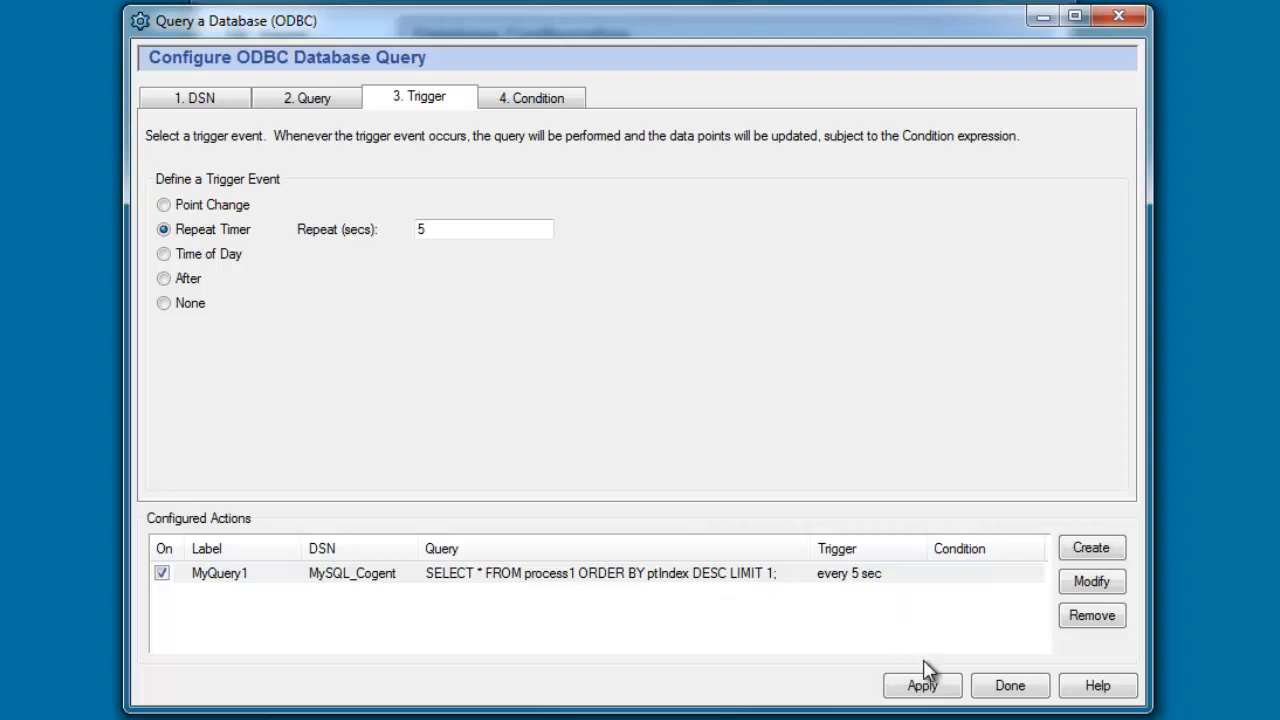
# Apply the query action, enable diagnostics in the script log, and show the Script Log
pyautogui.click(920, 684)
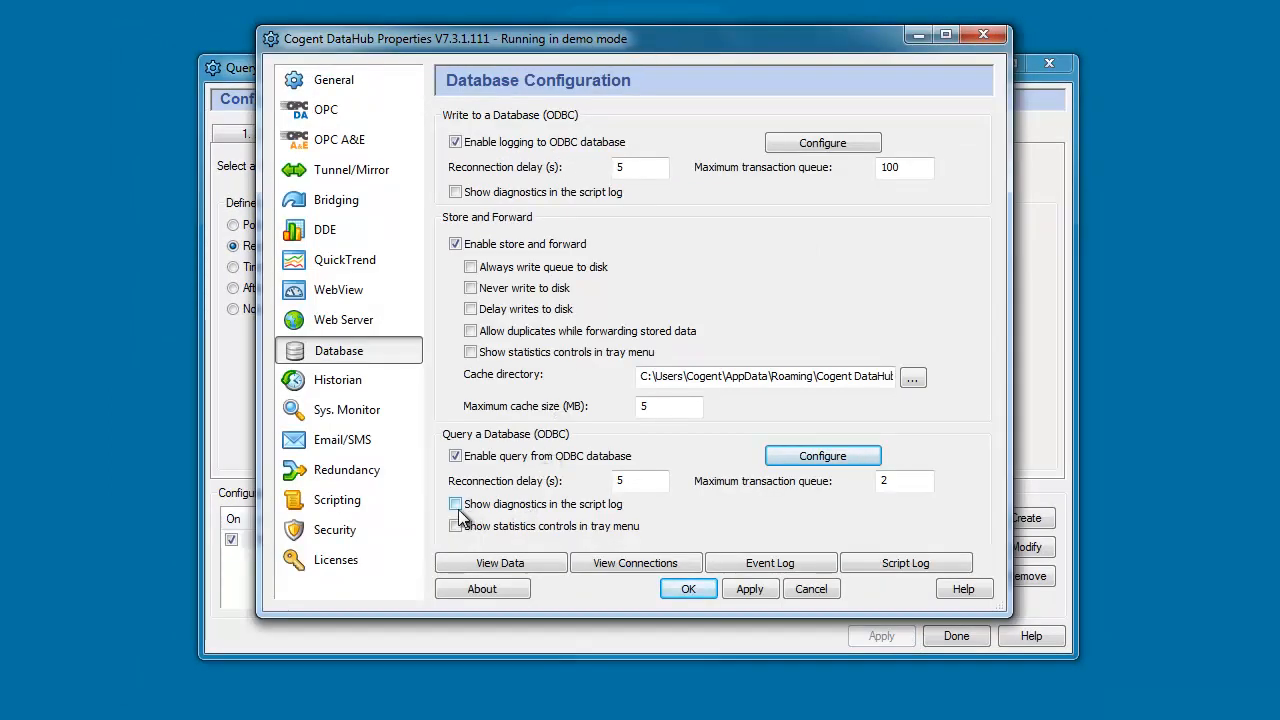
pyautogui.click(456, 504)
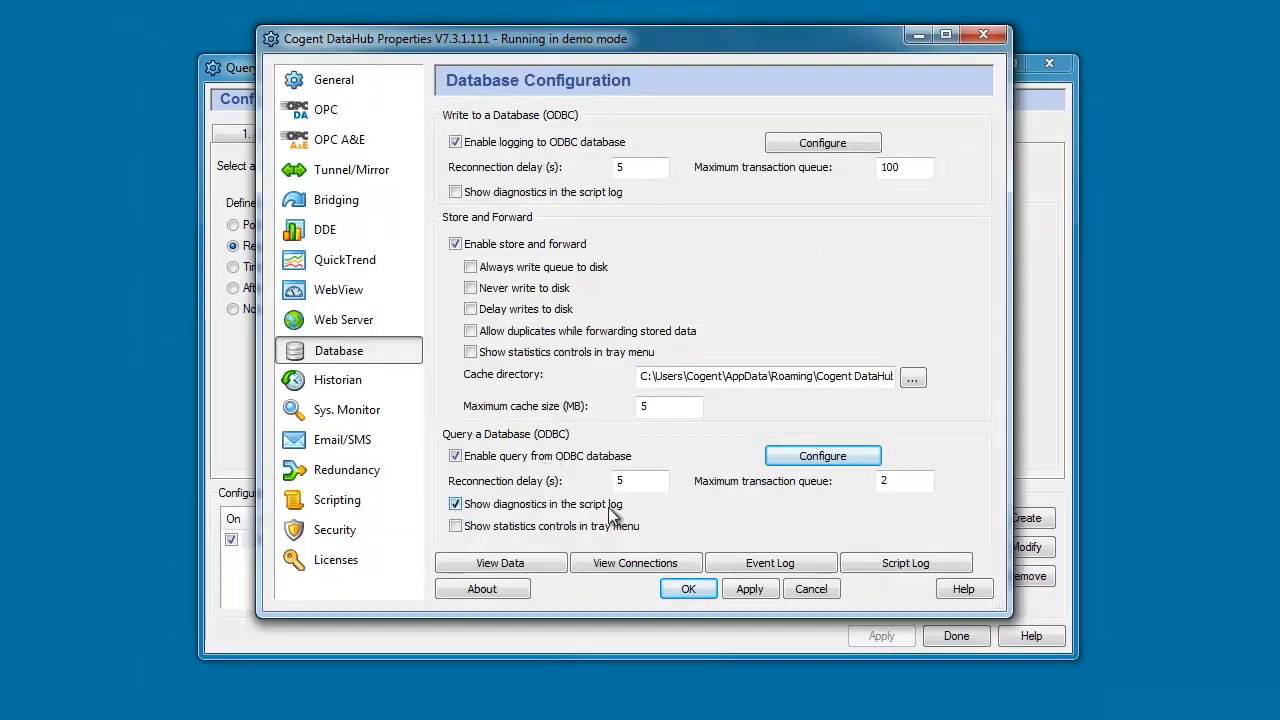
pyautogui.moveTo(818, 524)
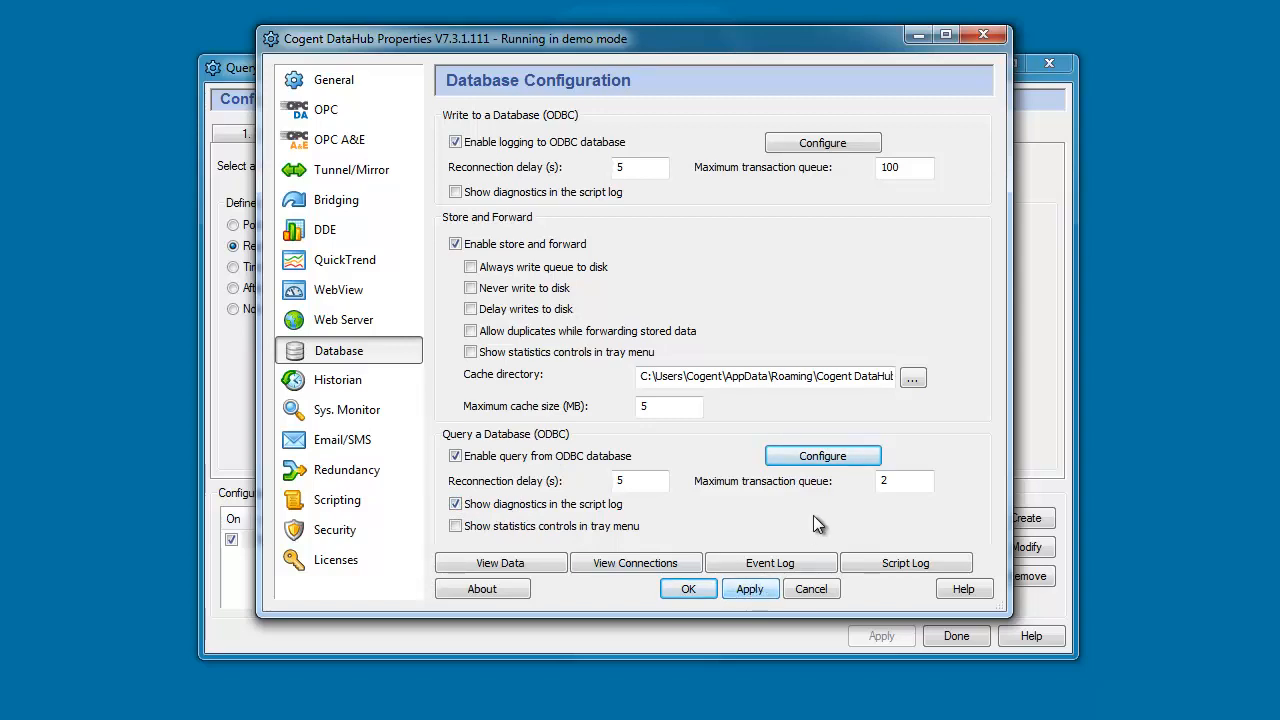
pyautogui.click(904, 562)
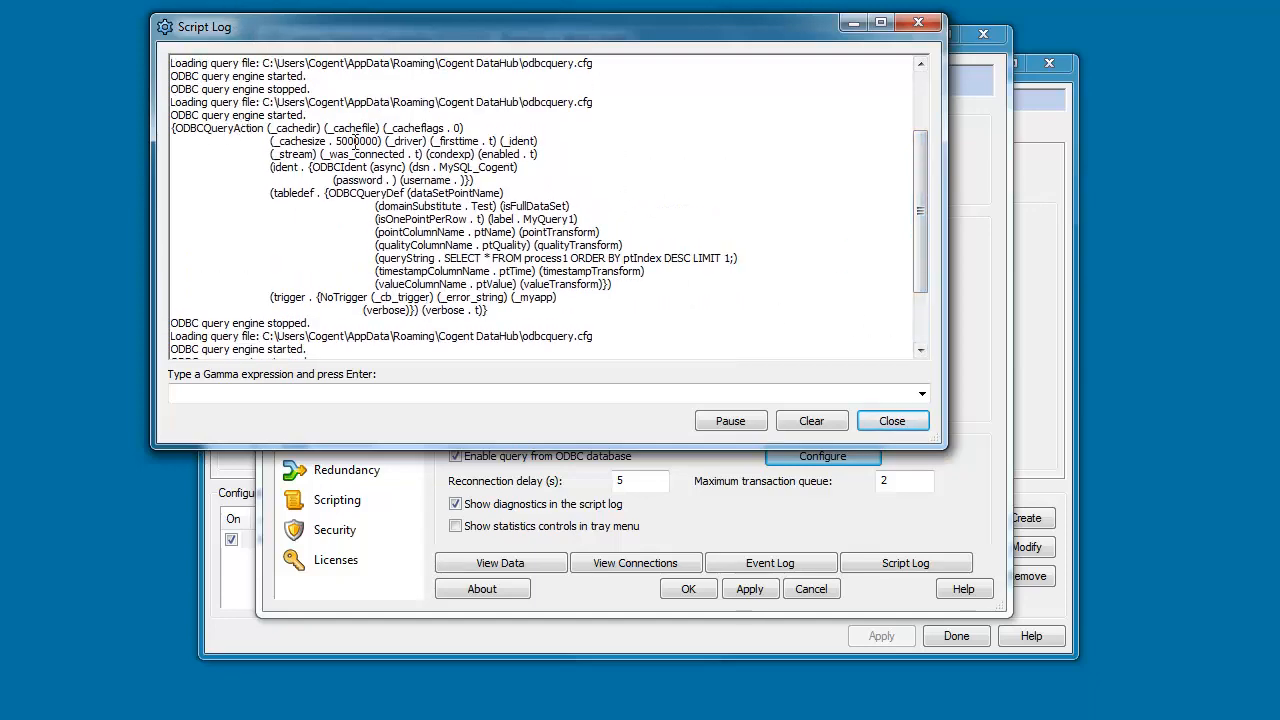
pyautogui.scroll(3)
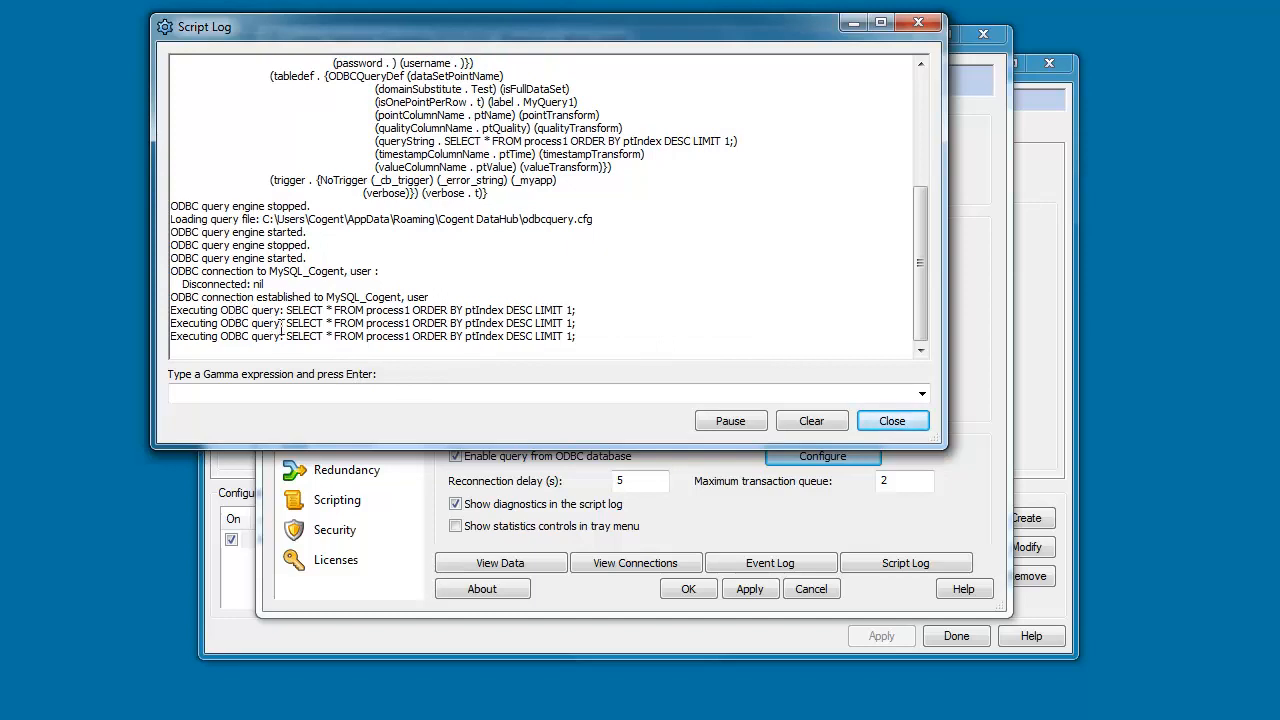
pyautogui.moveTo(544, 346)
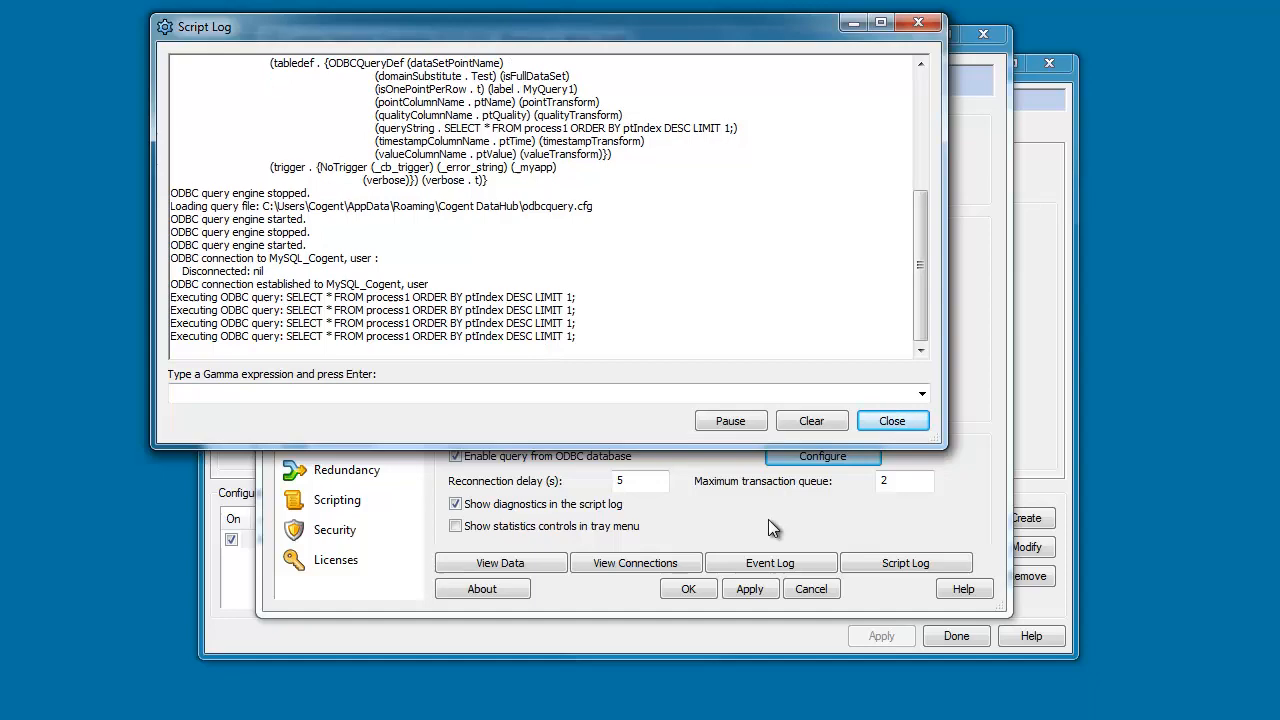
pyautogui.click(500, 562)
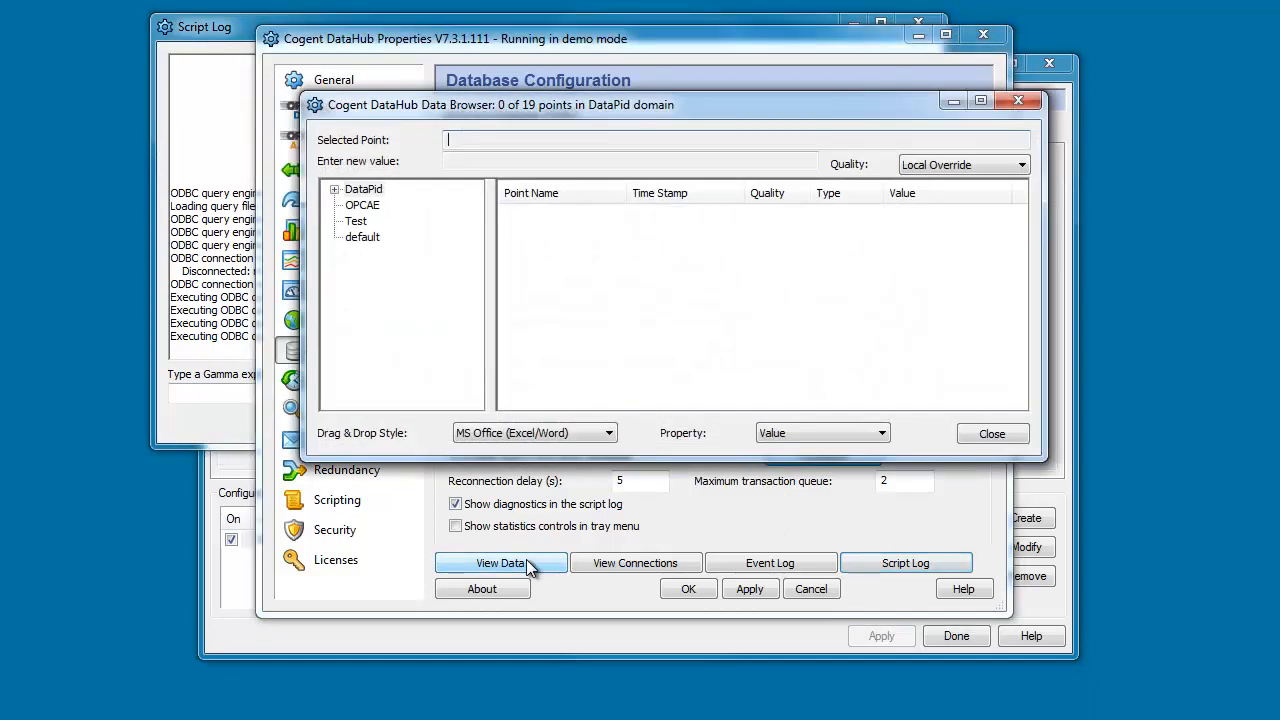
# Select the Test domain in the Data Browser to watch PID1.Pv update
pyautogui.click(356, 220)
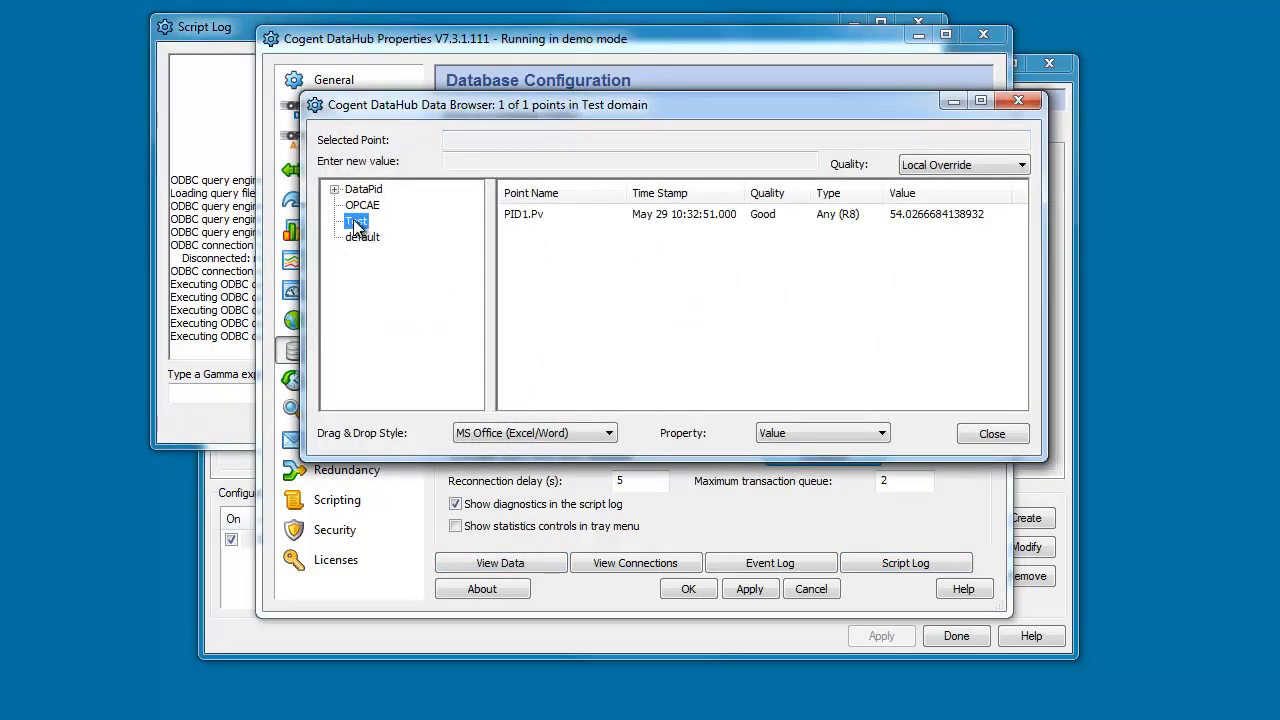
pyautogui.click(356, 220)
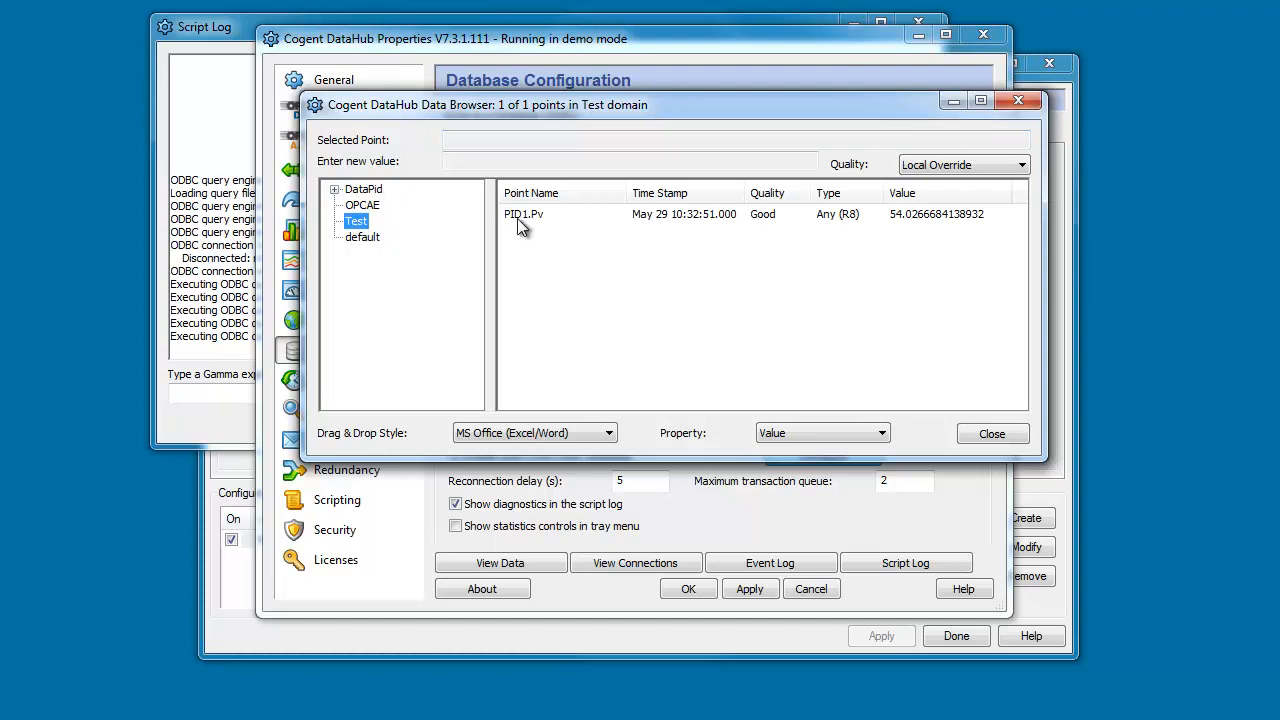
pyautogui.moveTo(528, 224)
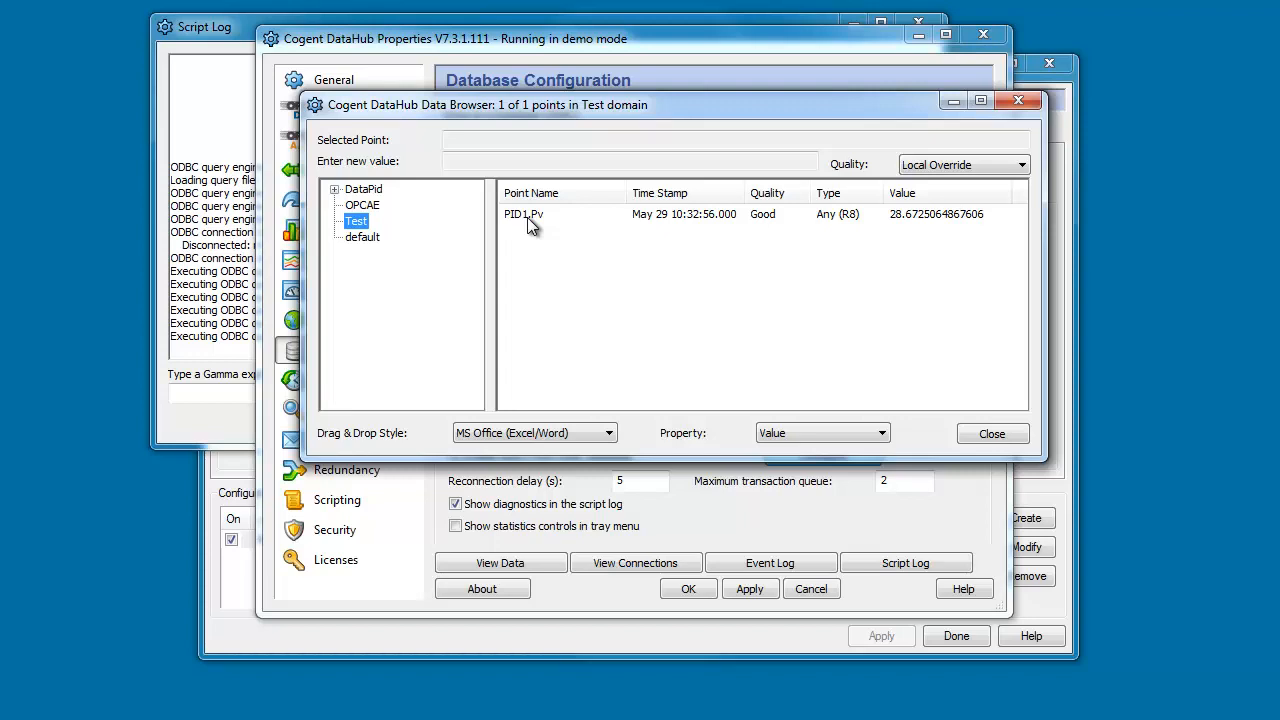
pyautogui.moveTo(824, 236)
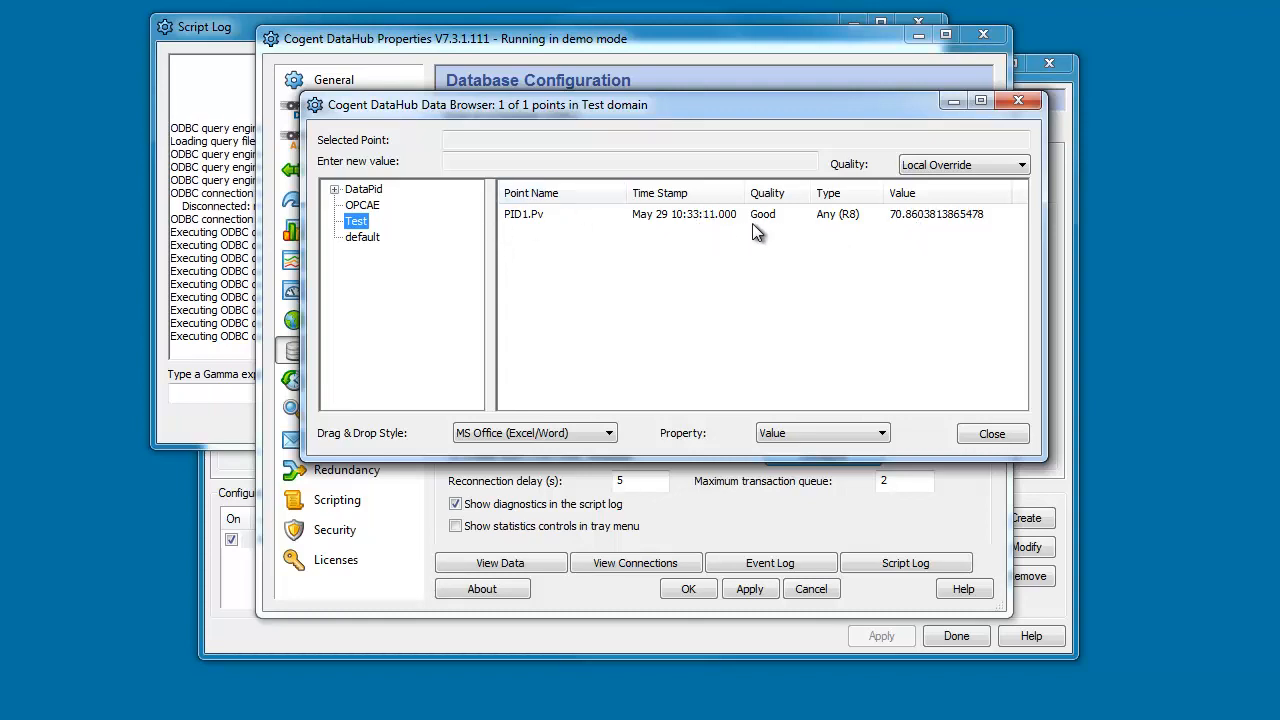
pyautogui.moveTo(928, 232)
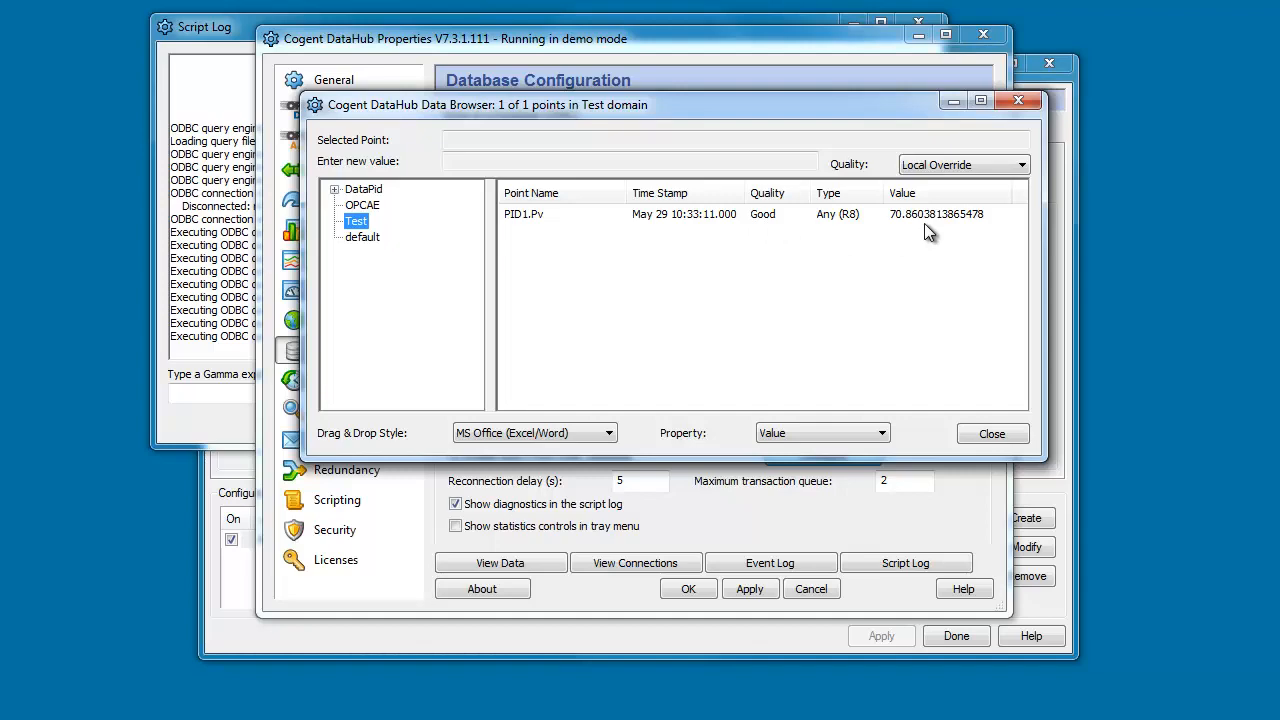
pyautogui.moveTo(916, 244)
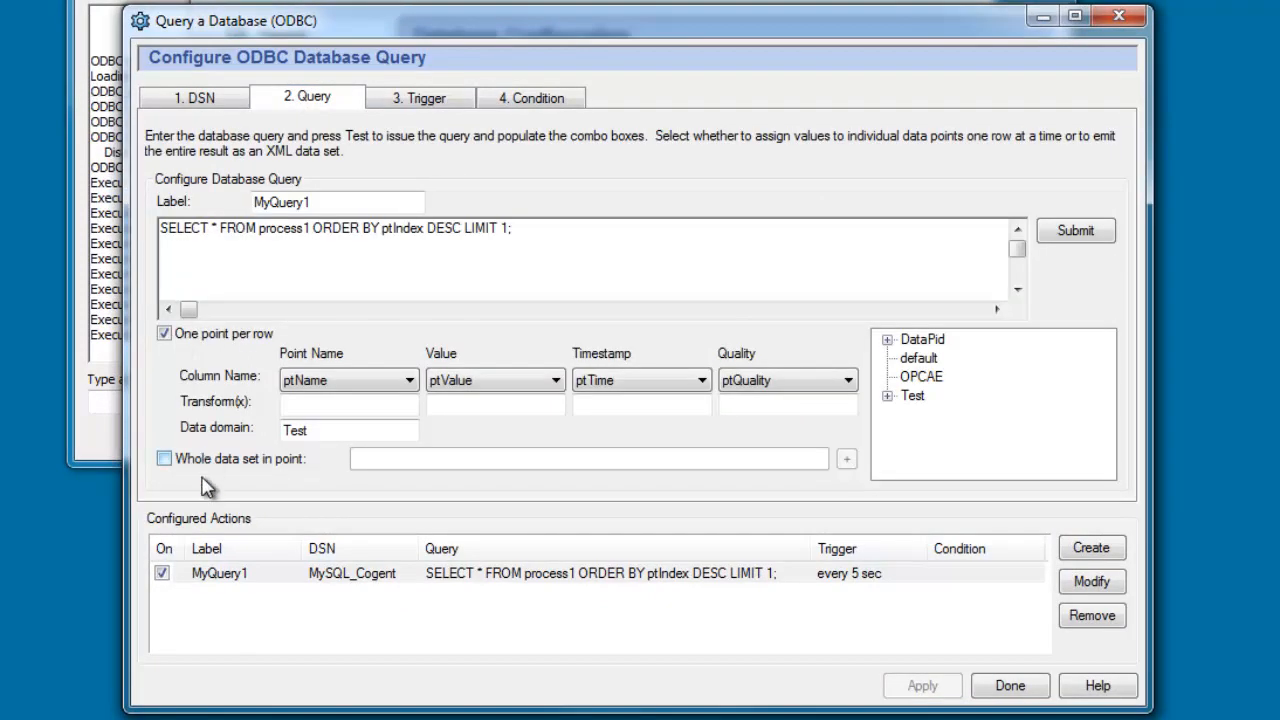
# Create a second action from MyQuery1, relabel it MyQuery2 and change its SQL to LIMIT 10
pyautogui.click(220, 572)
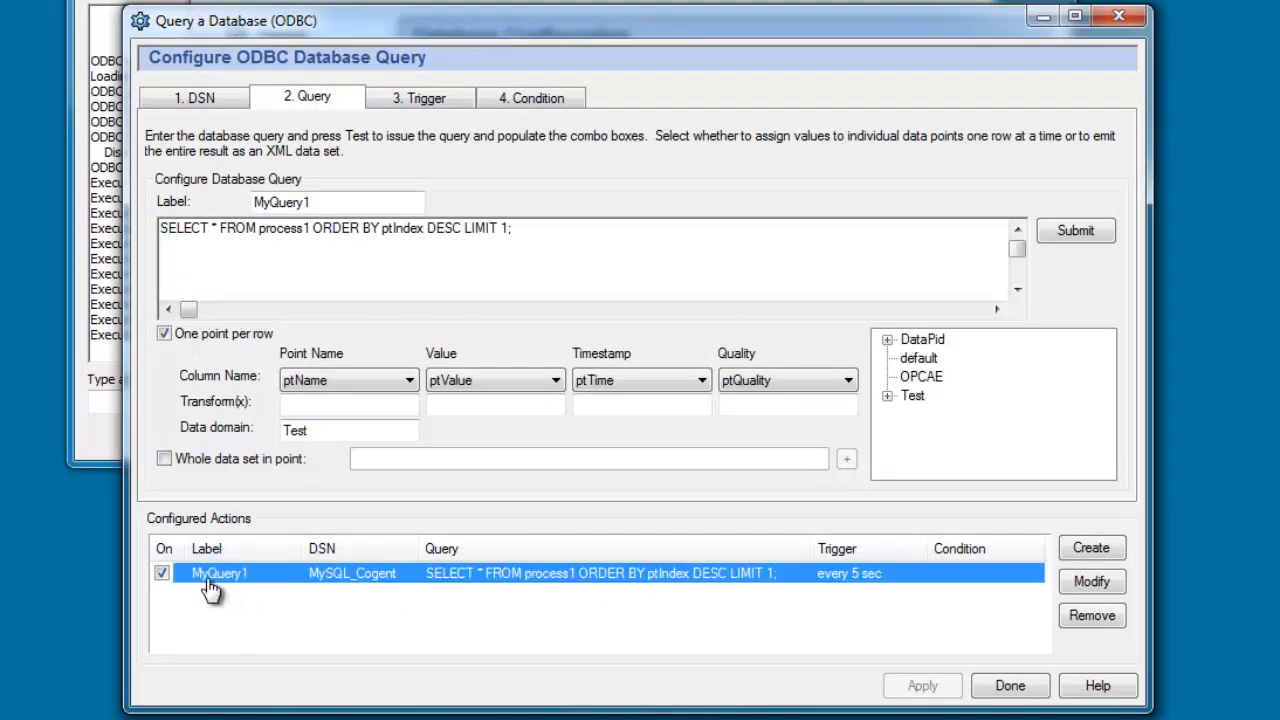
pyautogui.moveTo(1004, 588)
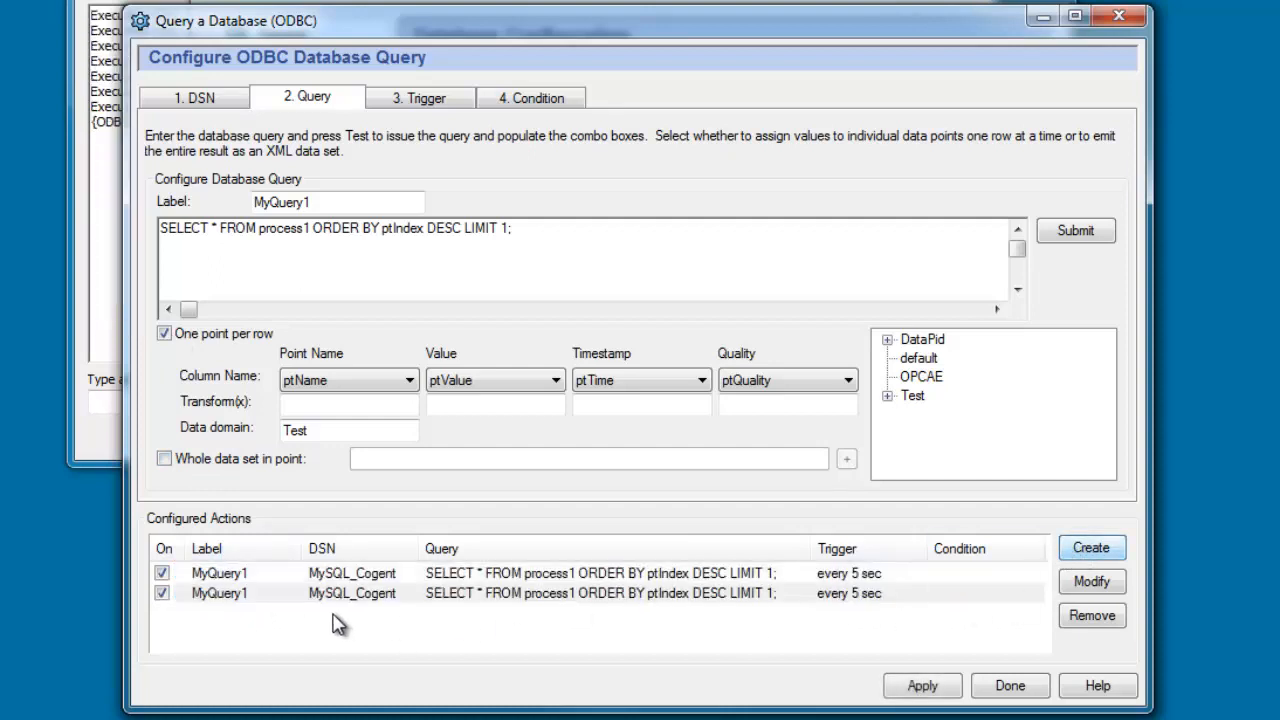
pyautogui.click(336, 202)
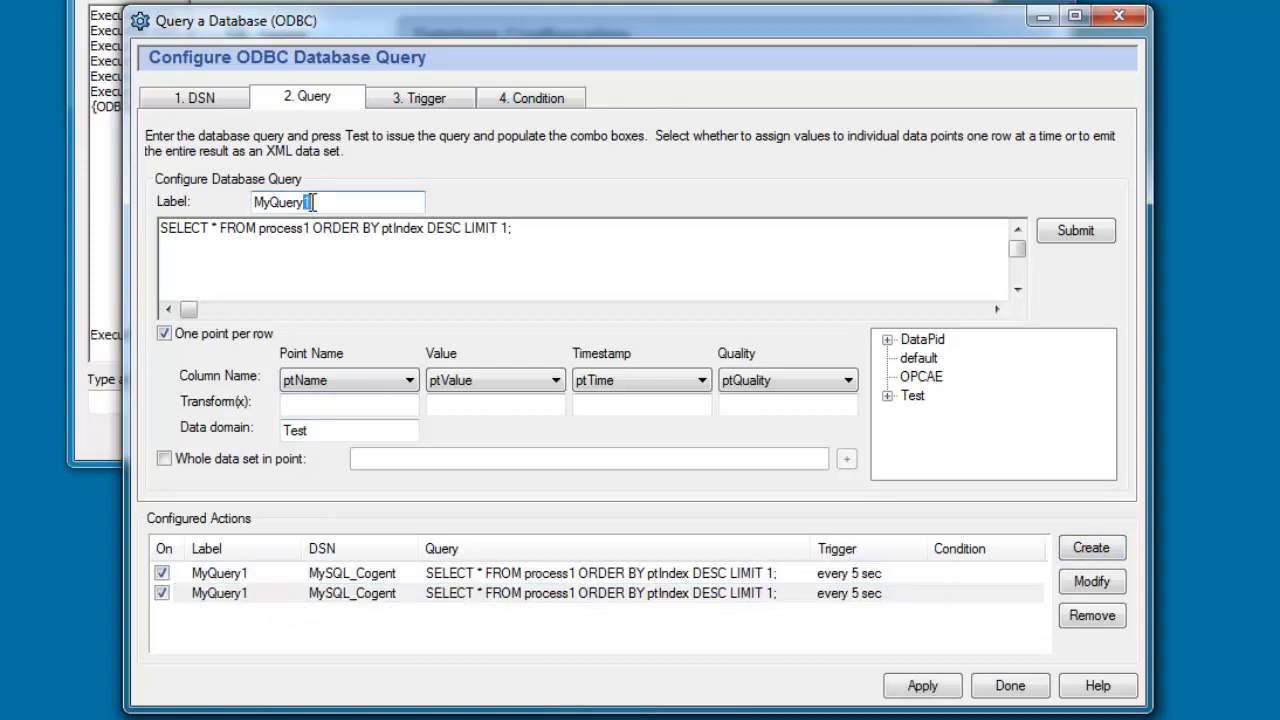
pyautogui.write('2')
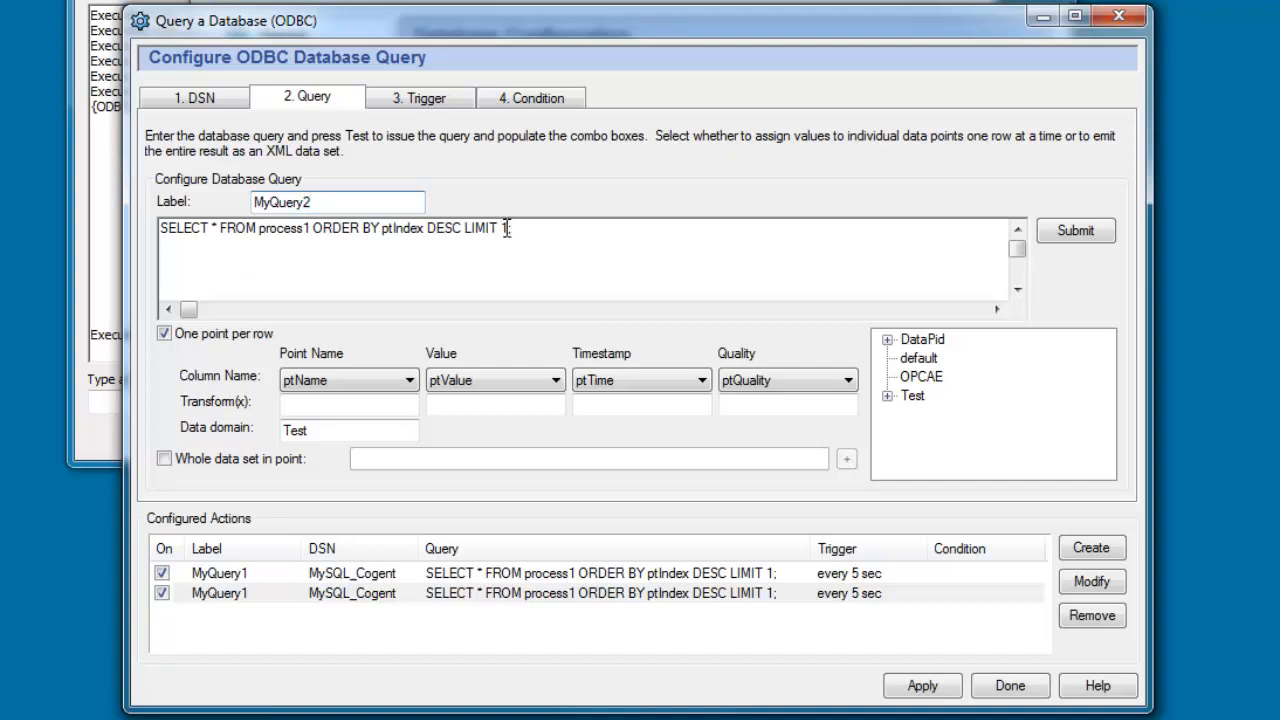
pyautogui.write(';')
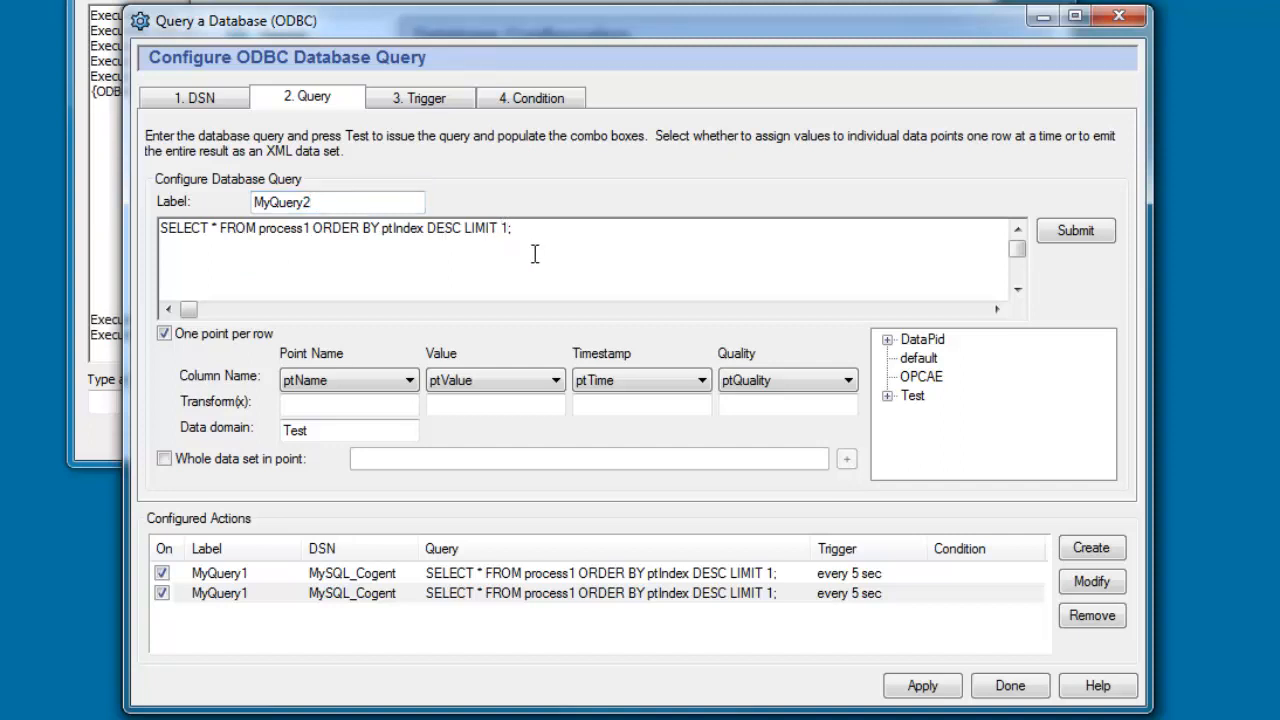
pyautogui.write('0')
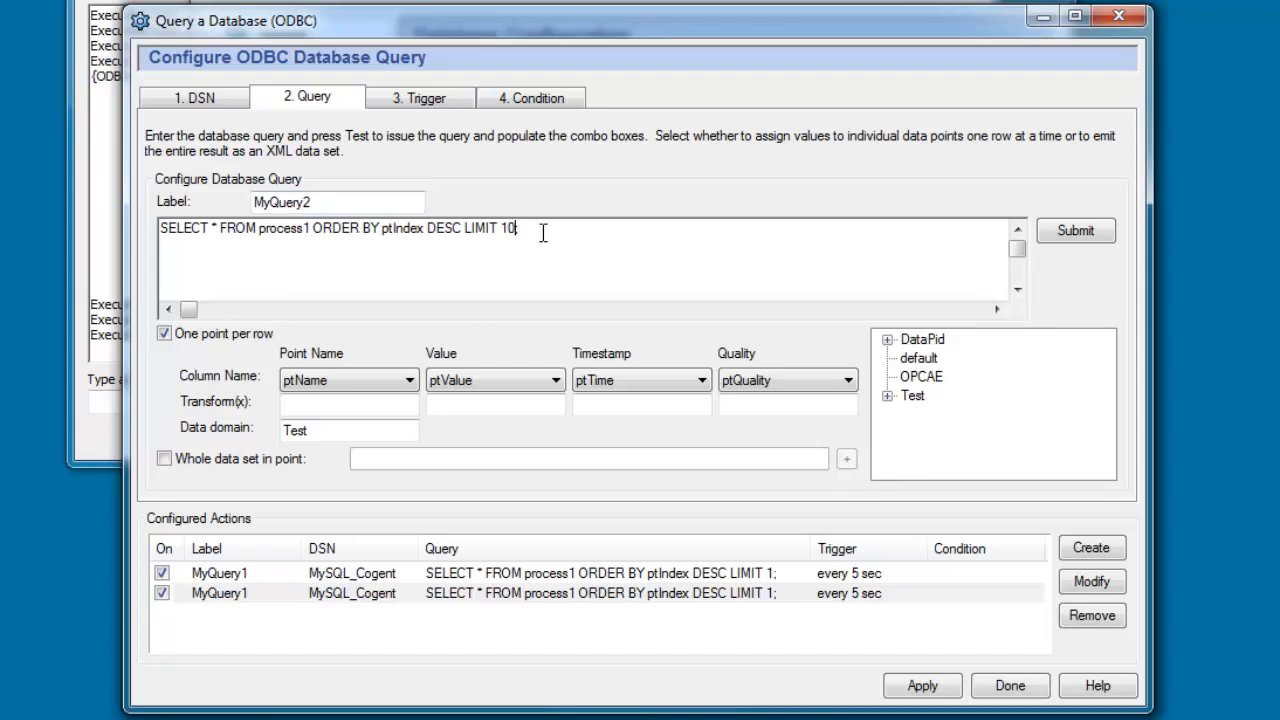
pyautogui.write(';')
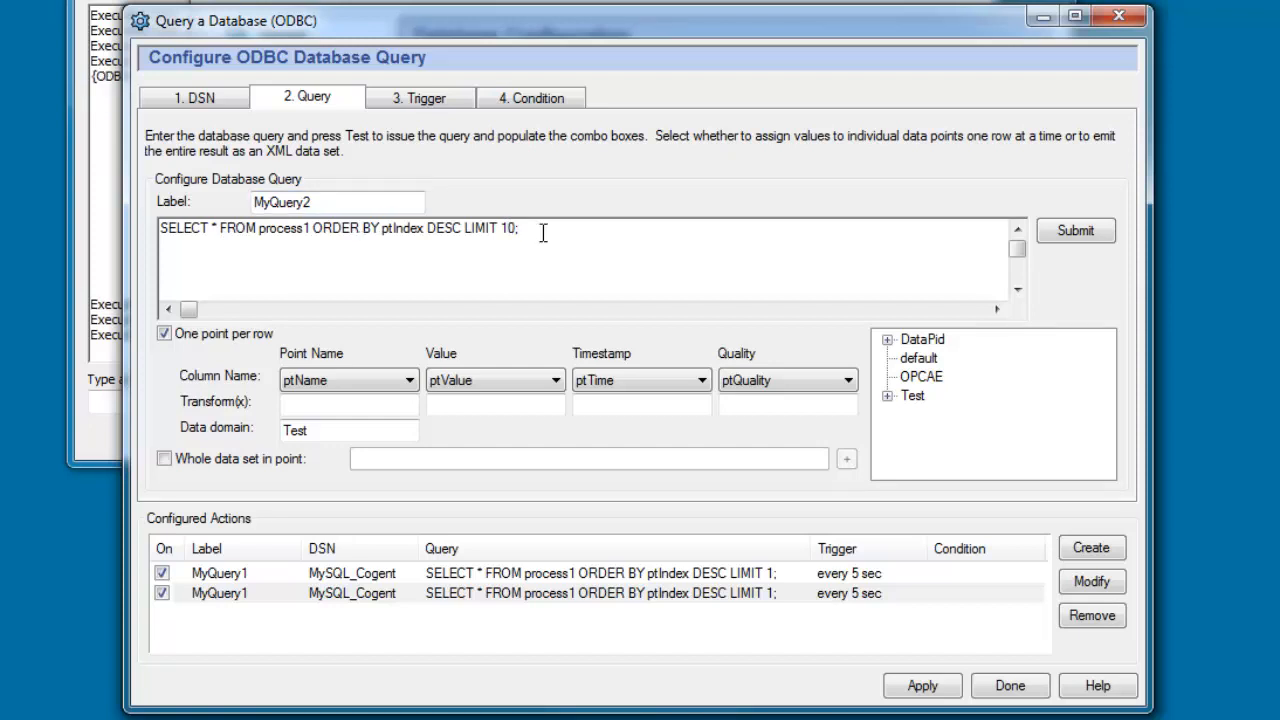
pyautogui.moveTo(512, 264)
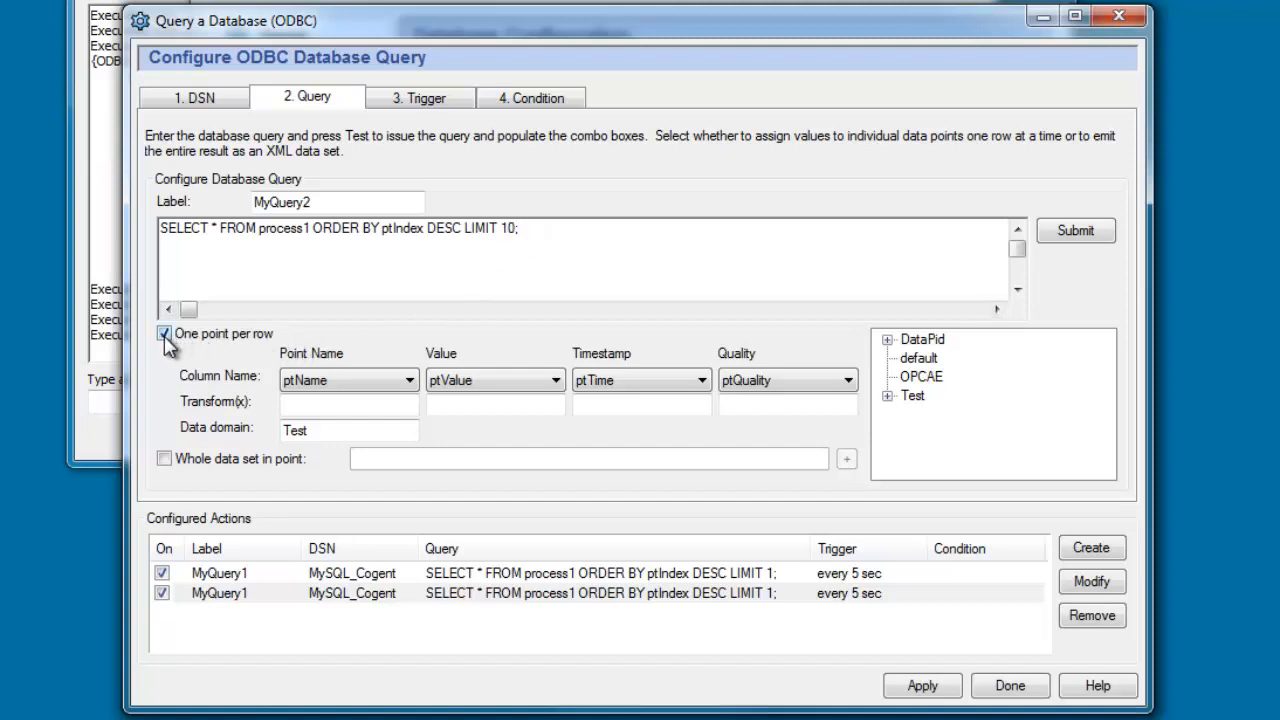
# Switch MyQuery2 to 'Whole data set in point' and name the target point Test:PID1.Pv.dataset
pyautogui.click(164, 332)
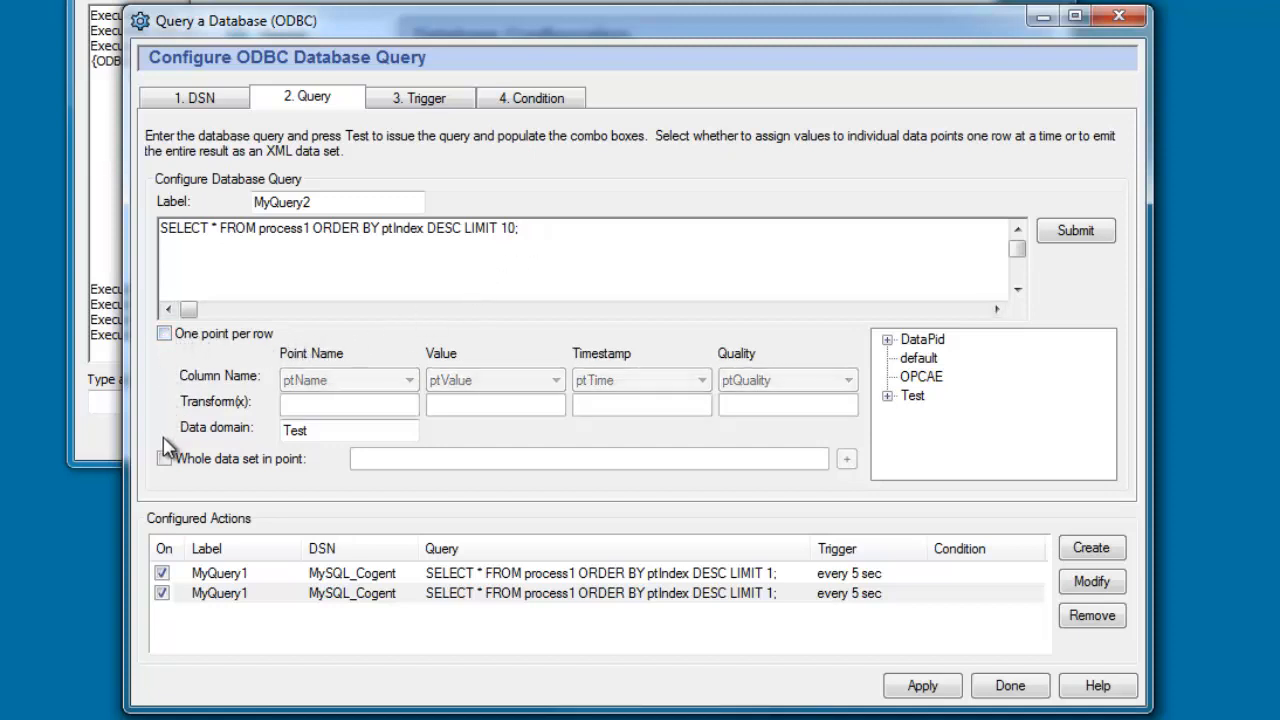
pyautogui.click(164, 458)
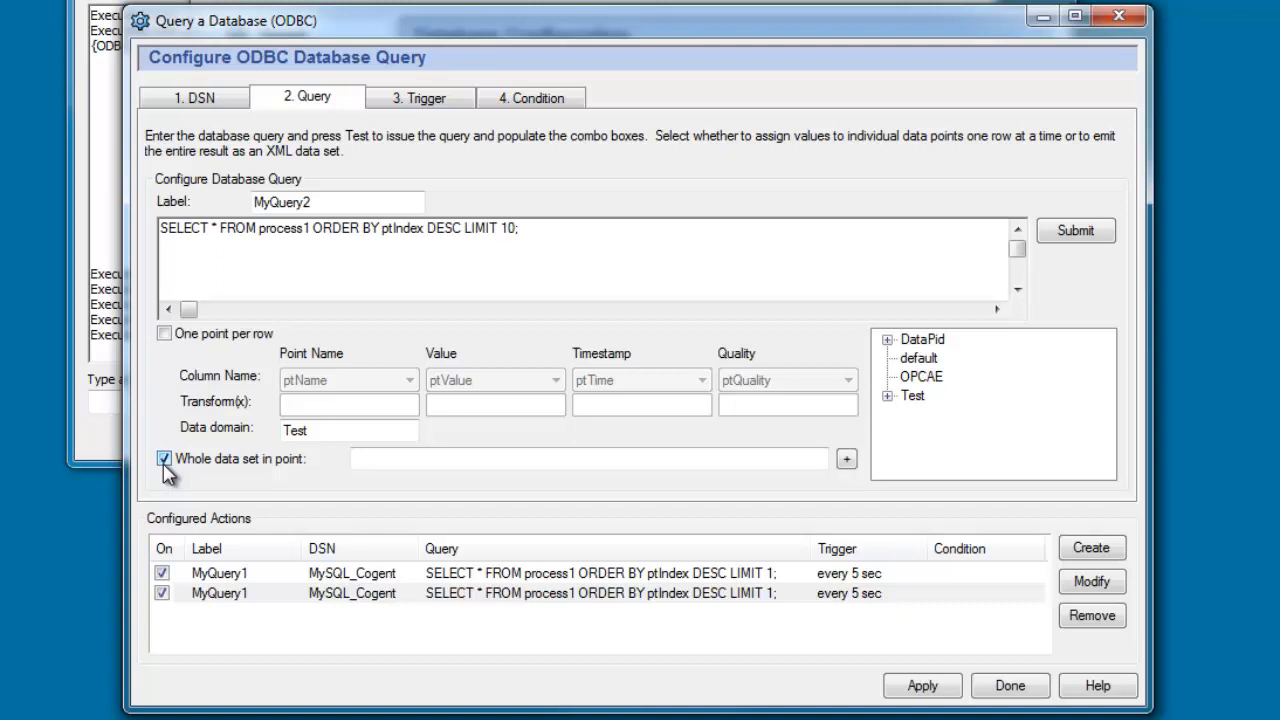
pyautogui.moveTo(262, 476)
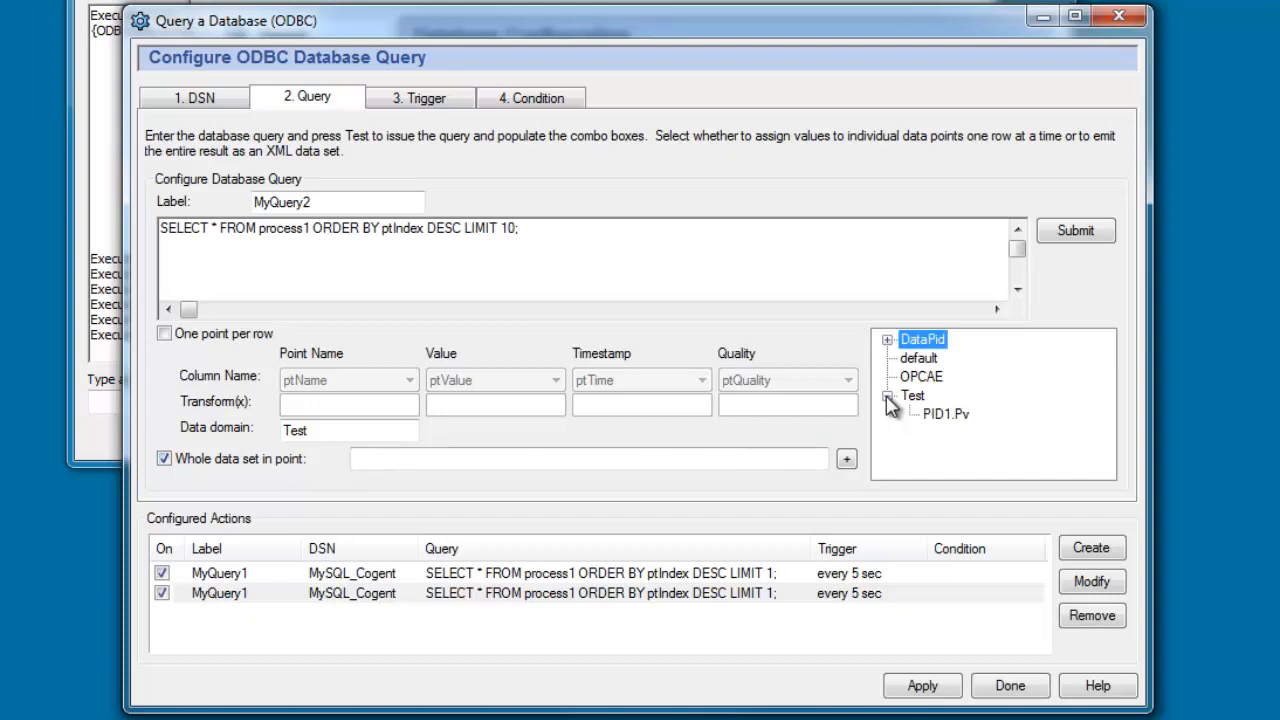
pyautogui.click(944, 412)
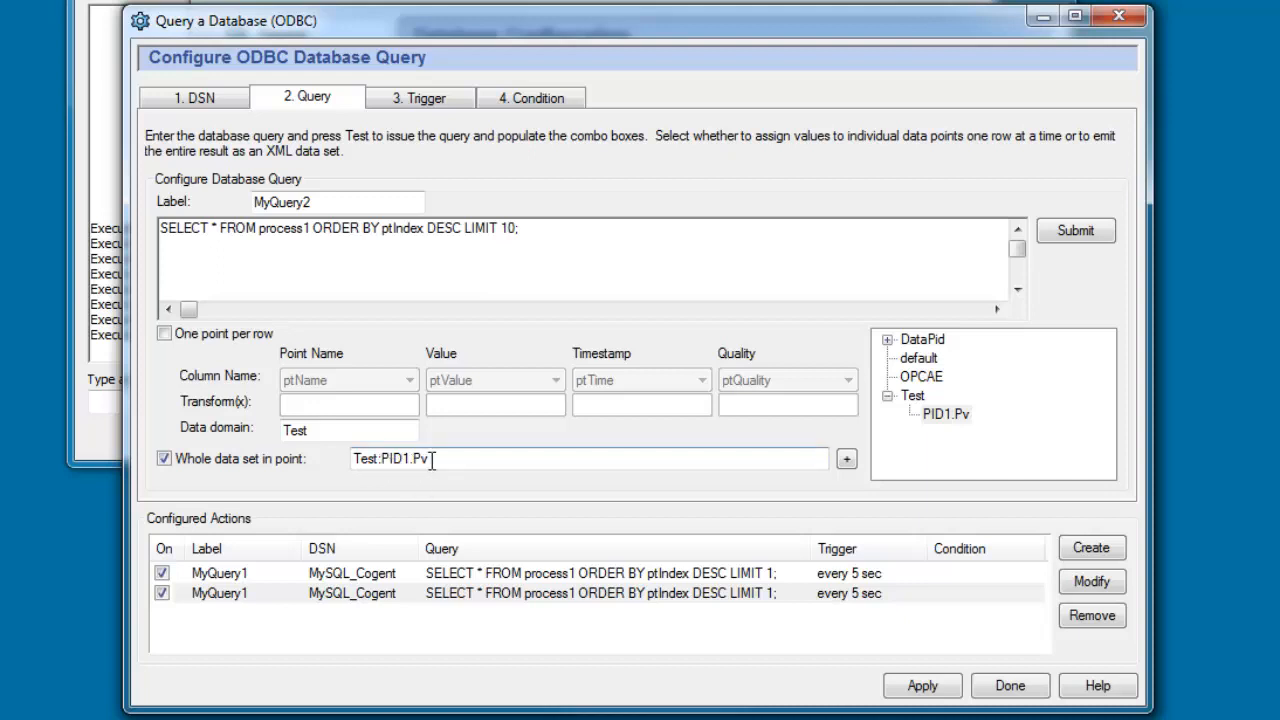
pyautogui.write('.dataset')
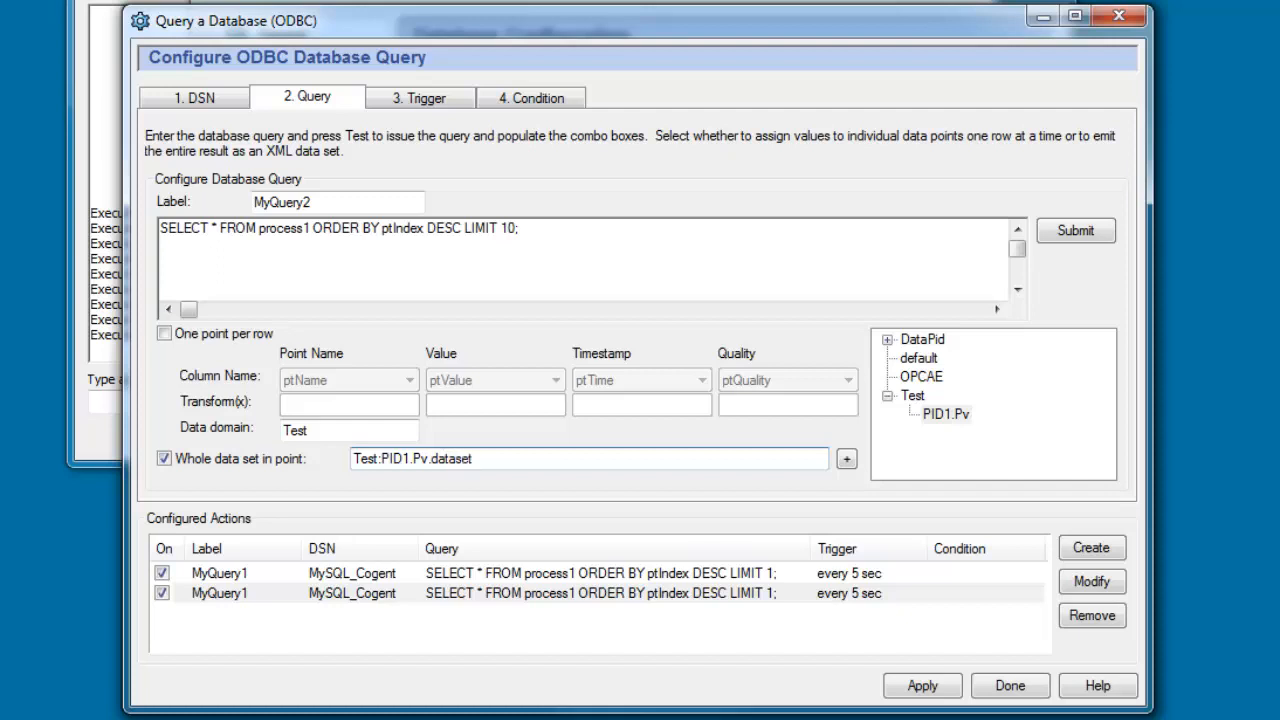
pyautogui.moveTo(944, 412)
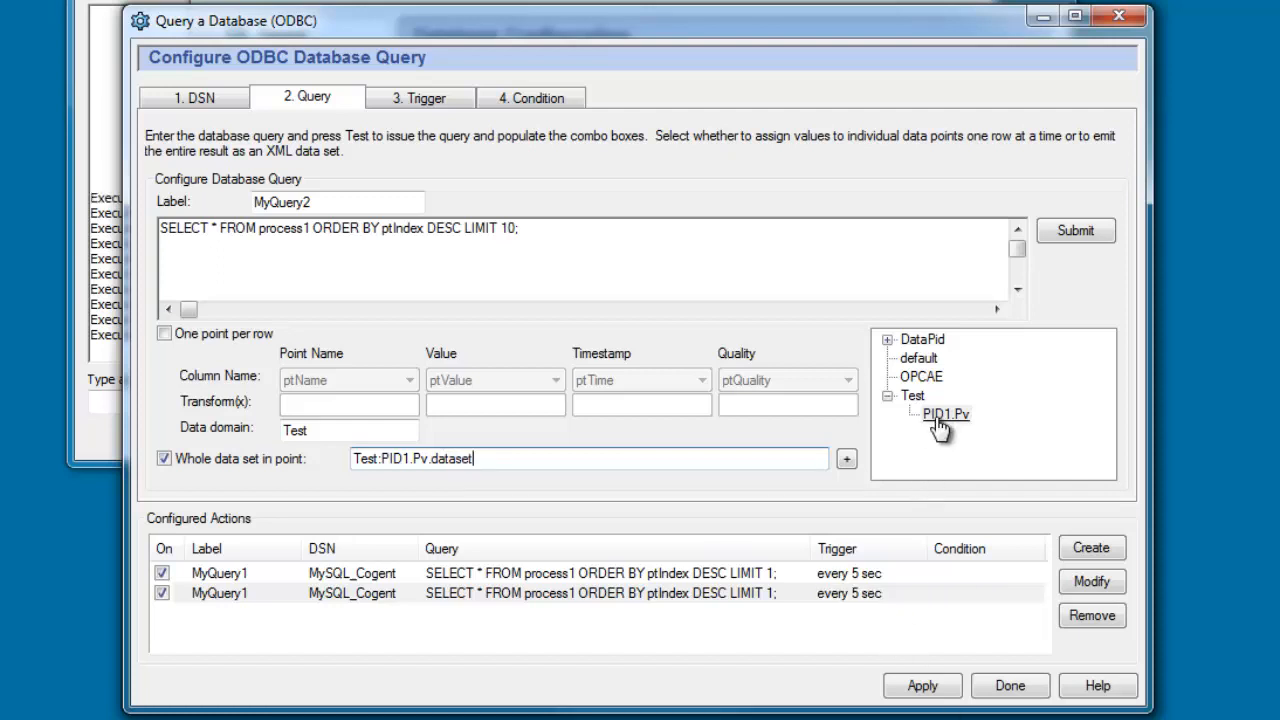
pyautogui.moveTo(844, 482)
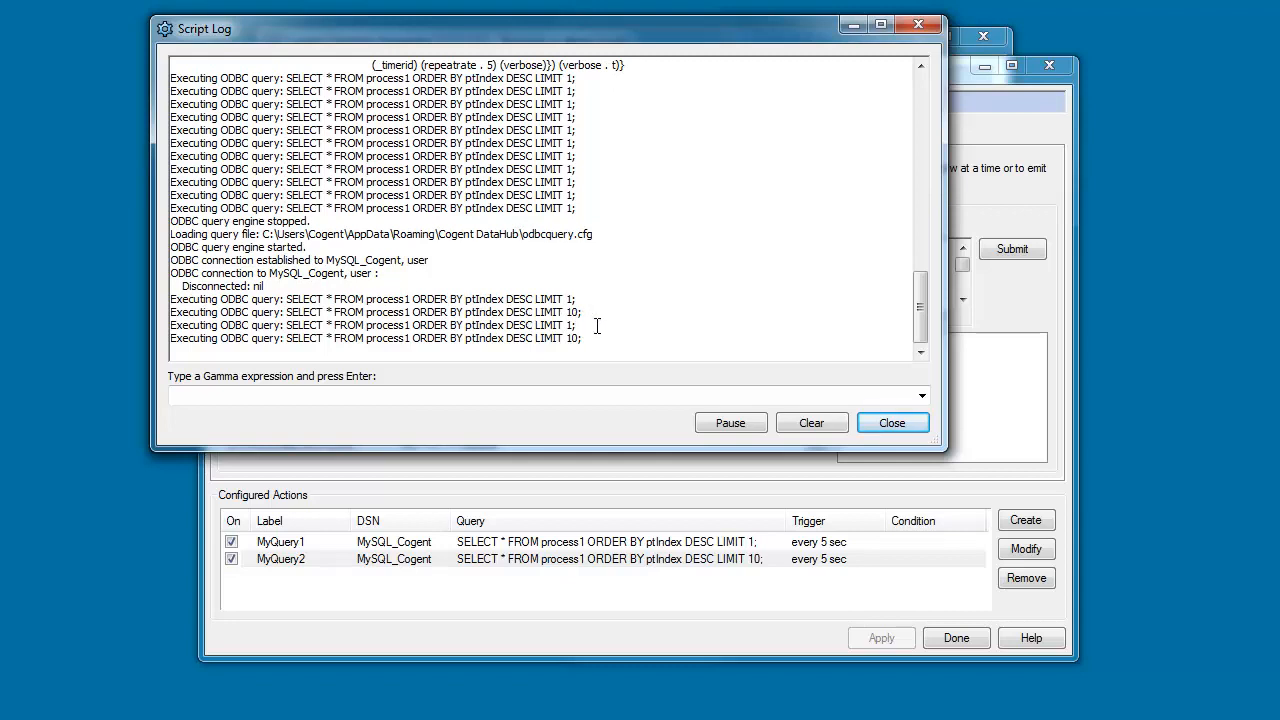
# Scroll the Script Log to see LIMIT 1 and LIMIT 10 queries executing alternately
pyautogui.scroll(-3)
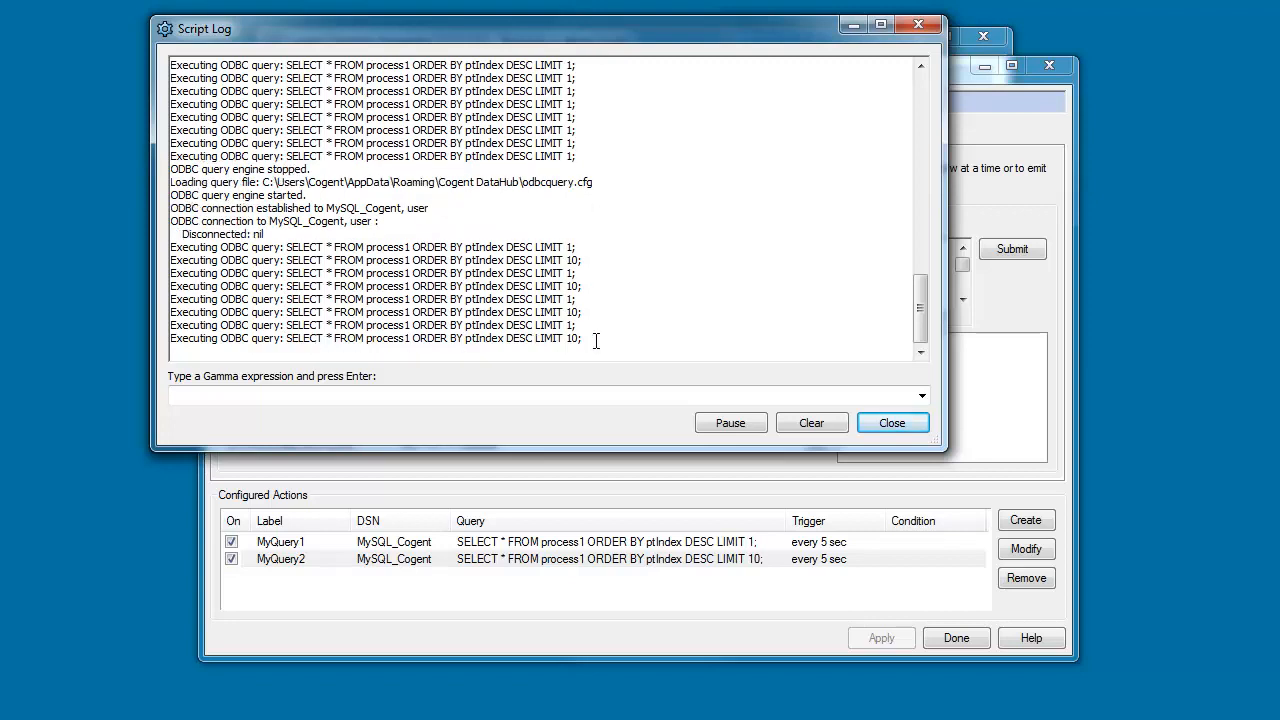
pyautogui.moveTo(590, 392)
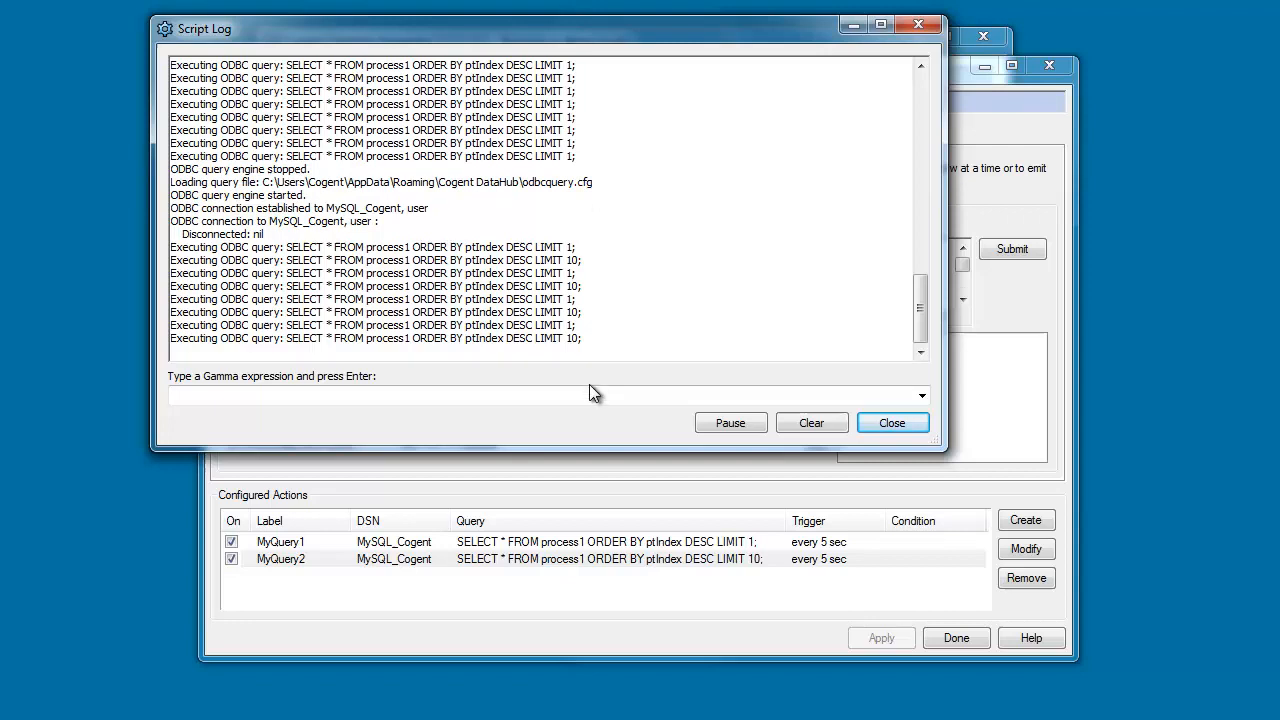
pyautogui.moveTo(600, 436)
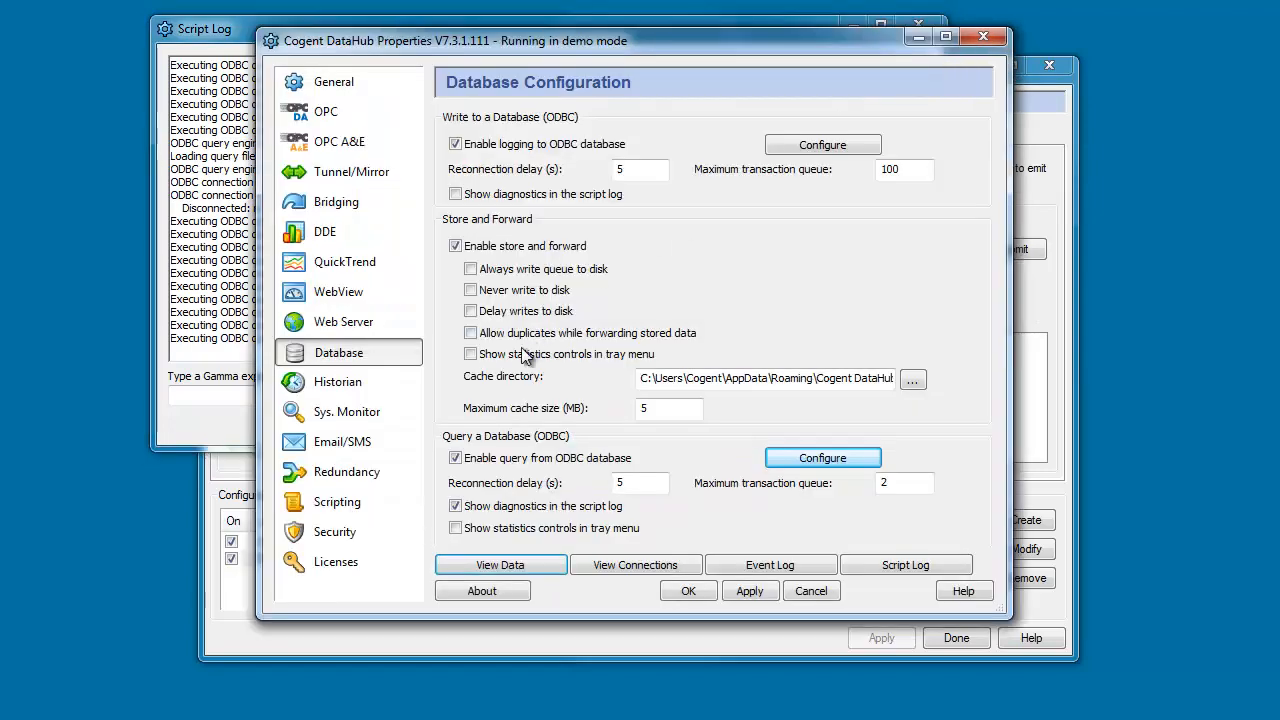
# Browse the Test domain's live data and inspect the XML value of PID1.Pv.dataset
pyautogui.click(500, 564)
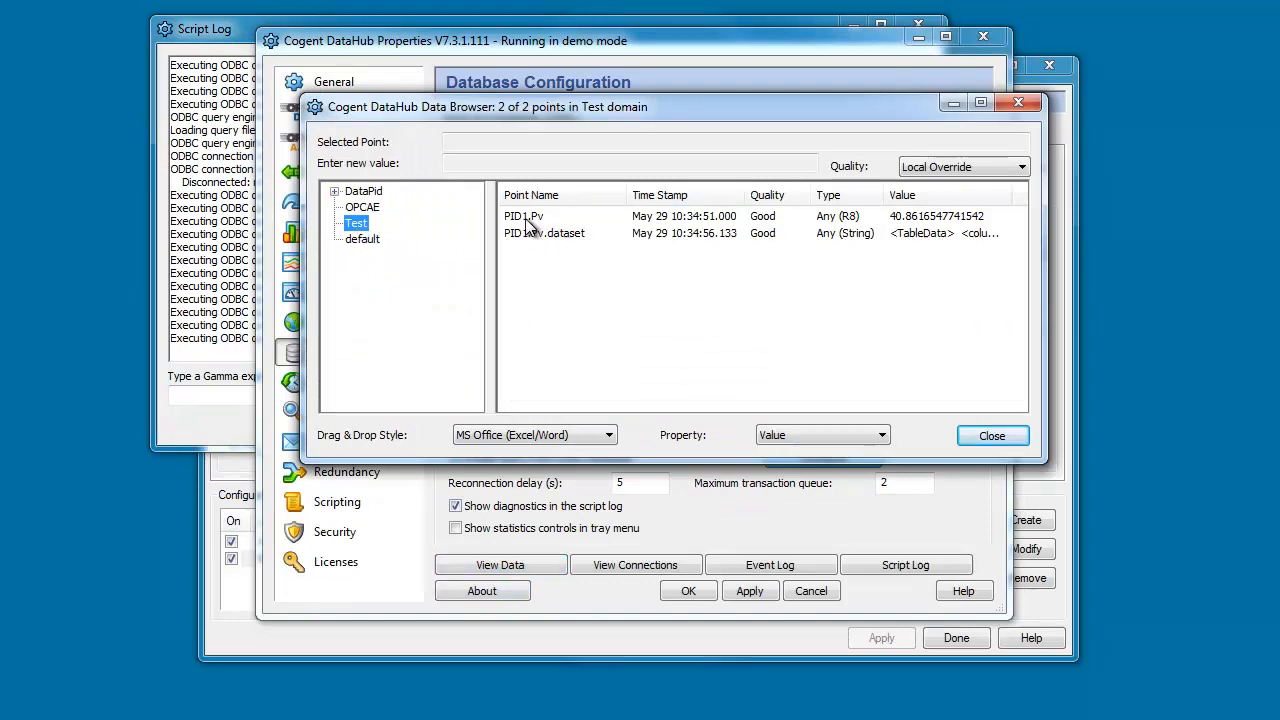
pyautogui.moveTo(900, 224)
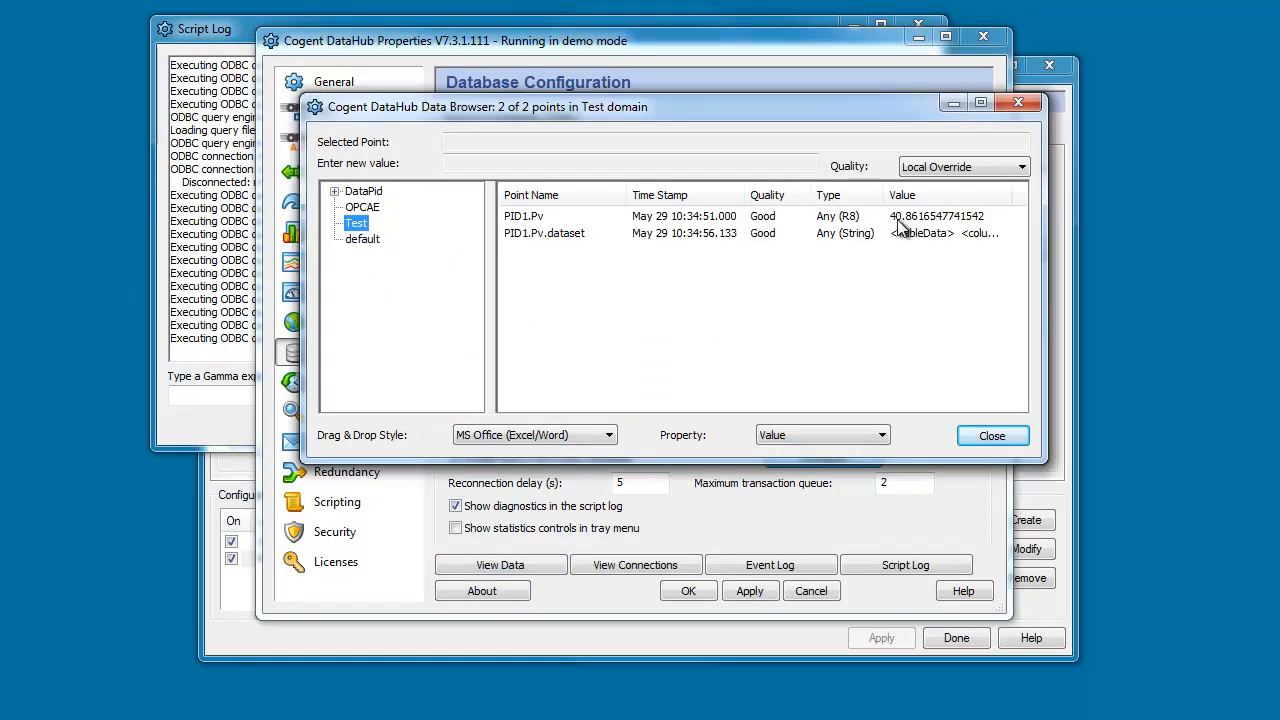
pyautogui.click(544, 232)
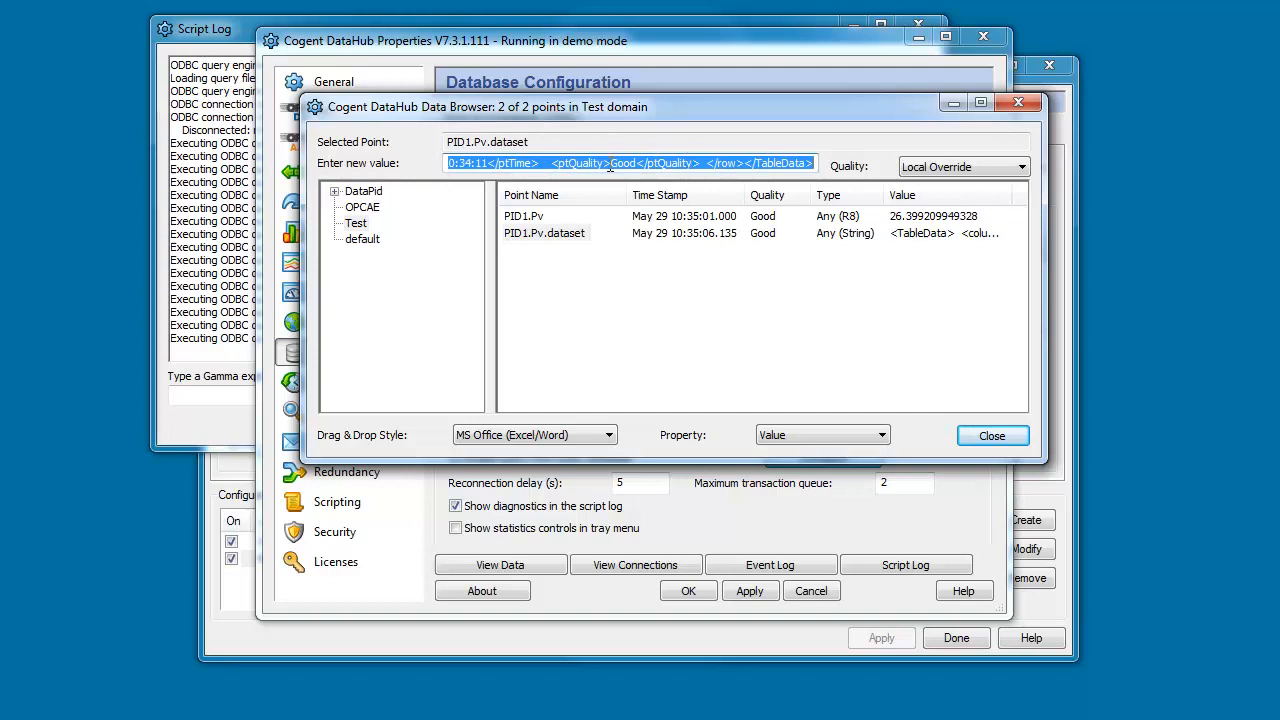
pyautogui.moveTo(730, 268)
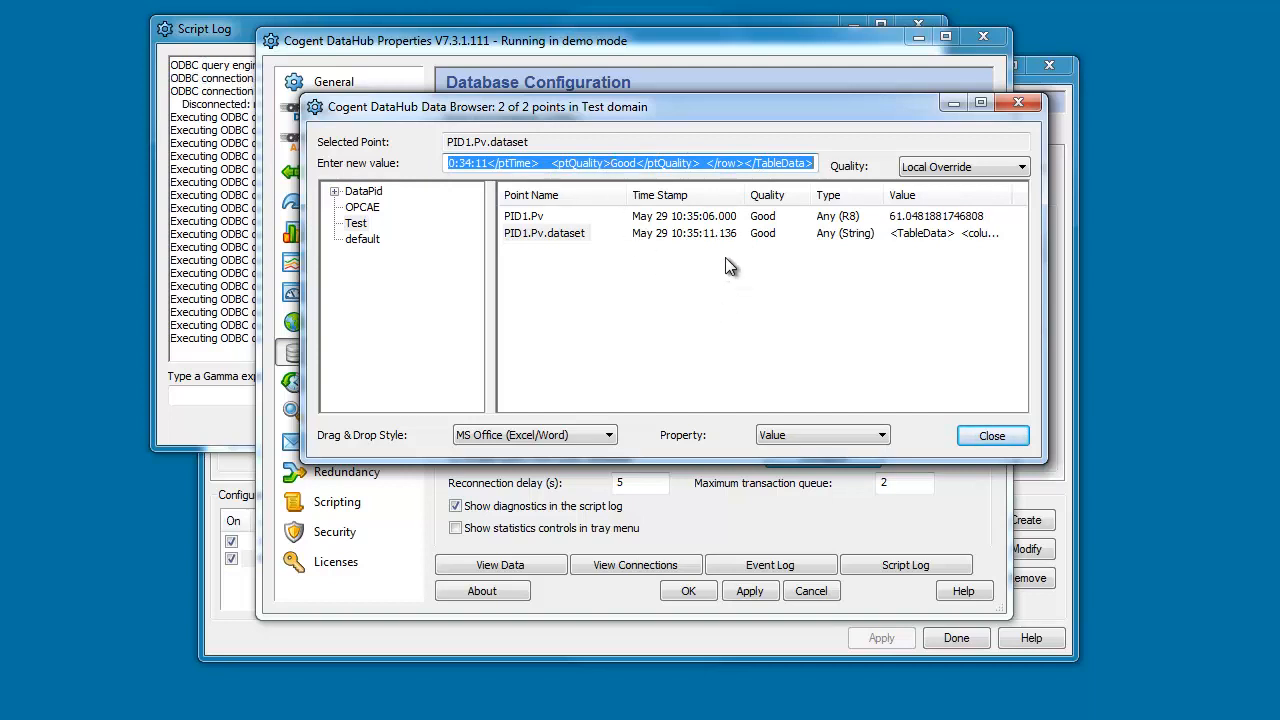
pyautogui.moveTo(896, 400)
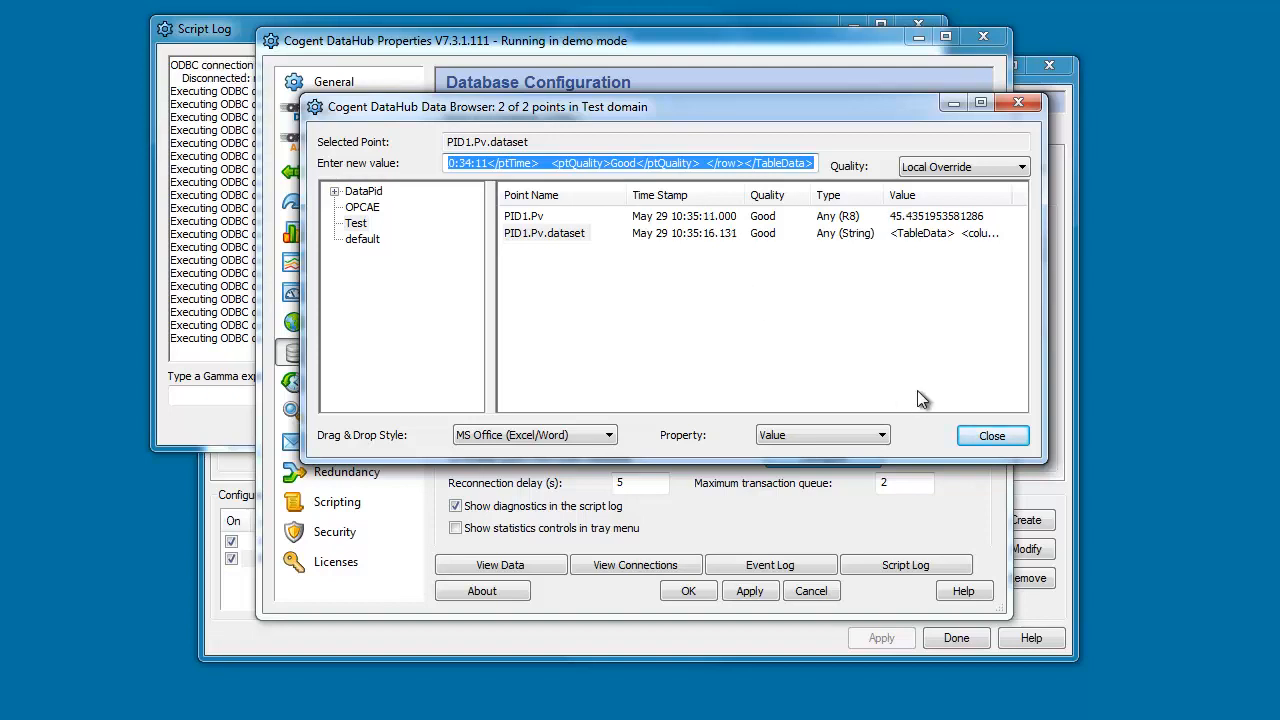
pyautogui.moveTo(520, 258)
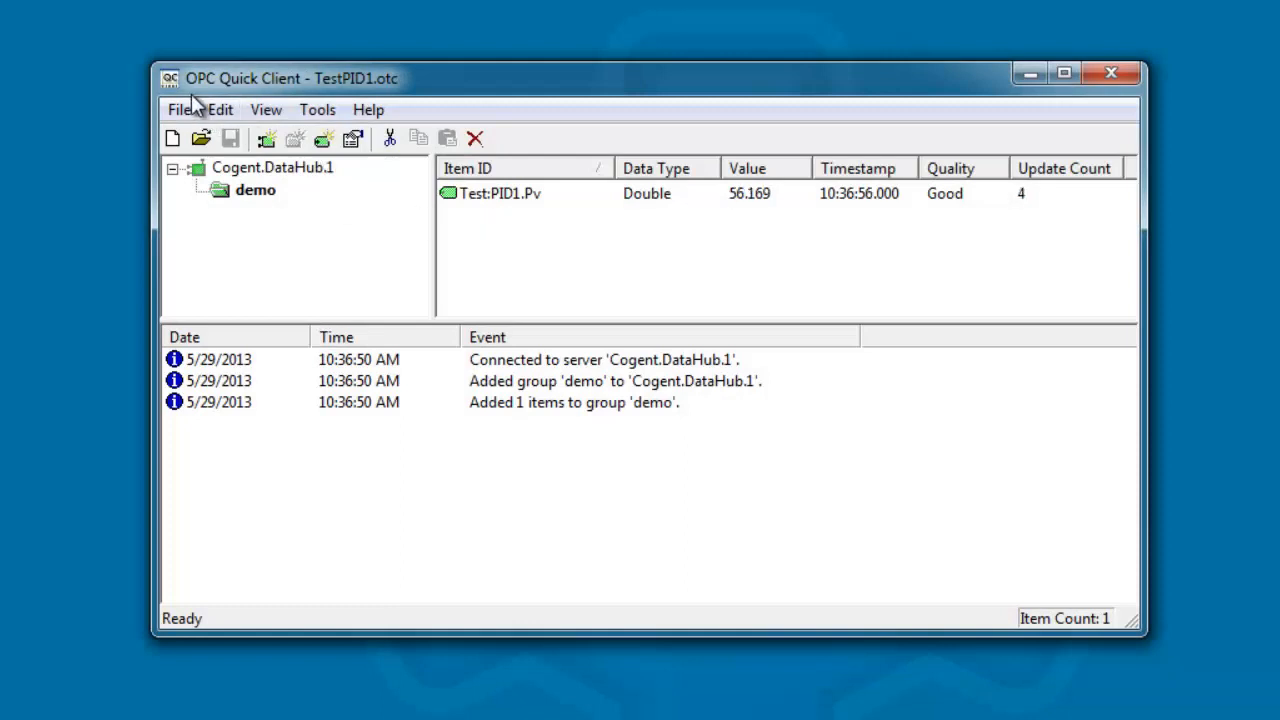
pyautogui.moveTo(276, 100)
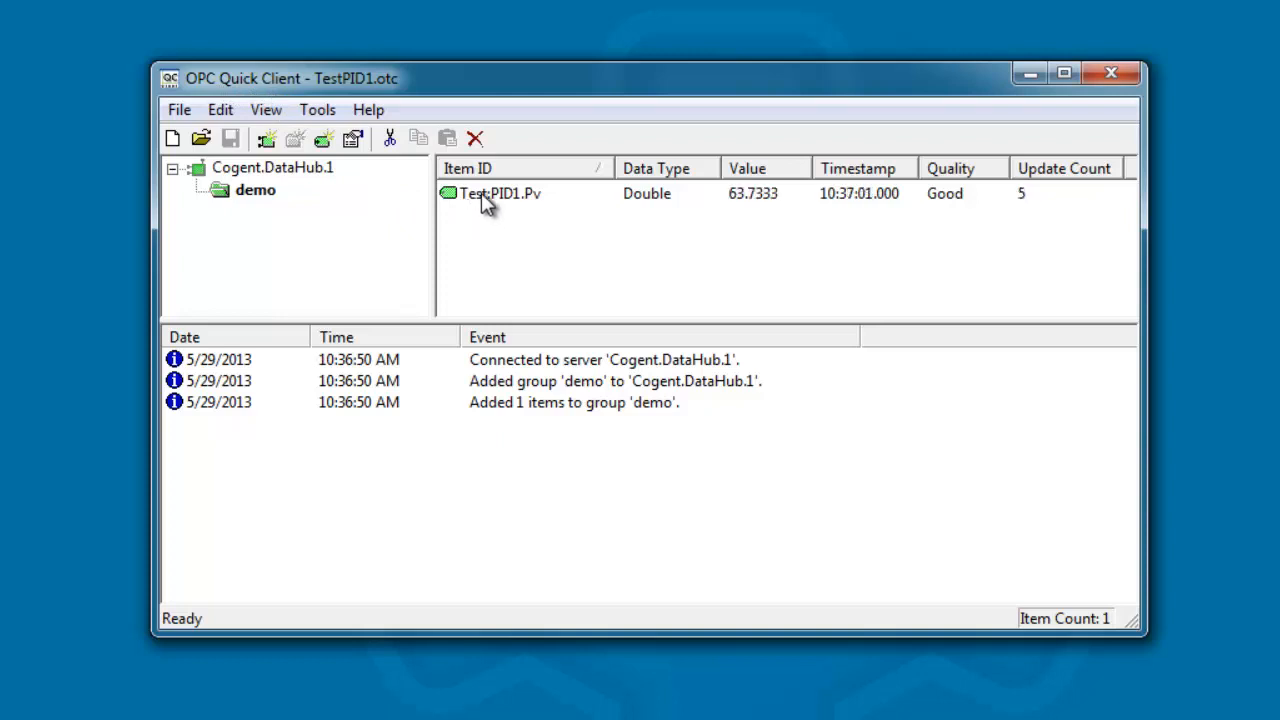
# Select Test:PID1.Pv in group demo to watch its Good-quality database values change
pyautogui.click(500, 192)
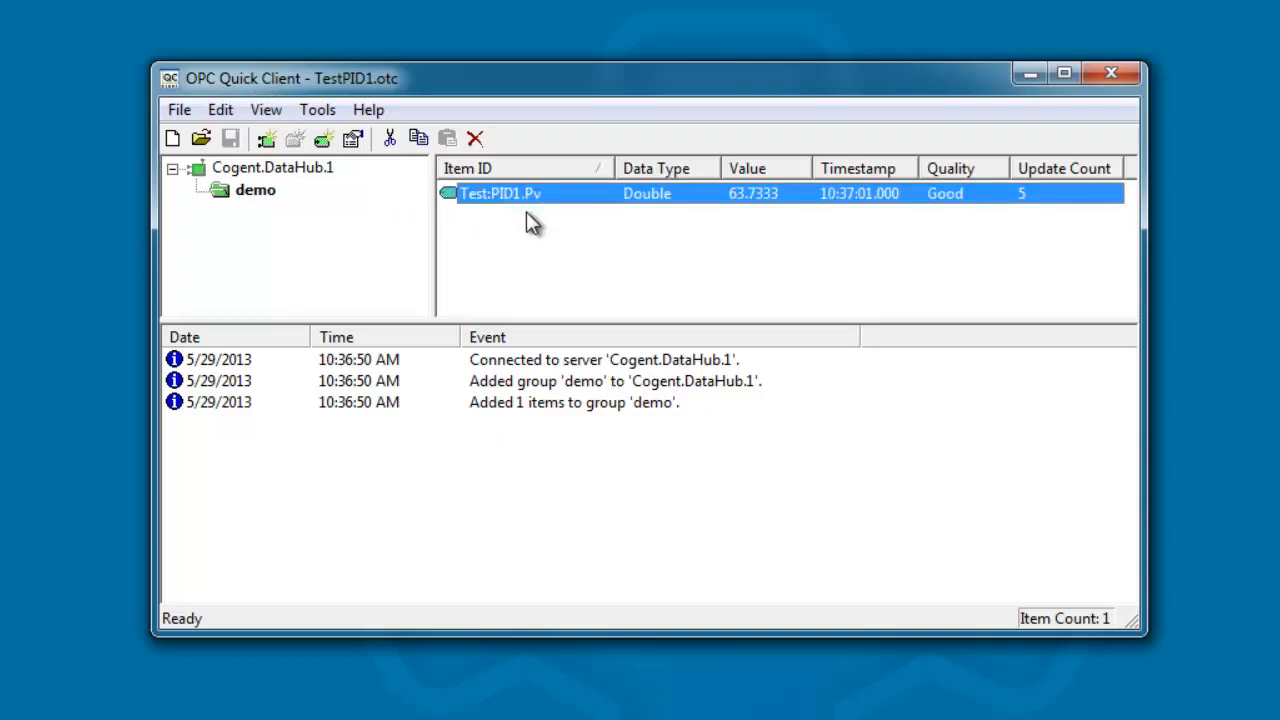
pyautogui.moveTo(754, 222)
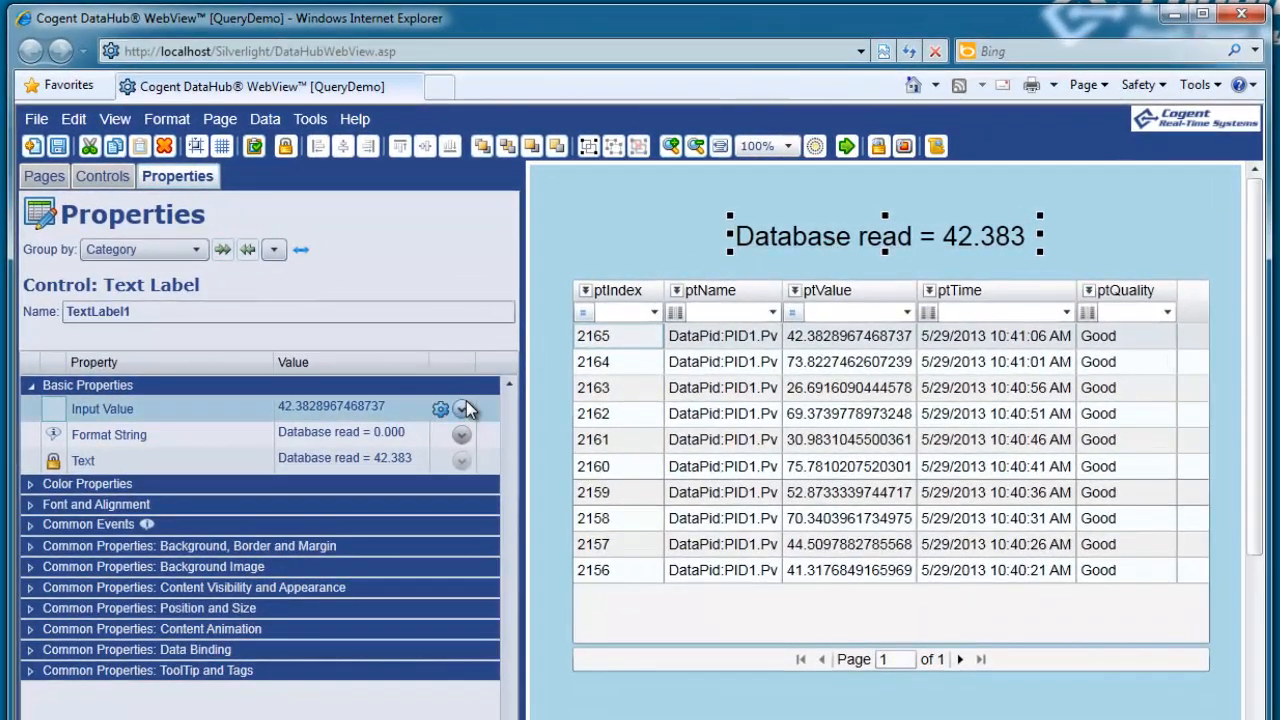
# Check the label's Input Value binds to Test:PID1.Pv and the table's Items Source to Test:PID1.Pv.dataset
pyautogui.click(460, 408)
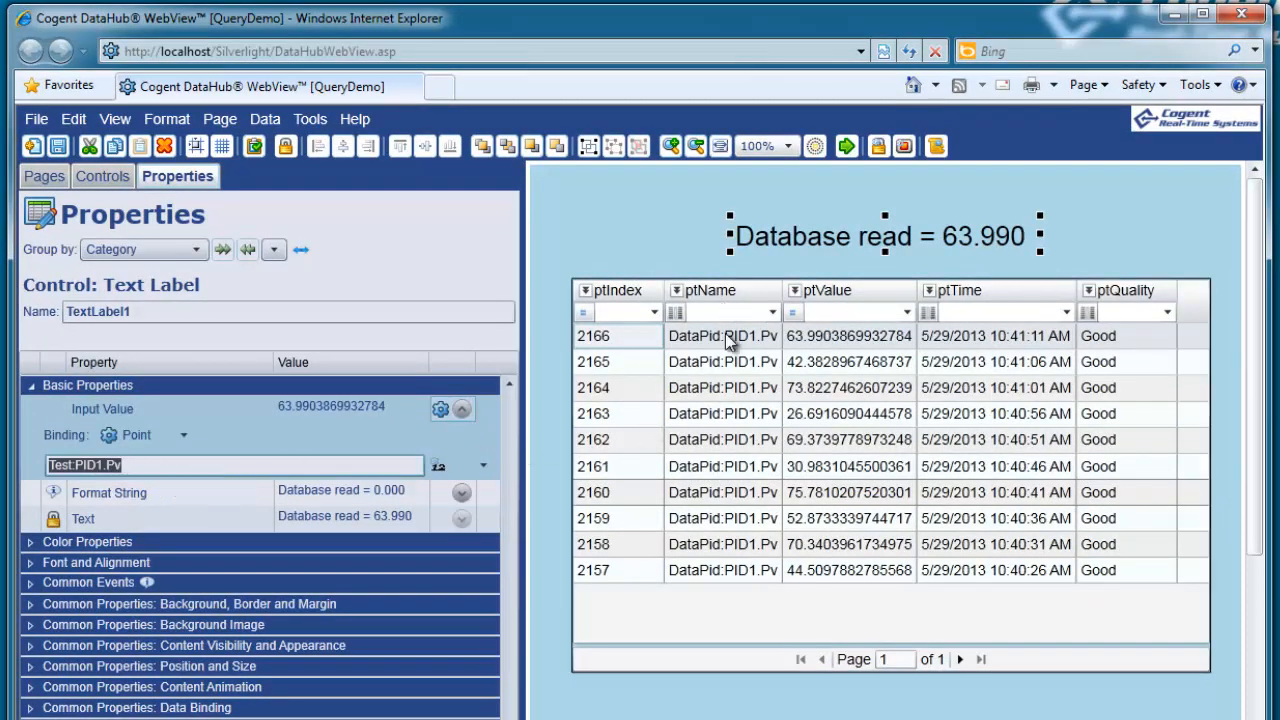
pyautogui.click(890, 470)
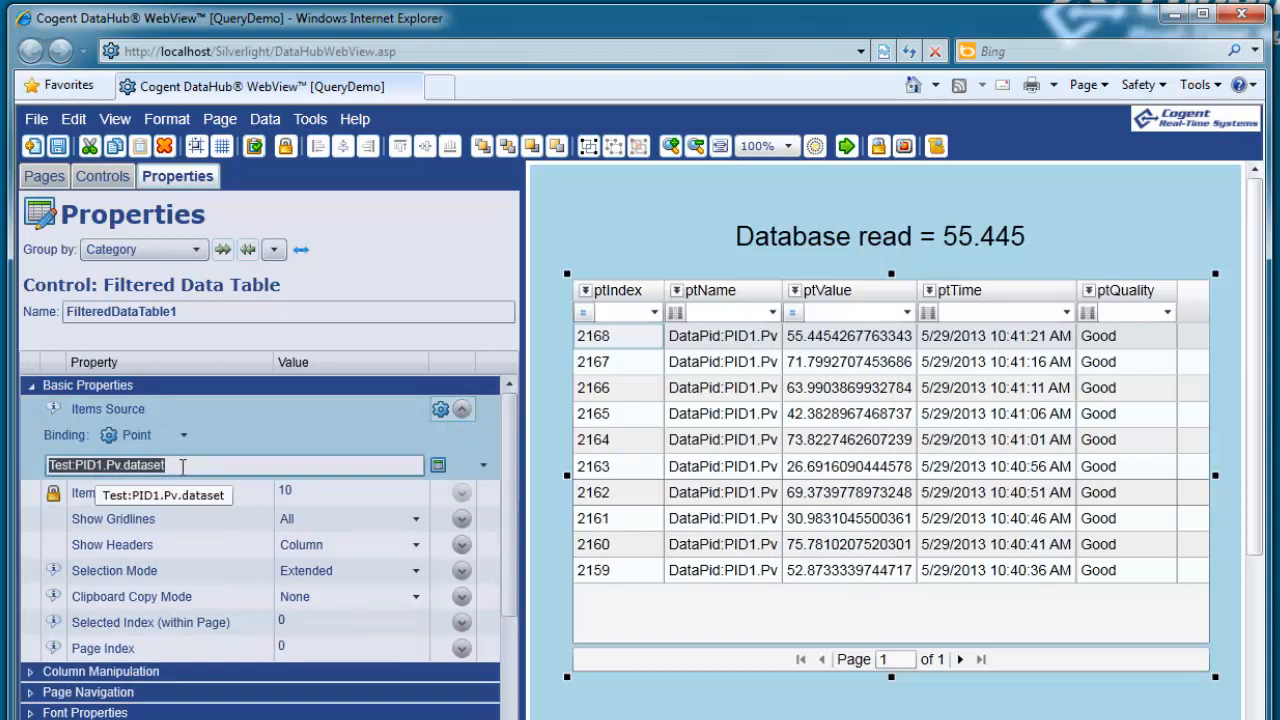
pyautogui.moveTo(760, 460)
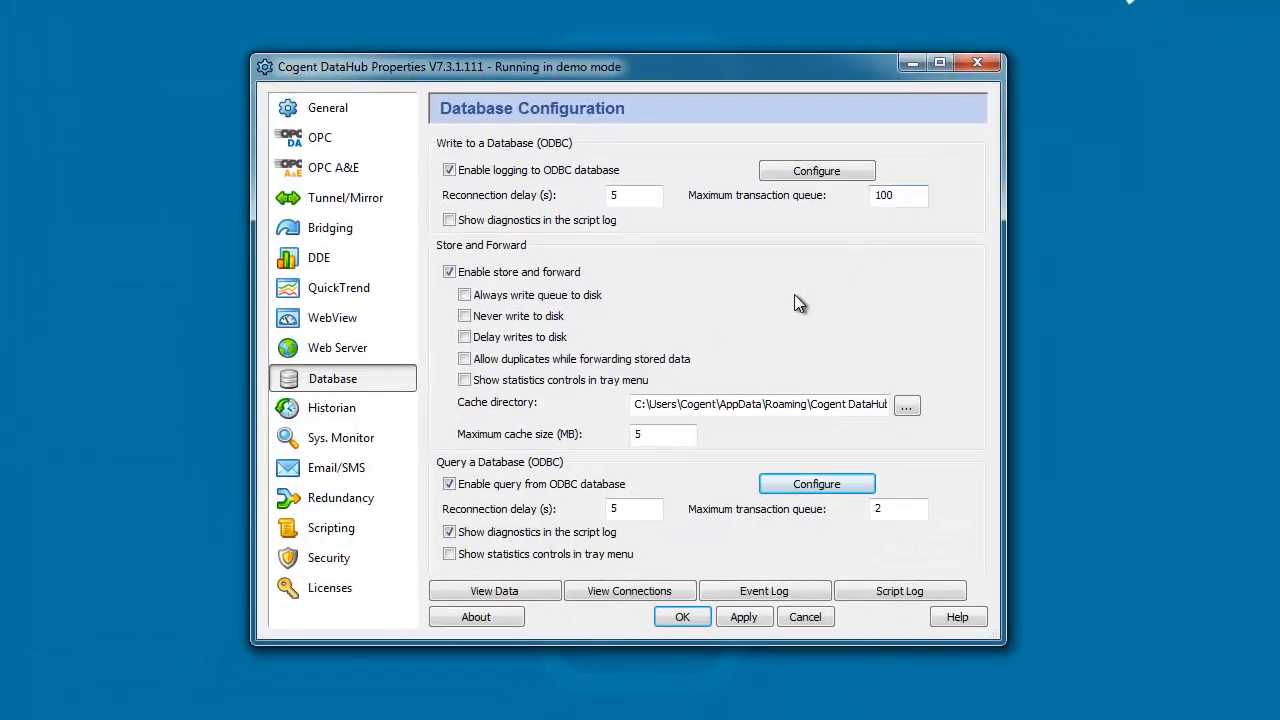
pyautogui.moveTo(756, 340)
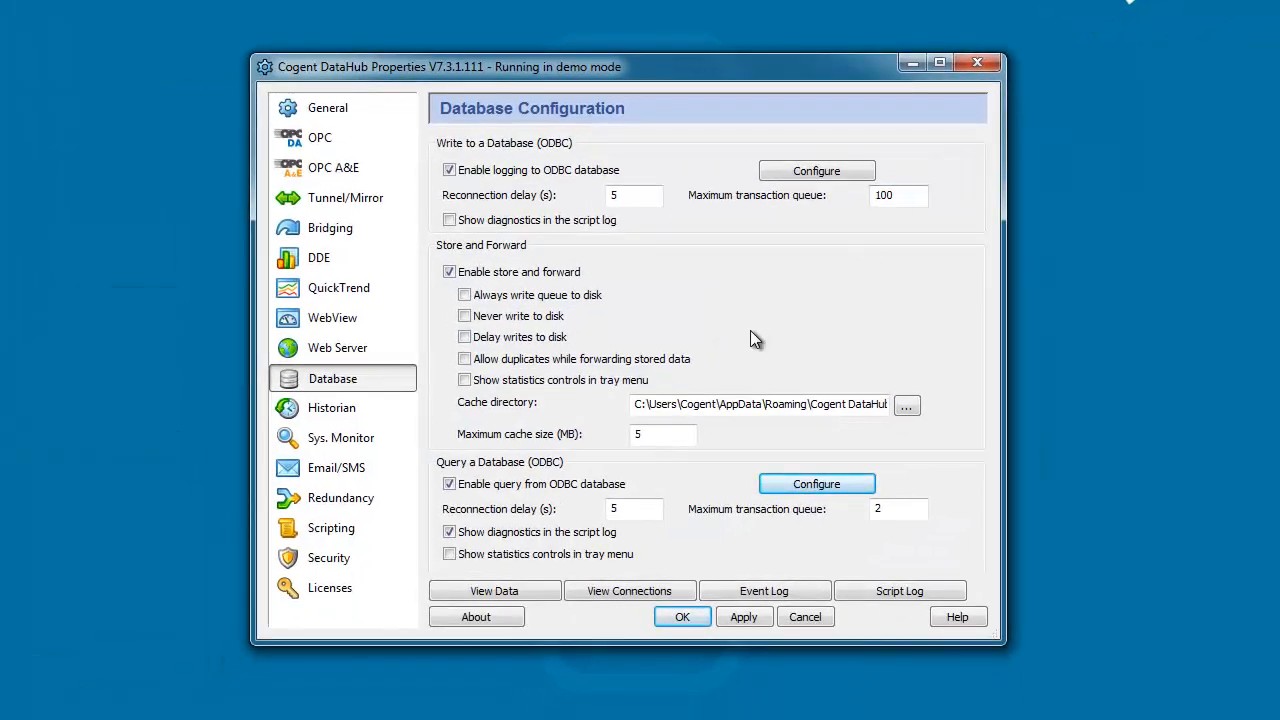
pyautogui.moveTo(816, 482)
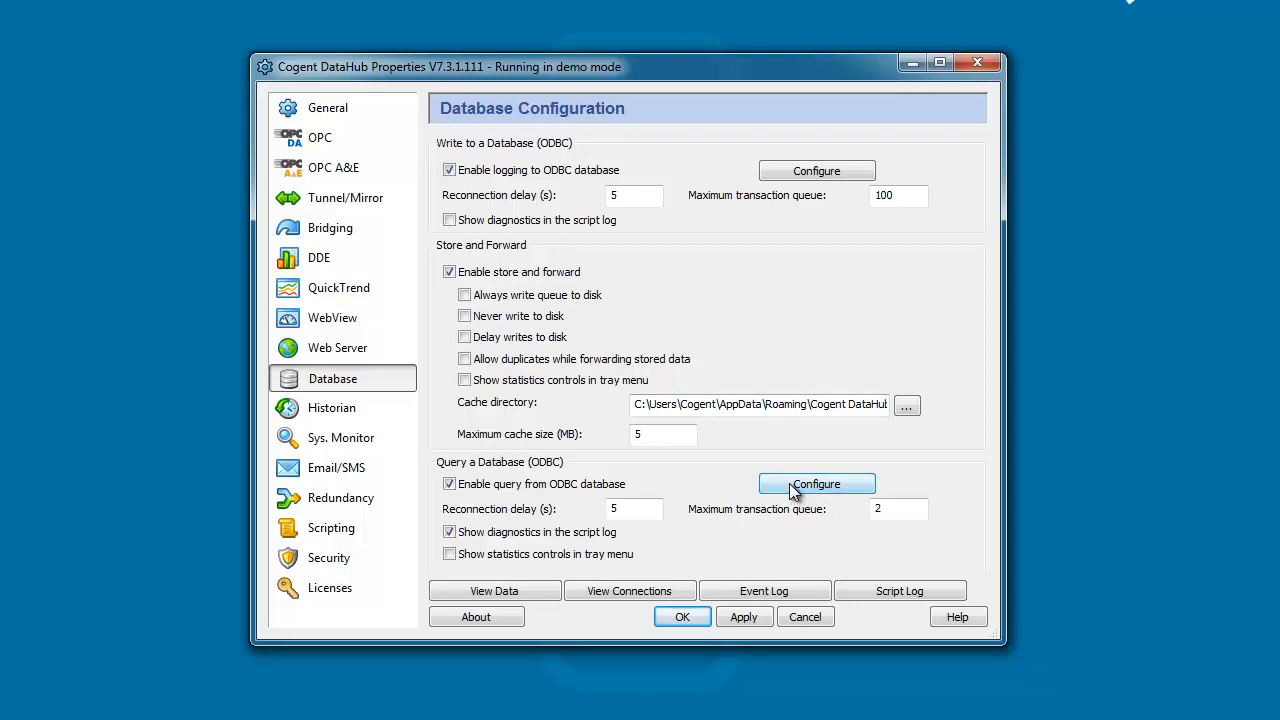
# Reopen the ODBC query configuration's Query tab and load MyQuery1's single-row settings
pyautogui.click(816, 484)
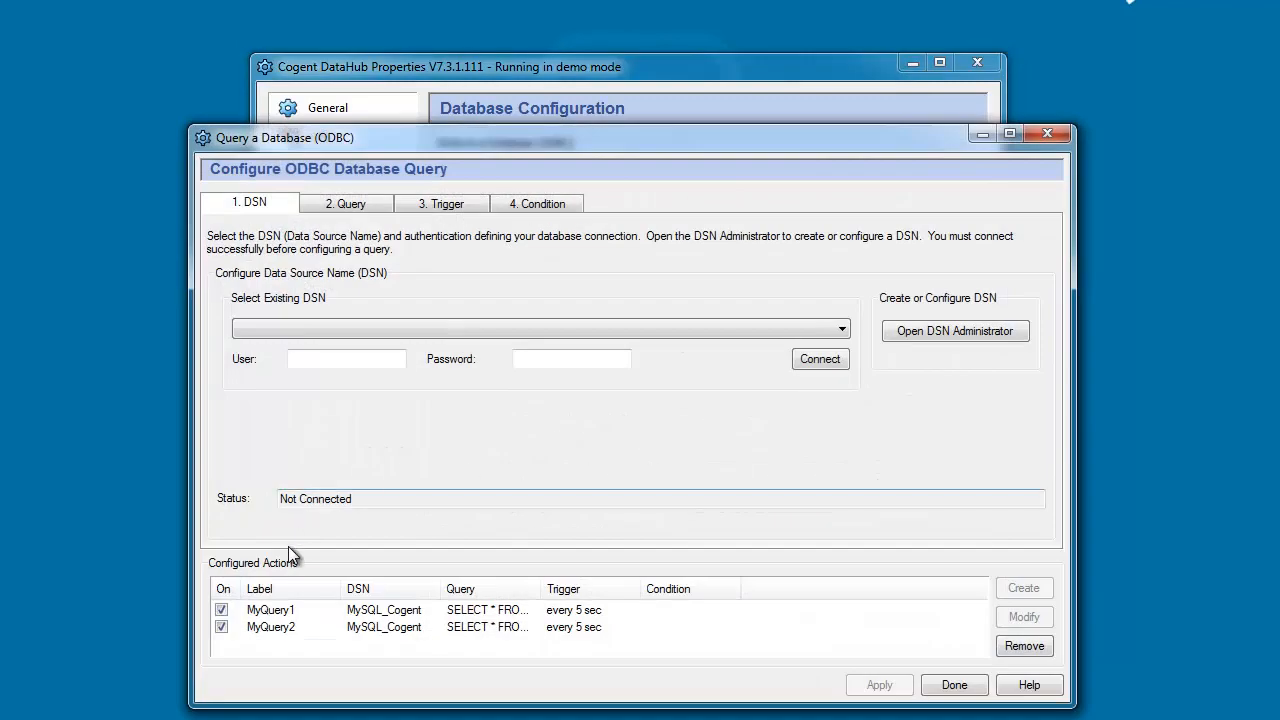
pyautogui.click(344, 204)
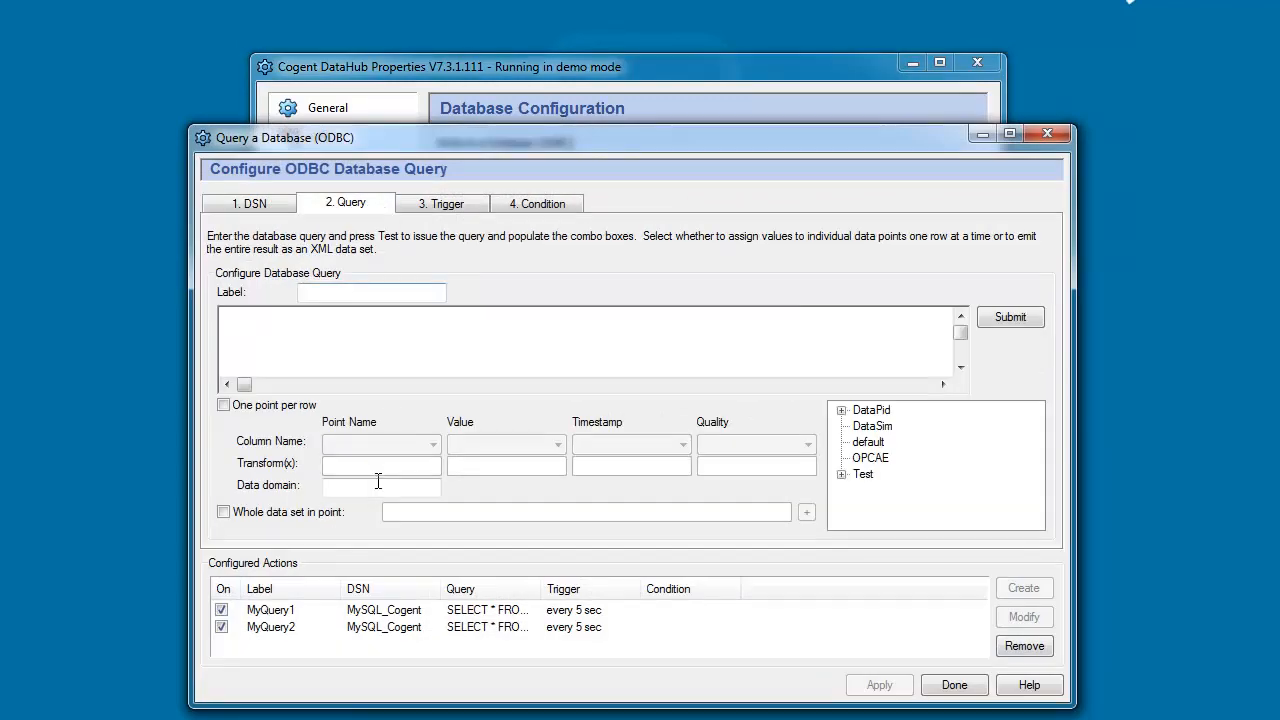
pyautogui.click(270, 610)
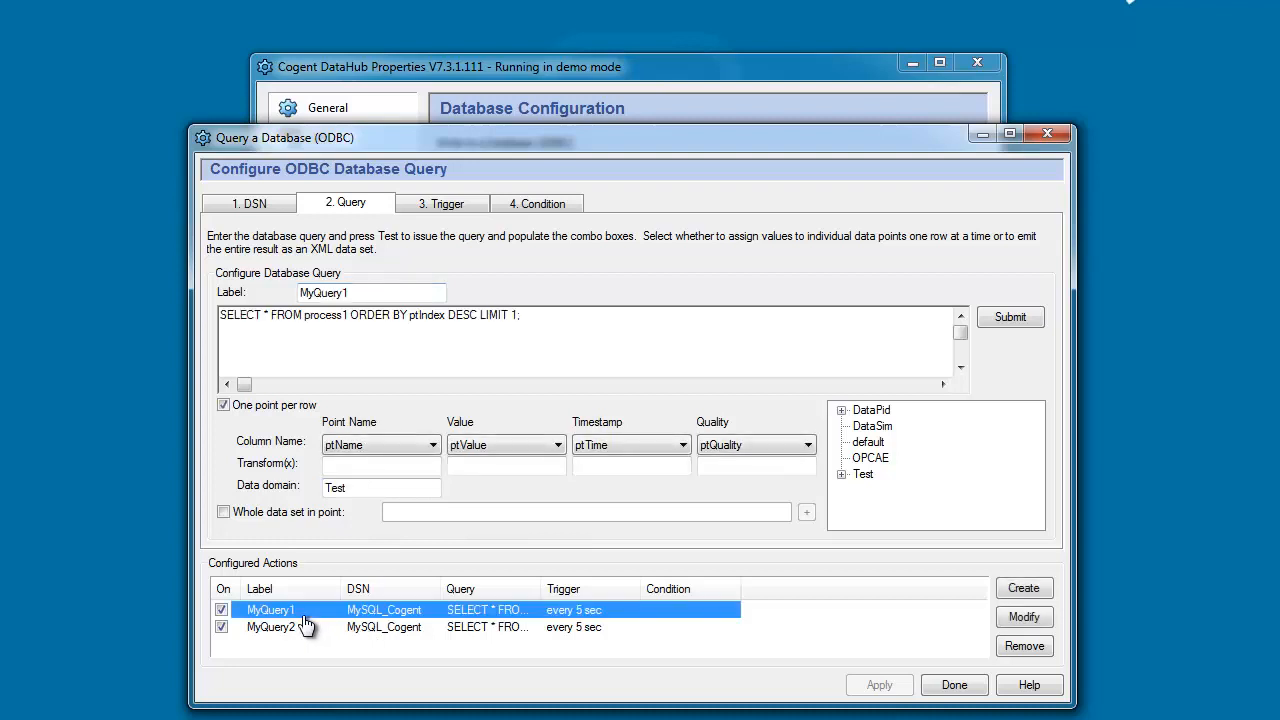
pyautogui.moveTo(518, 400)
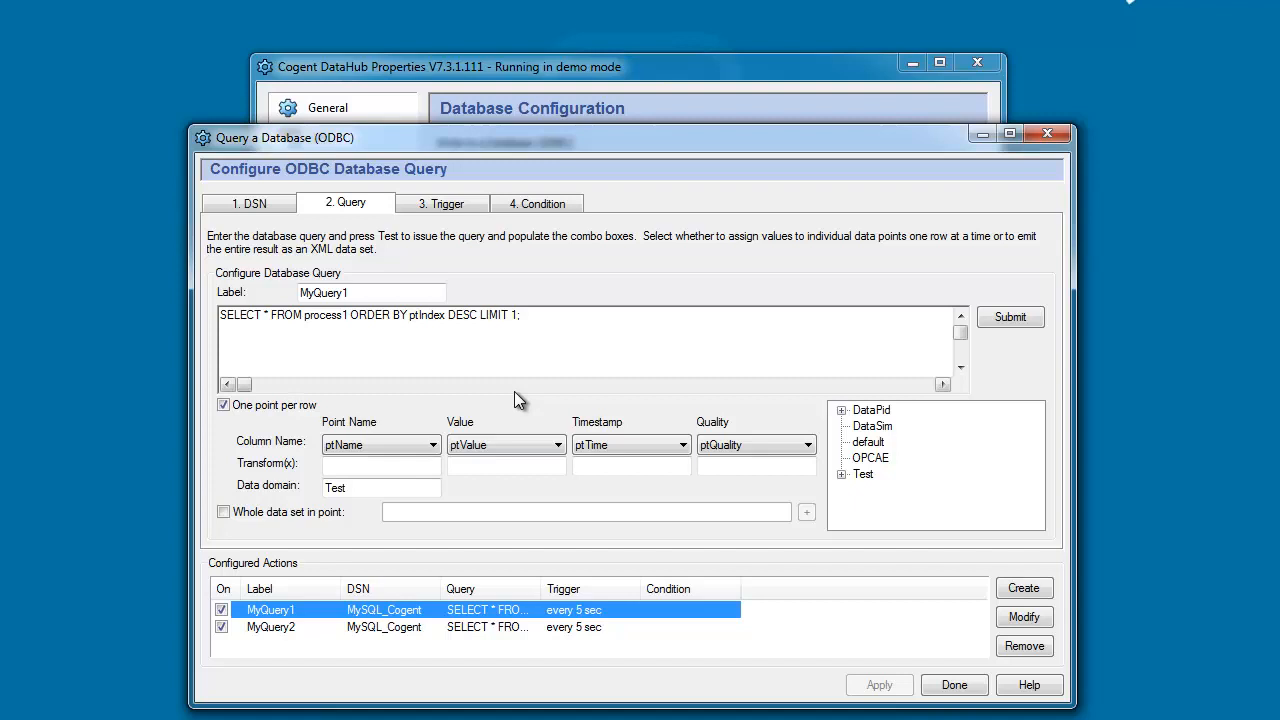